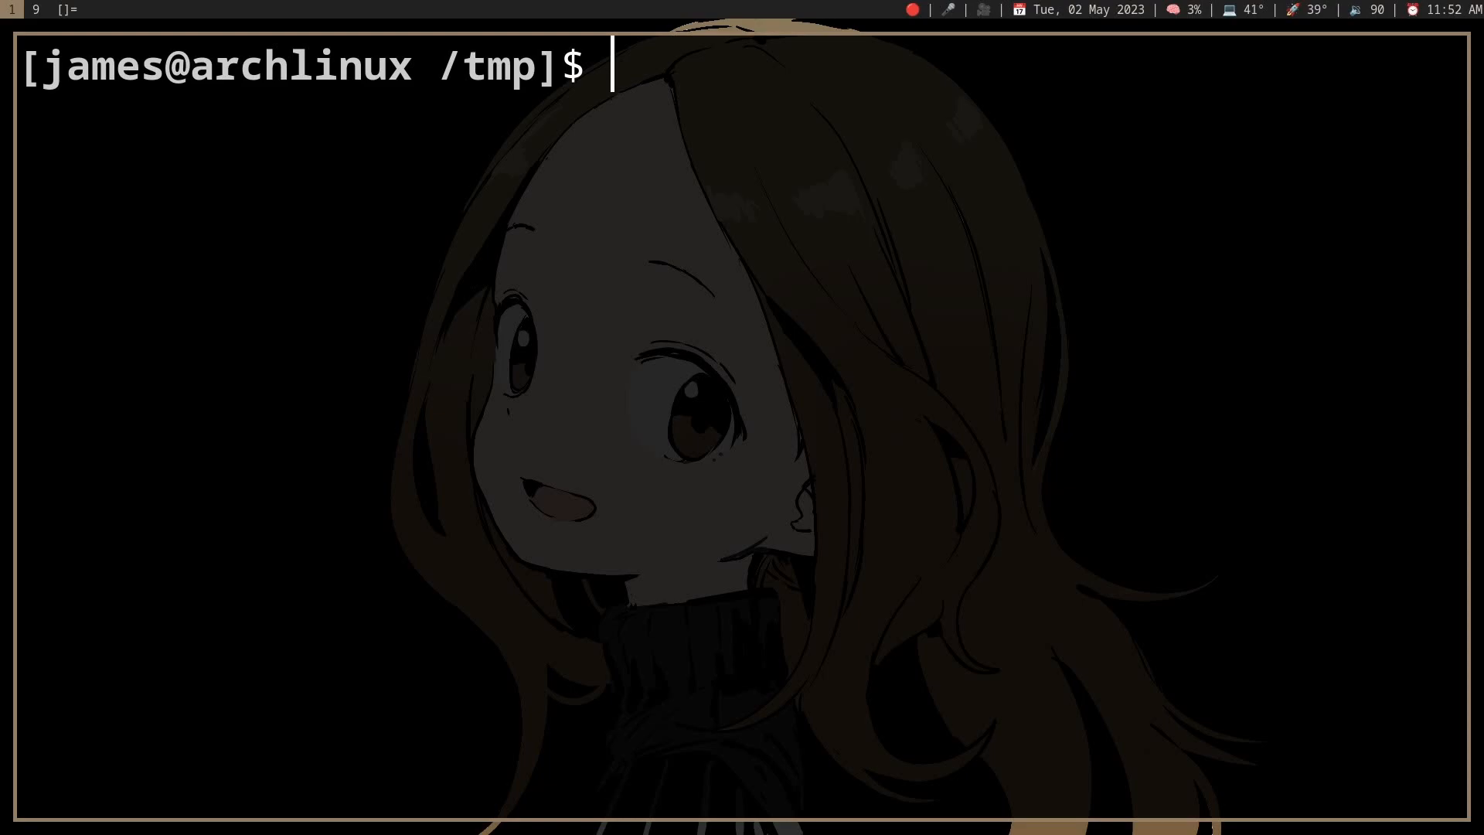
Step: Try [[ 'file.png' =~ *.png ]] && echo 'true' variants, which fail with condition and regex errors
{"action": "type", "text": "'"}
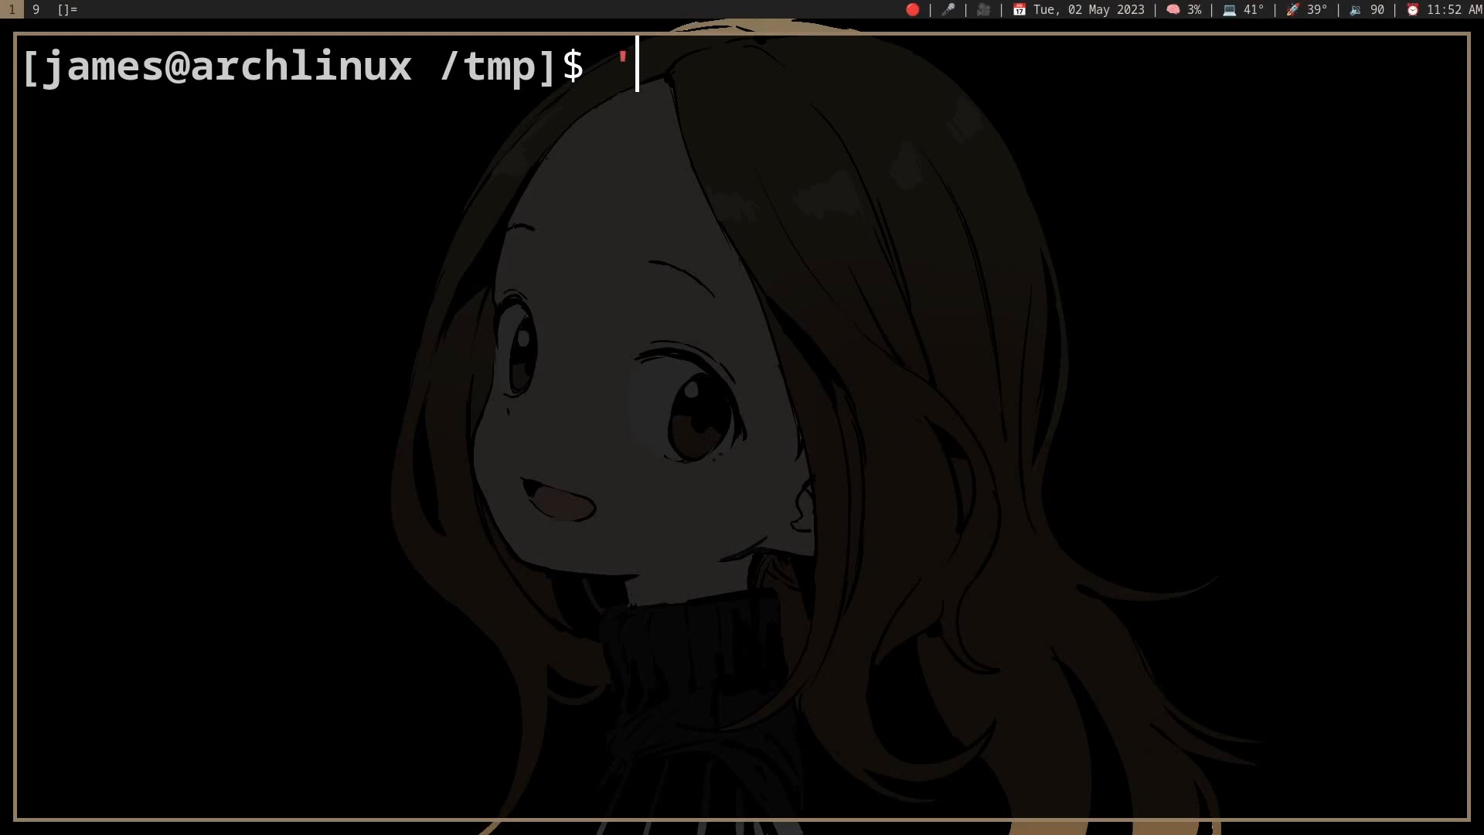
{"action": "type", "text": "file."}
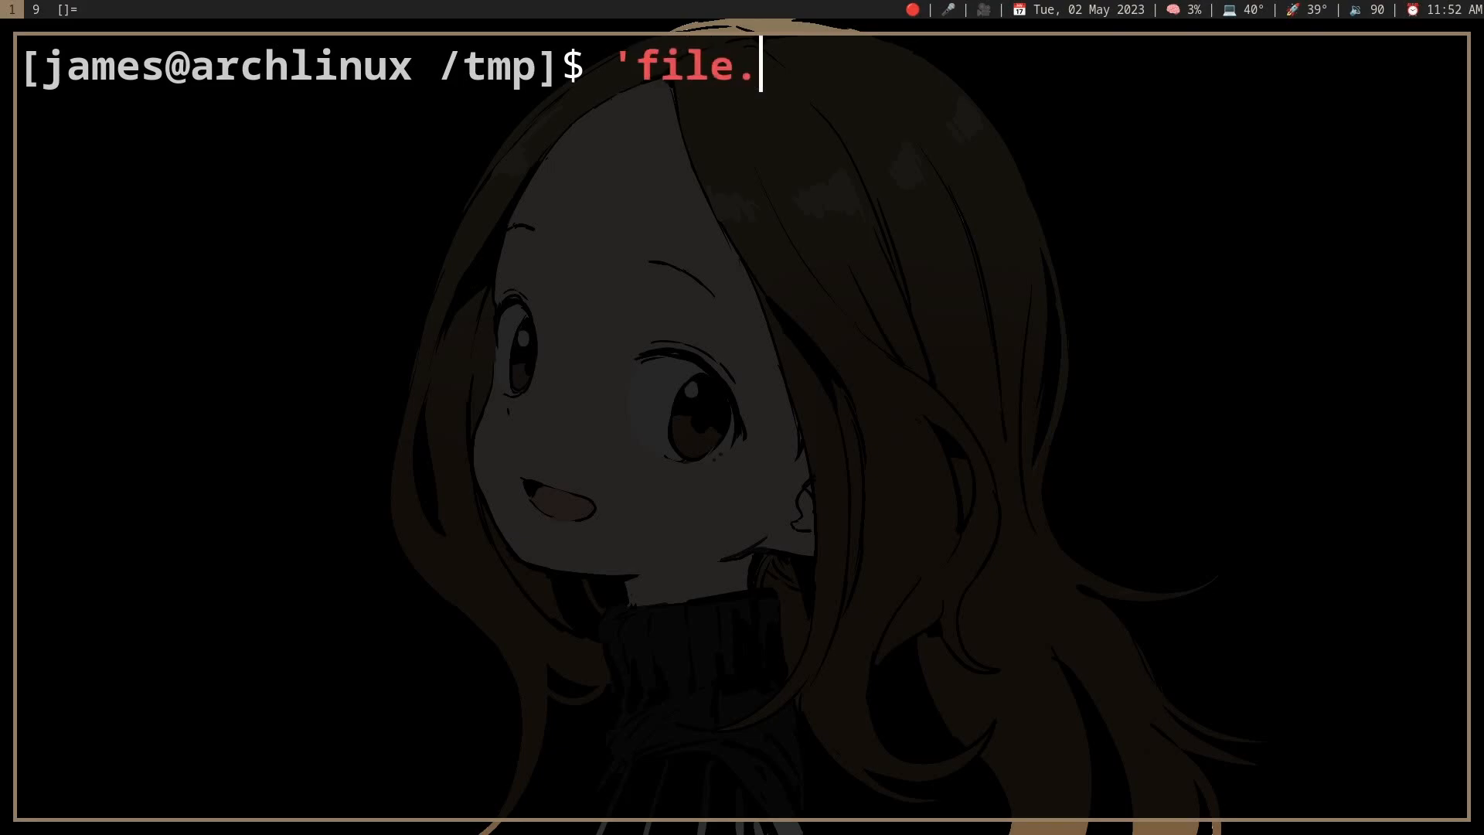
{"action": "type", "text": "png'"}
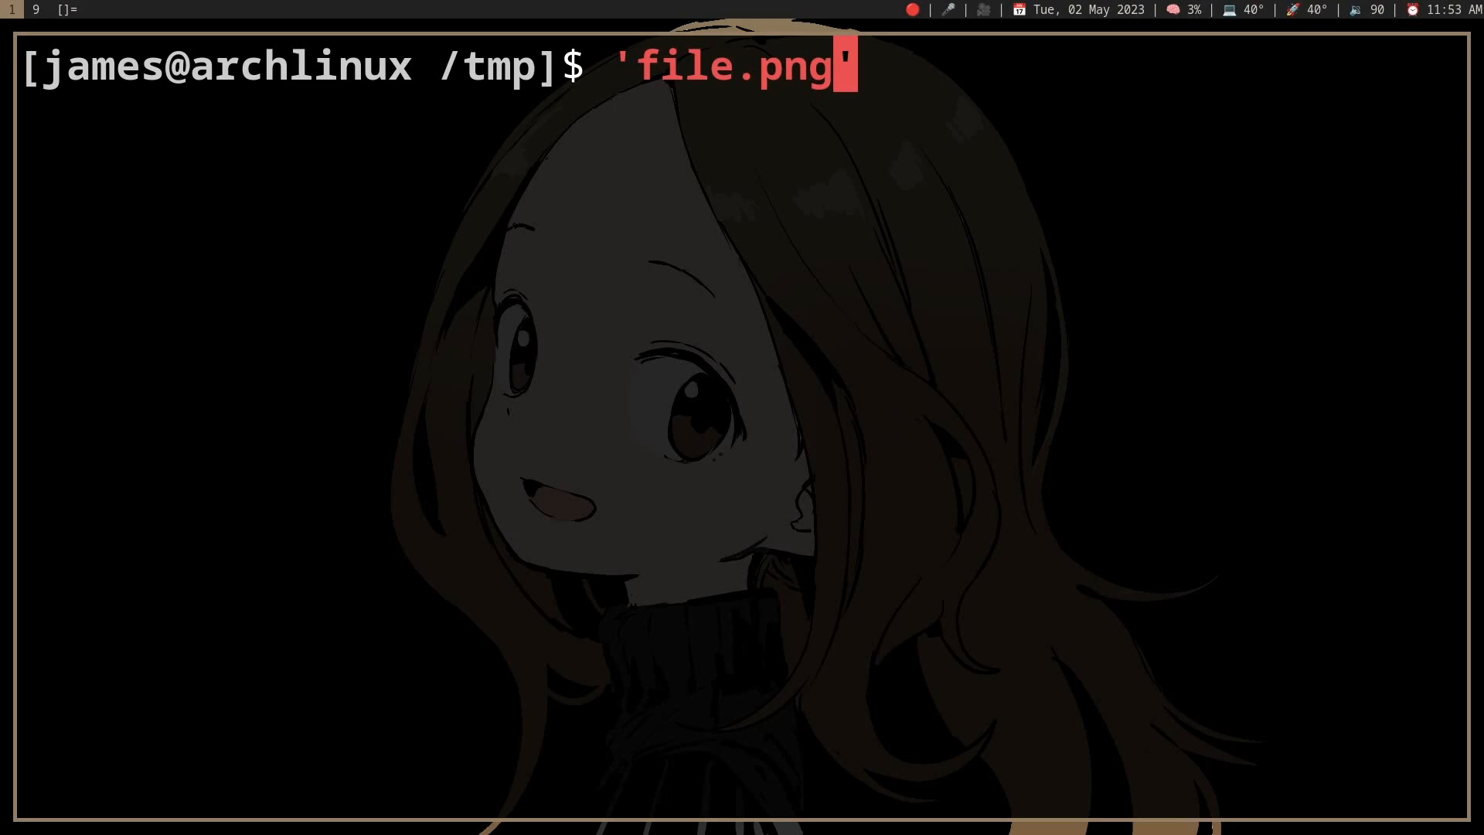
{"action": "type", "text": "[["}
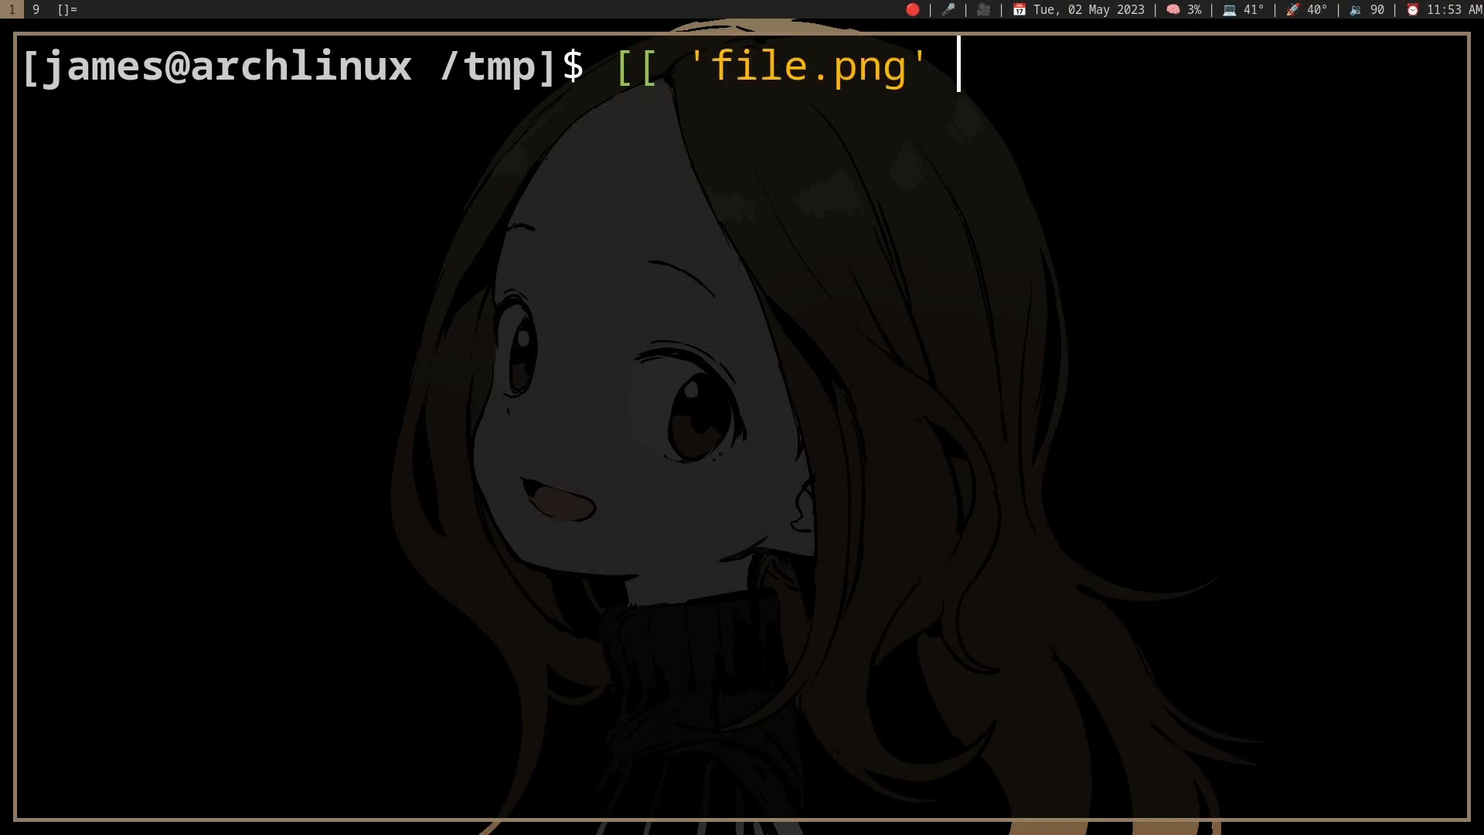
{"action": "type", "text": "]]"}
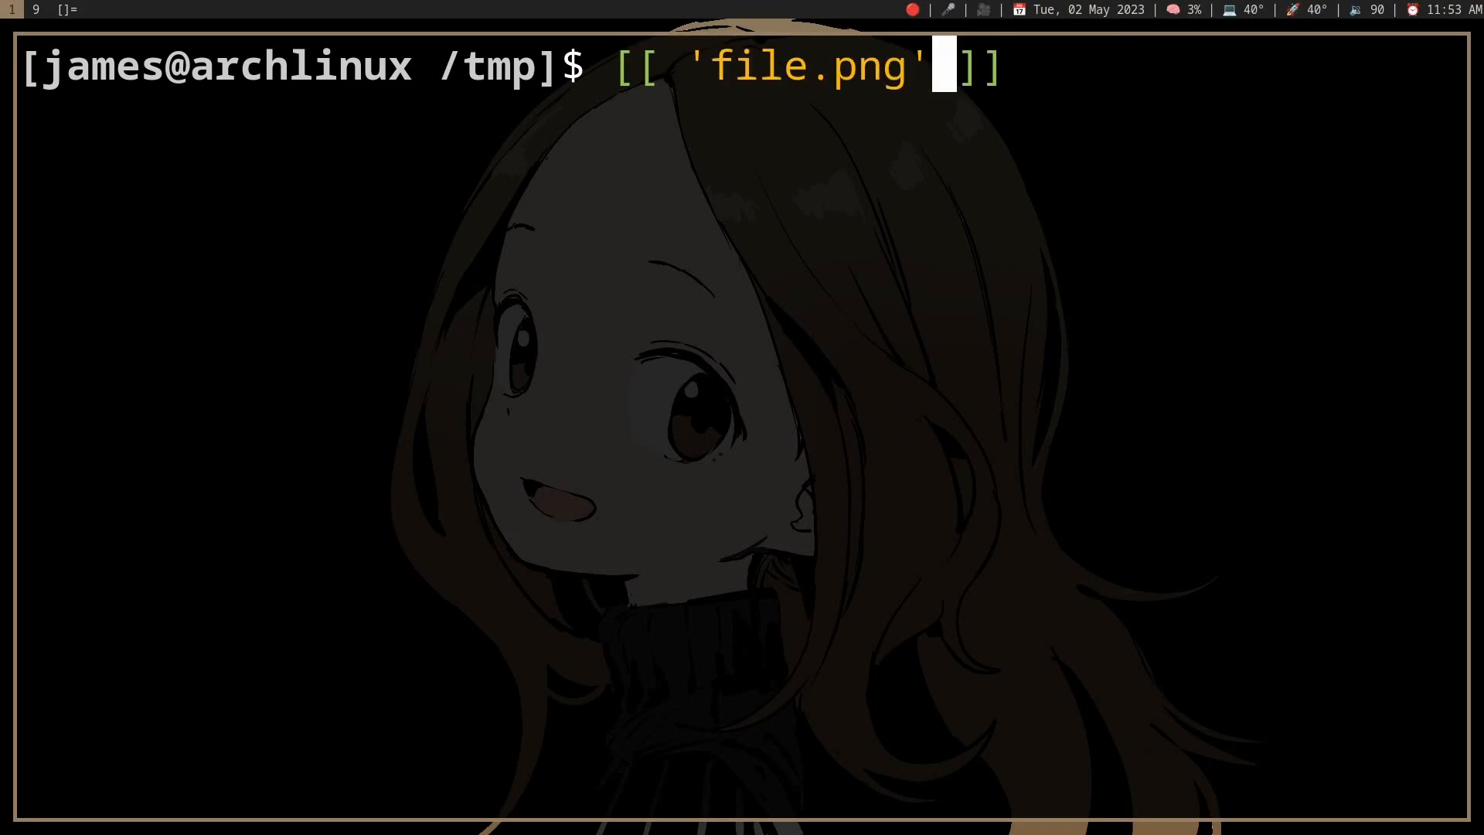
{"action": "type", "text": "~="}
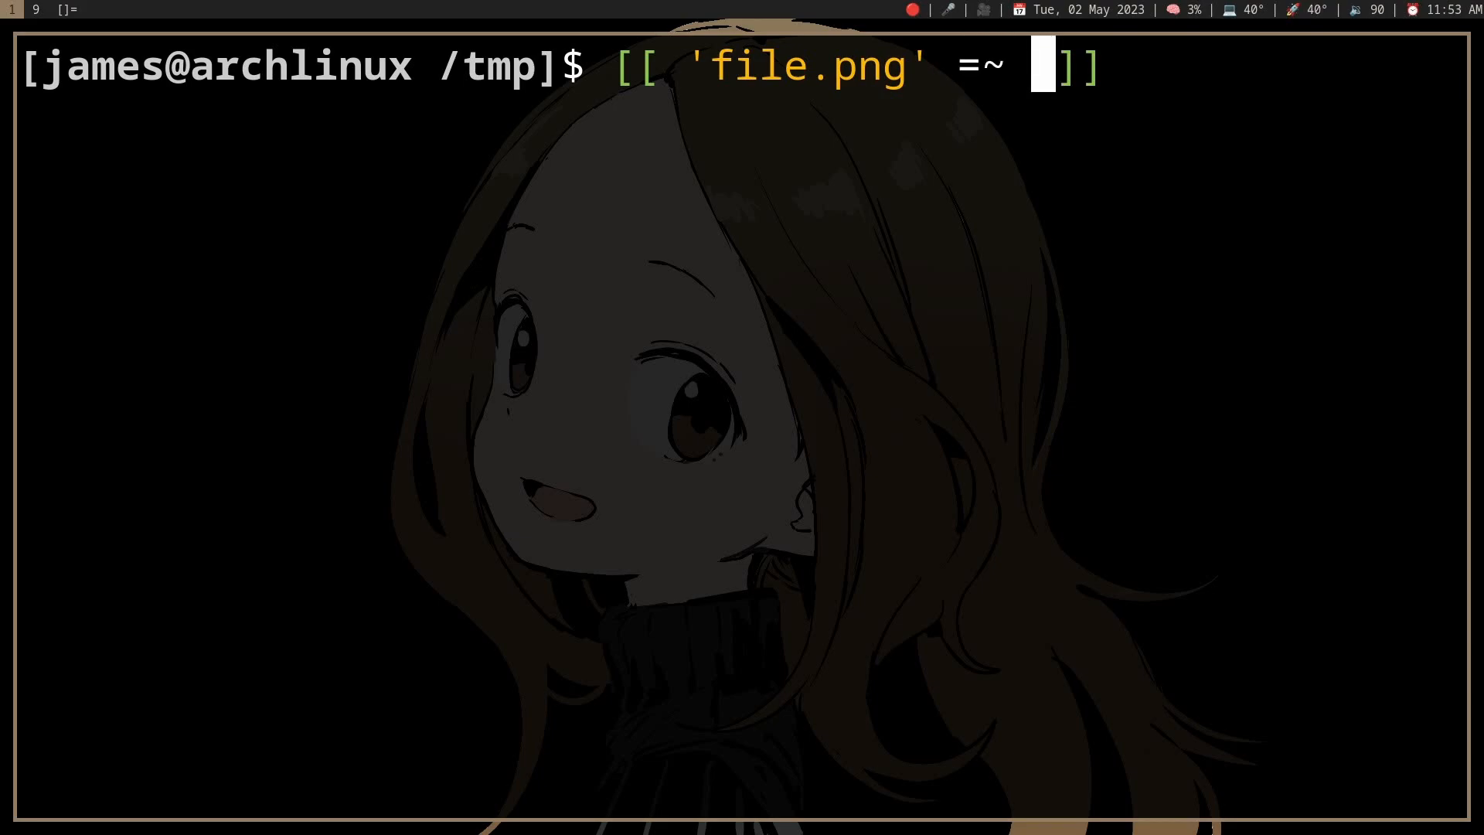
{"action": "type", "text": "*"}
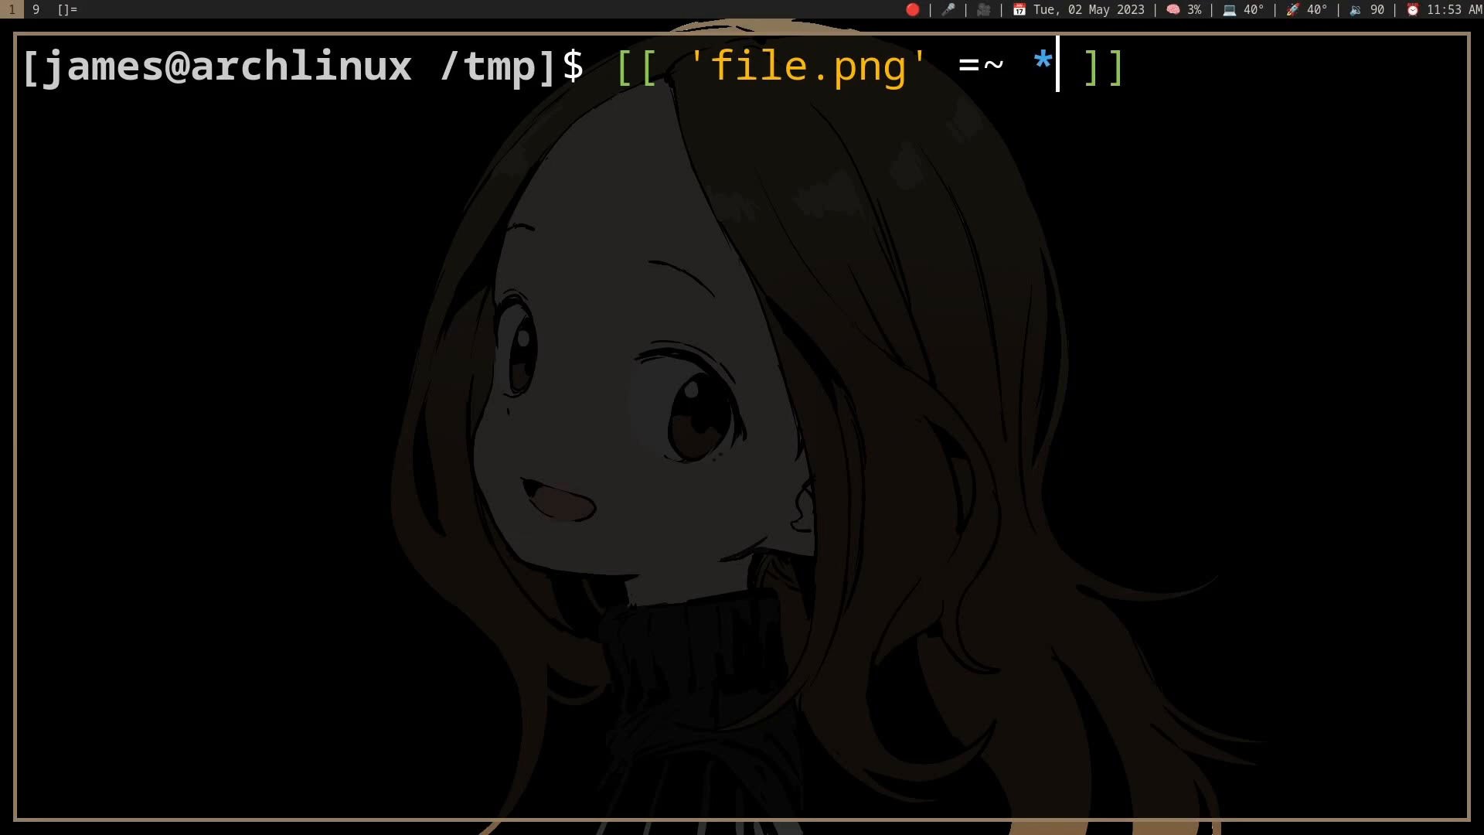
{"action": "type", "text": ".png"}
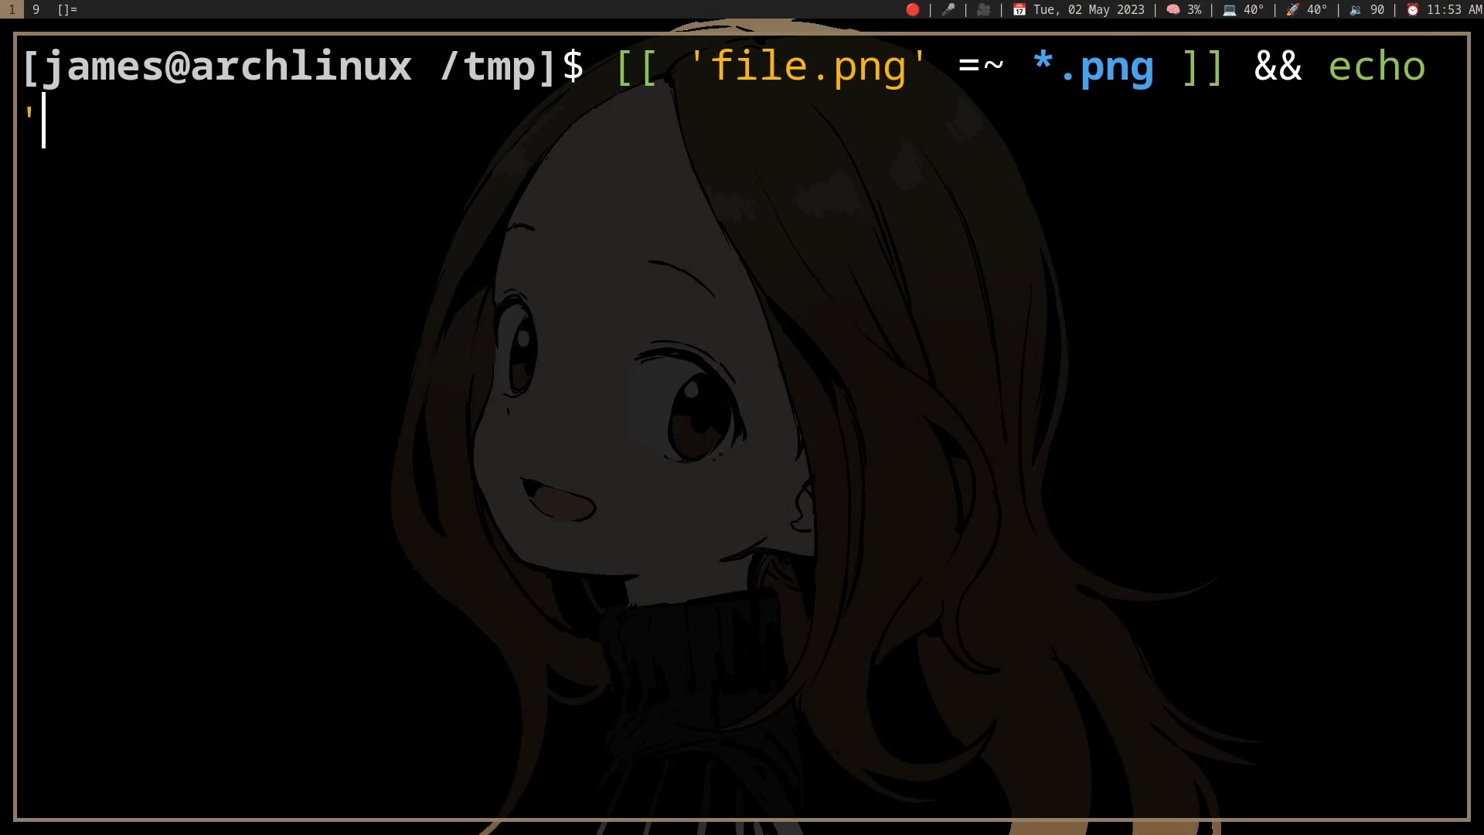
{"action": "type", "text": "true'"}
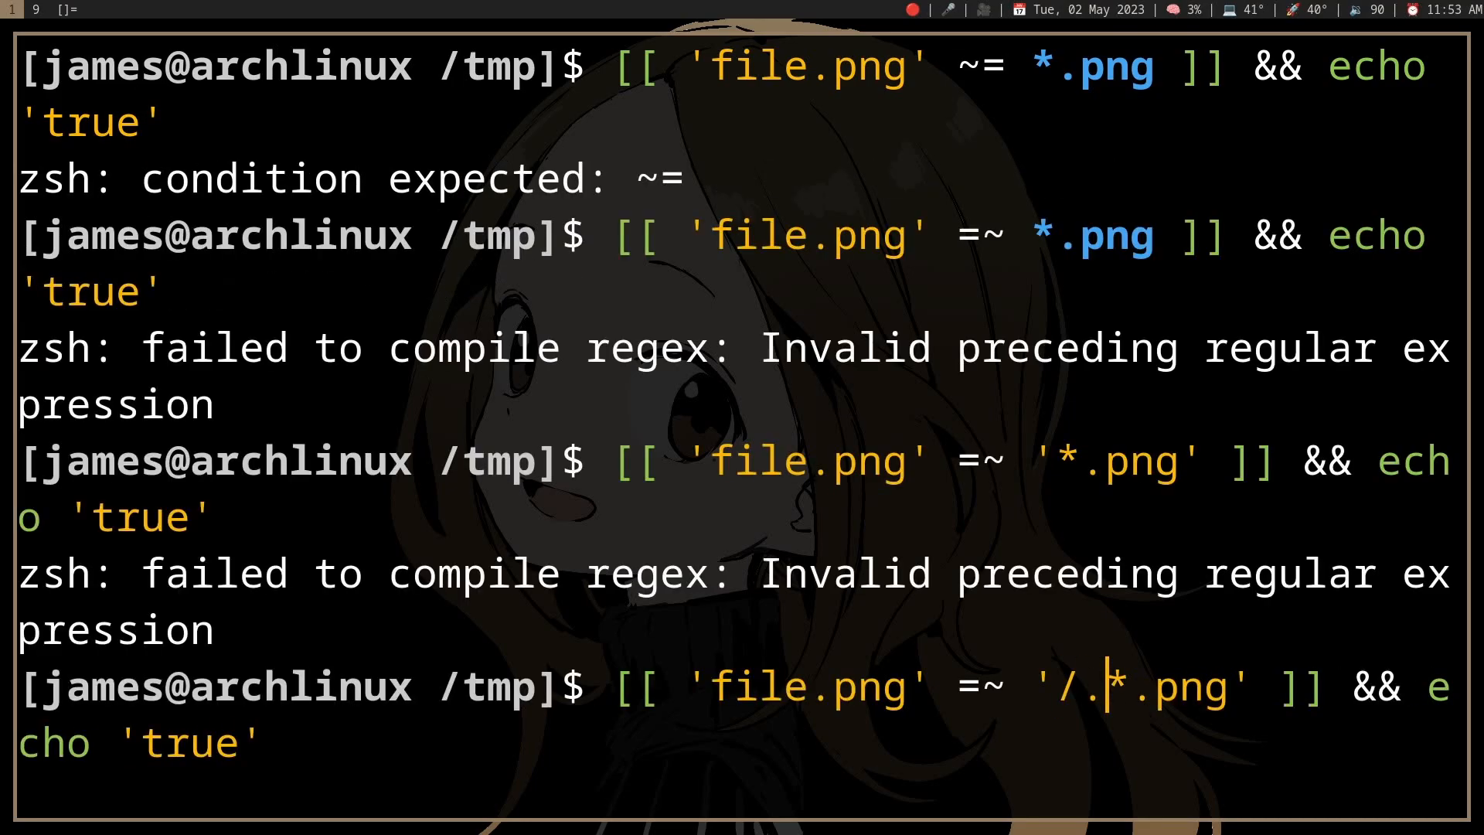
Step: Run the '.*\.png' test on file.png, which prints true, then on file.jpng, which prints nothing
{"action": "key", "text": "Return"}
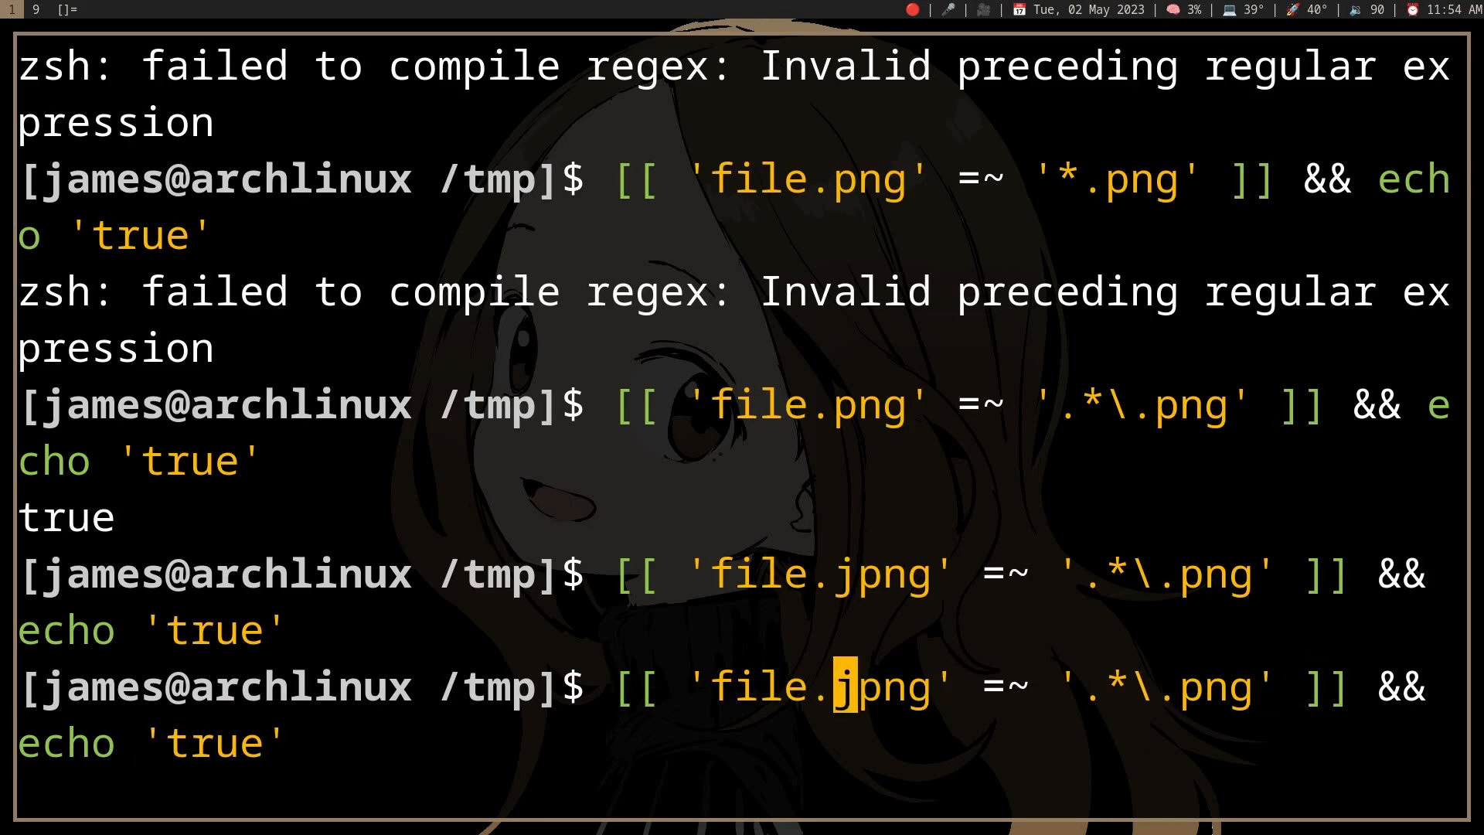
{"action": "key", "text": "Return"}
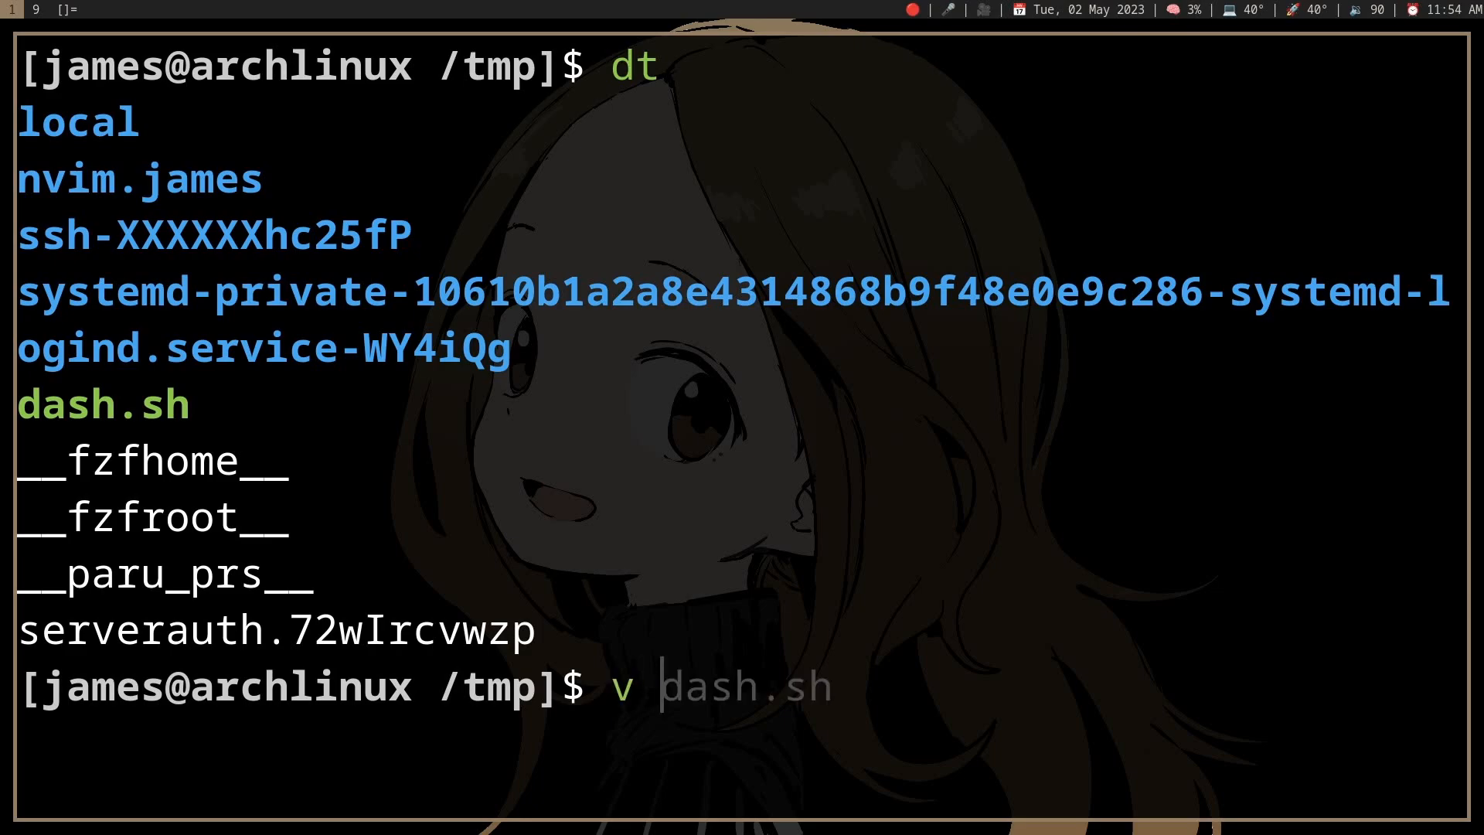
Step: Begin sh.sh in Neovim with a #!/bin/sh line, then quit back to zsh
{"action": "key", "text": "ctrl+c"}
{"action": "type", "text": "#"}
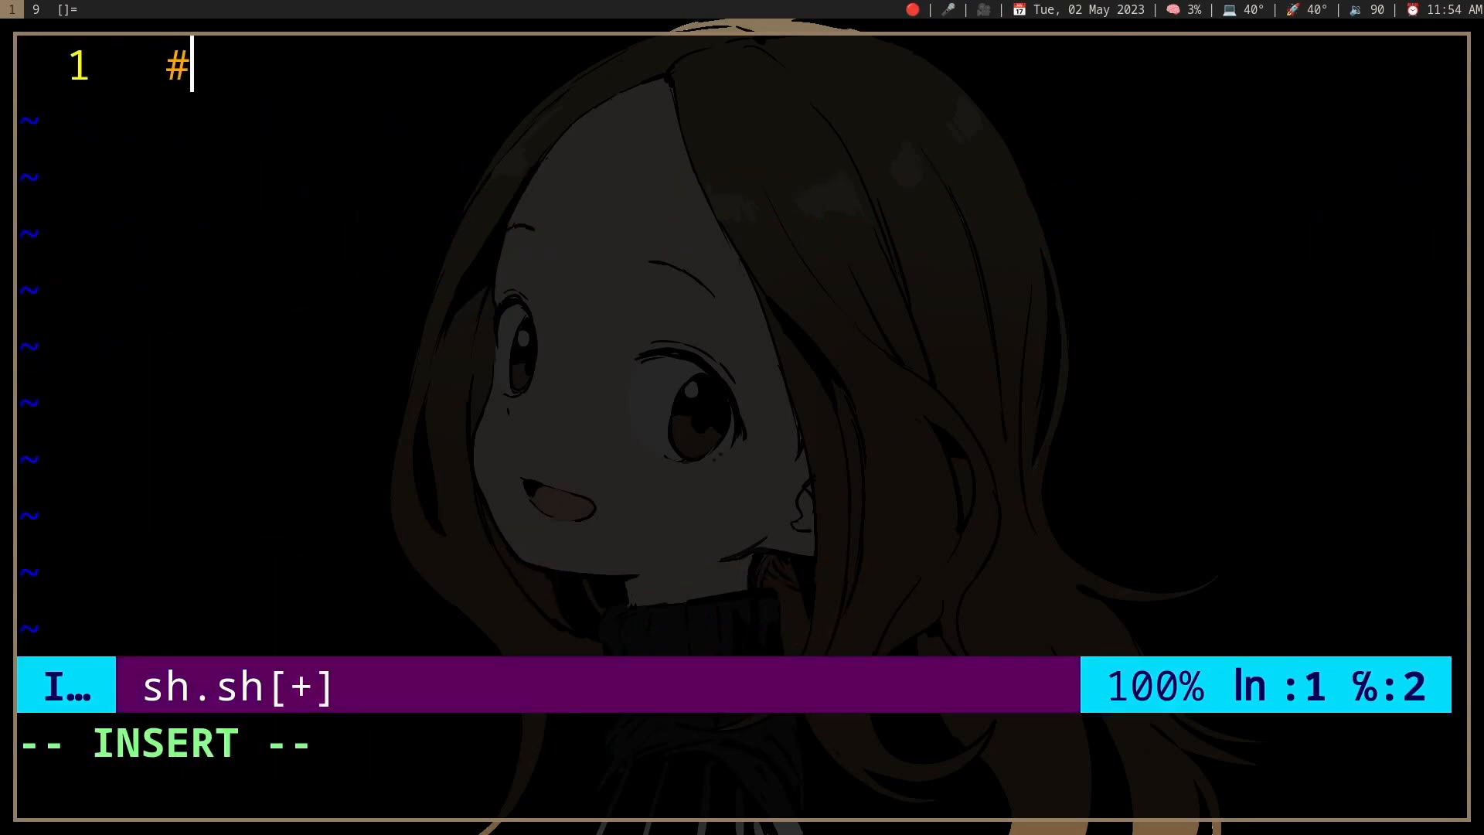
{"action": "type", "text": "!/bin/sh"}
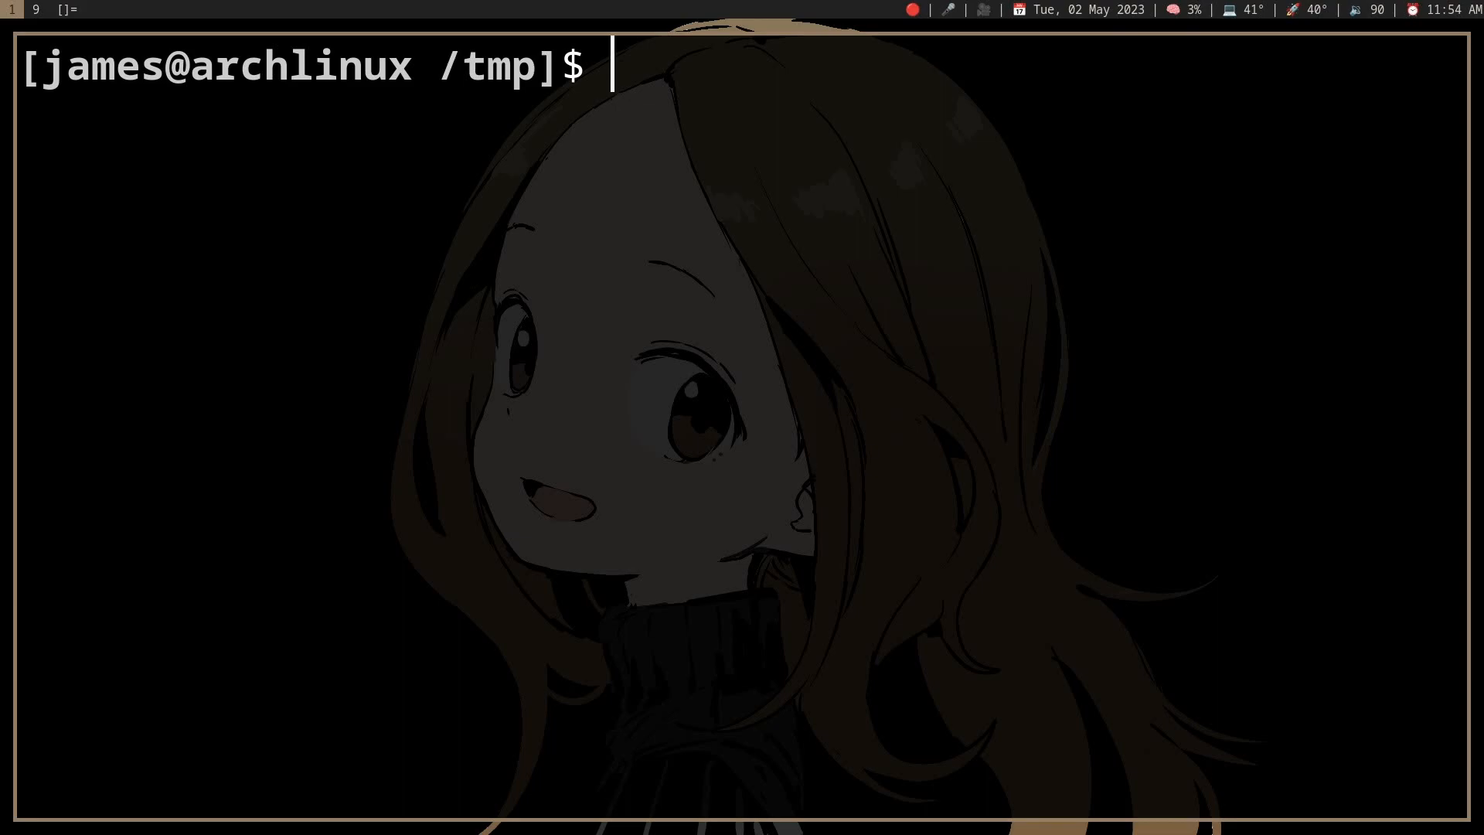
Step: Run a quiet grep test of 'hello.png' against a jpng pattern, which prints nothing
{"action": "type", "text": "echo 'hello new' | awk '{print $2}'"}
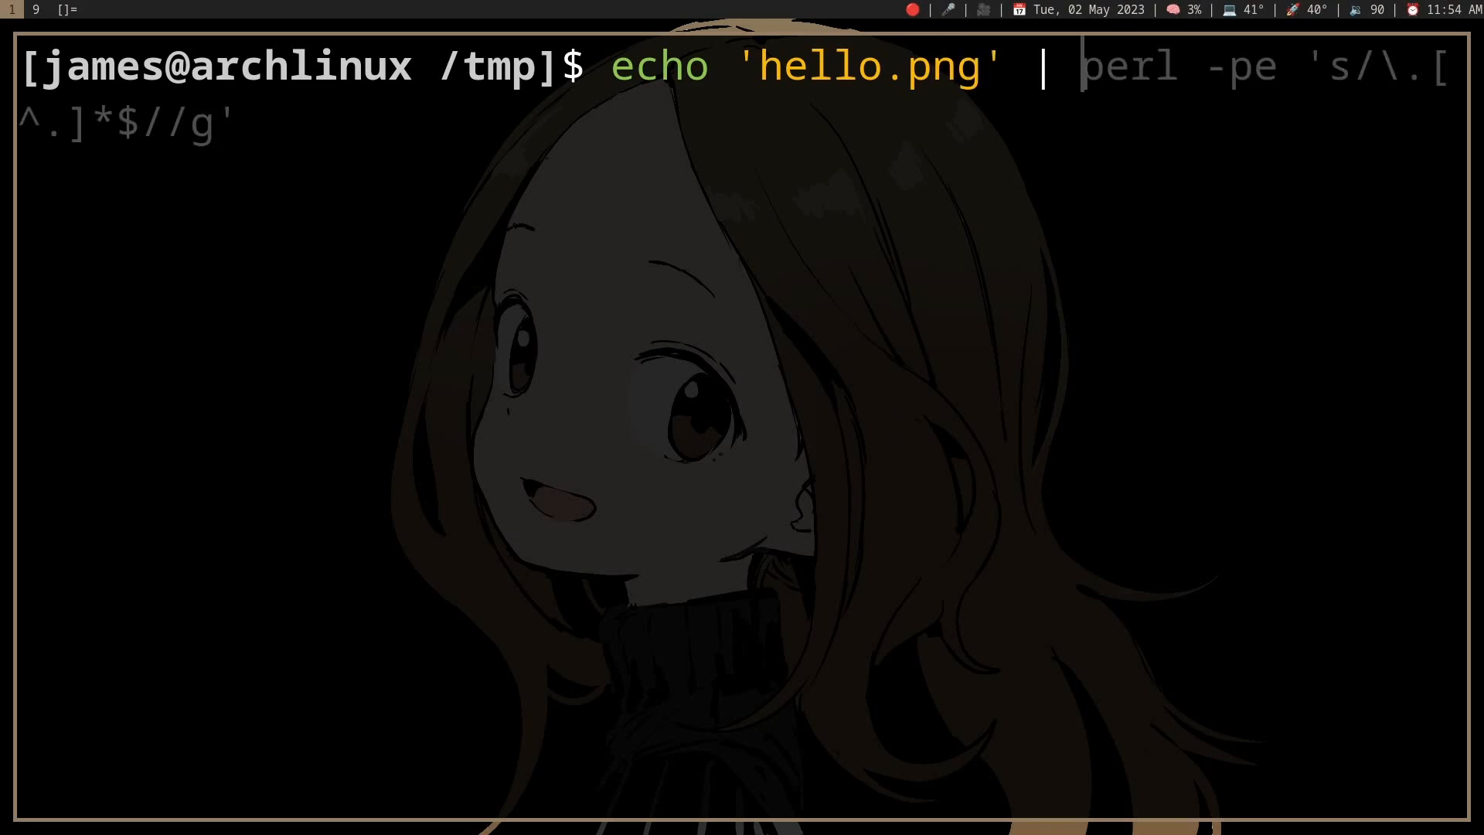
{"action": "type", "text": "grep -"}
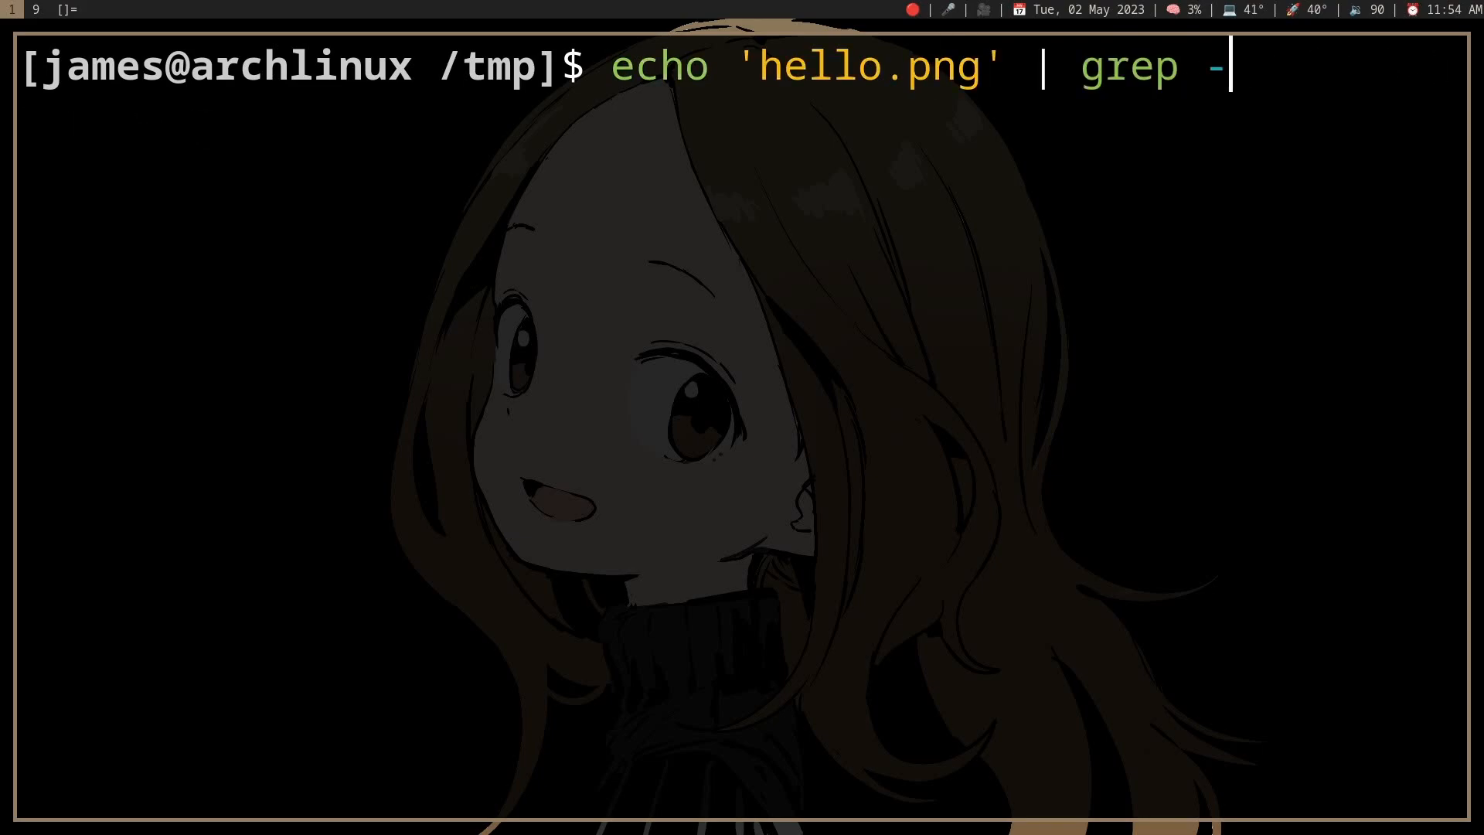
{"action": "type", "text": "'"}
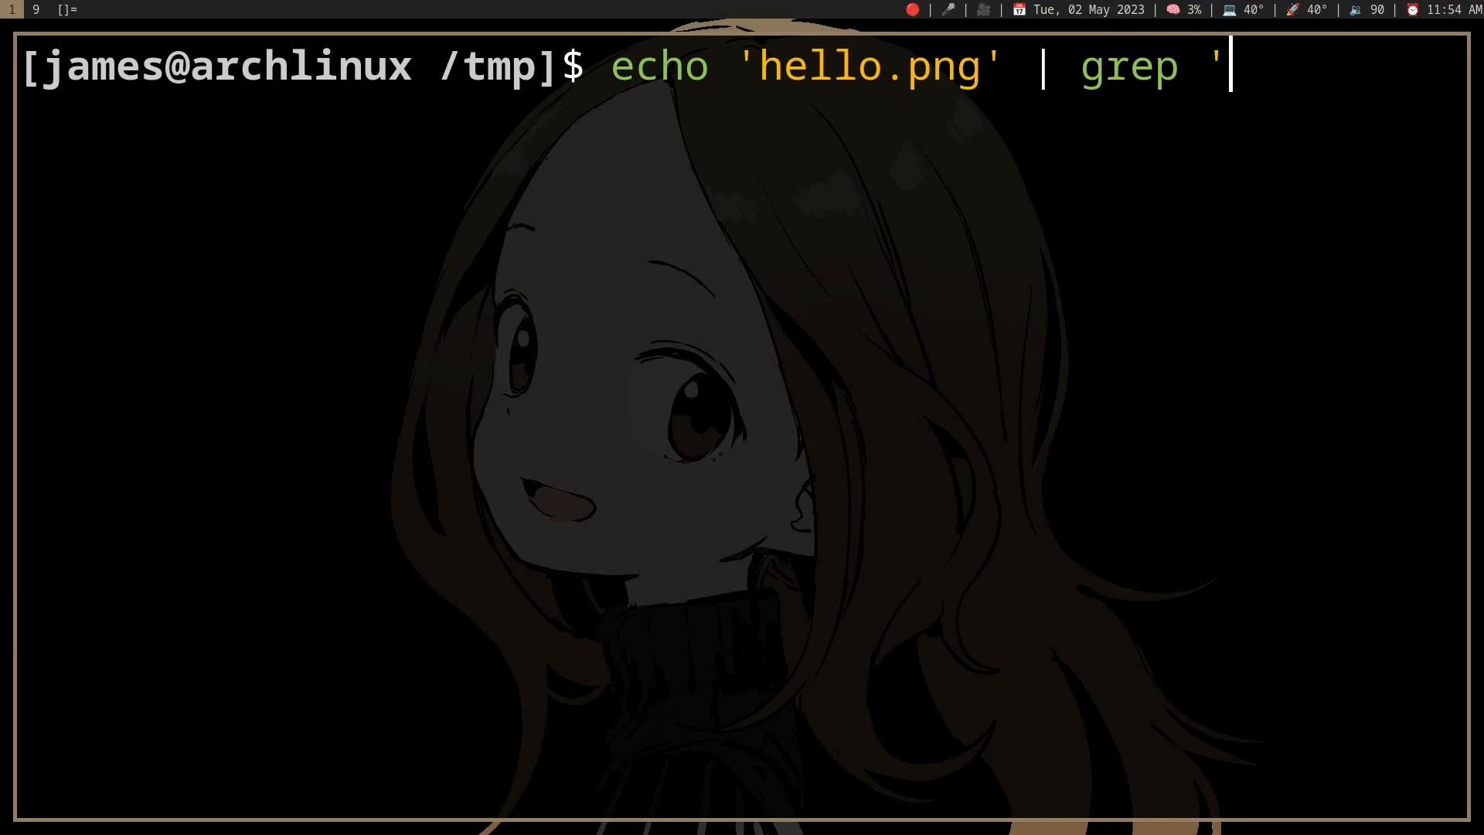
{"action": "type", "text": ".8"}
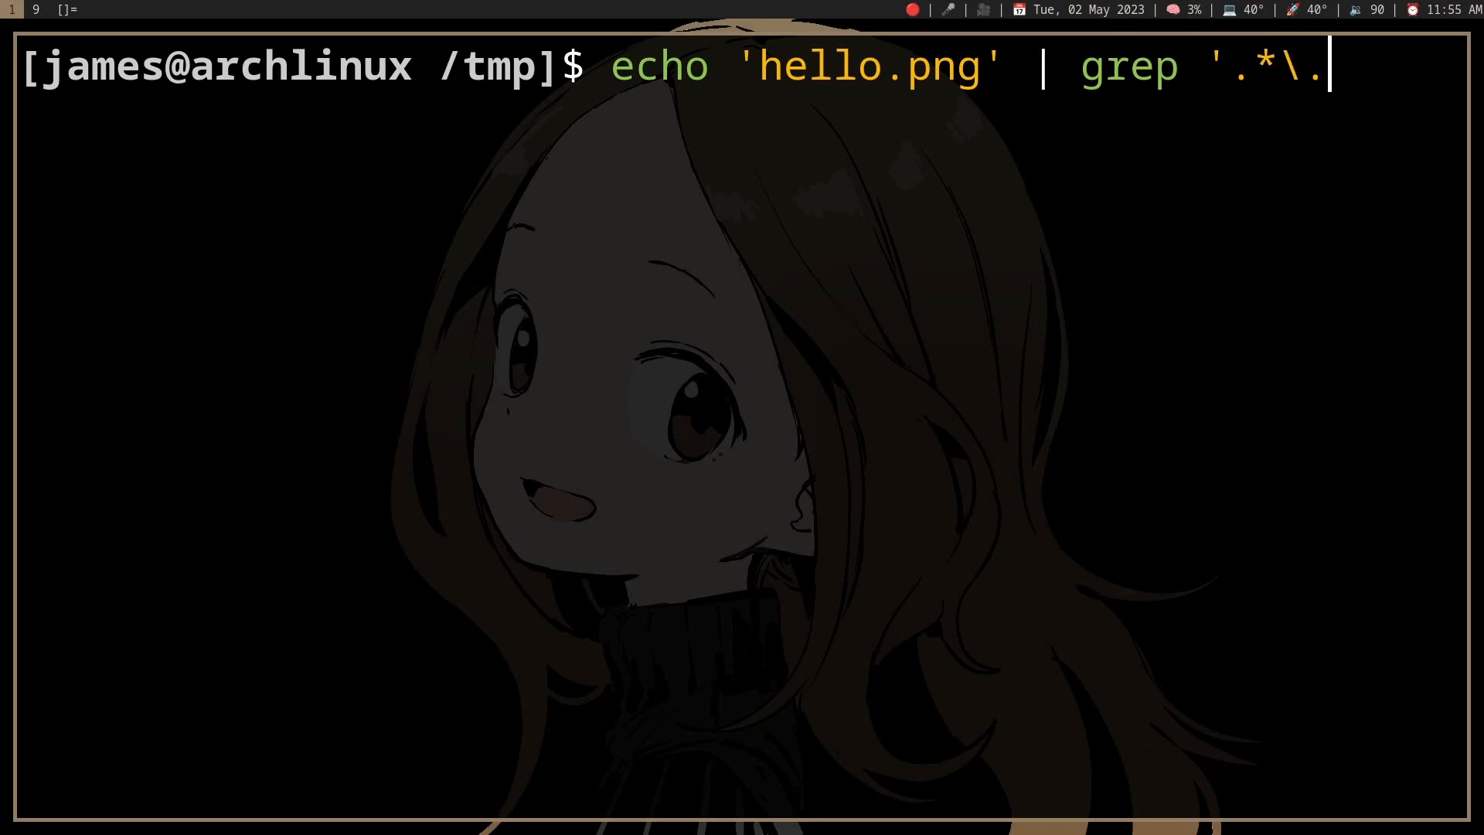
{"action": "type", "text": "png' && e"}
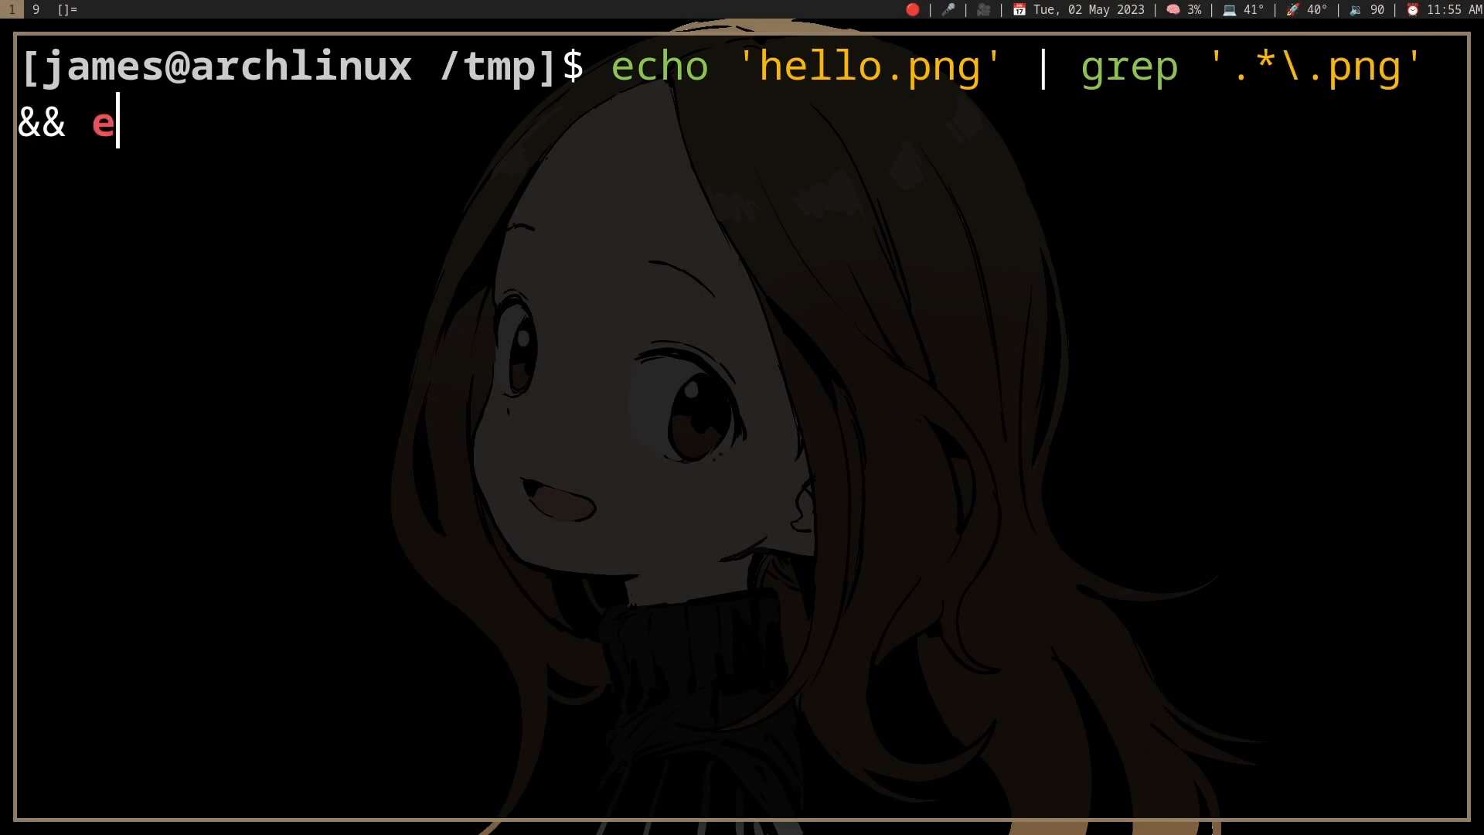
{"action": "type", "text": "cho 'true'"}
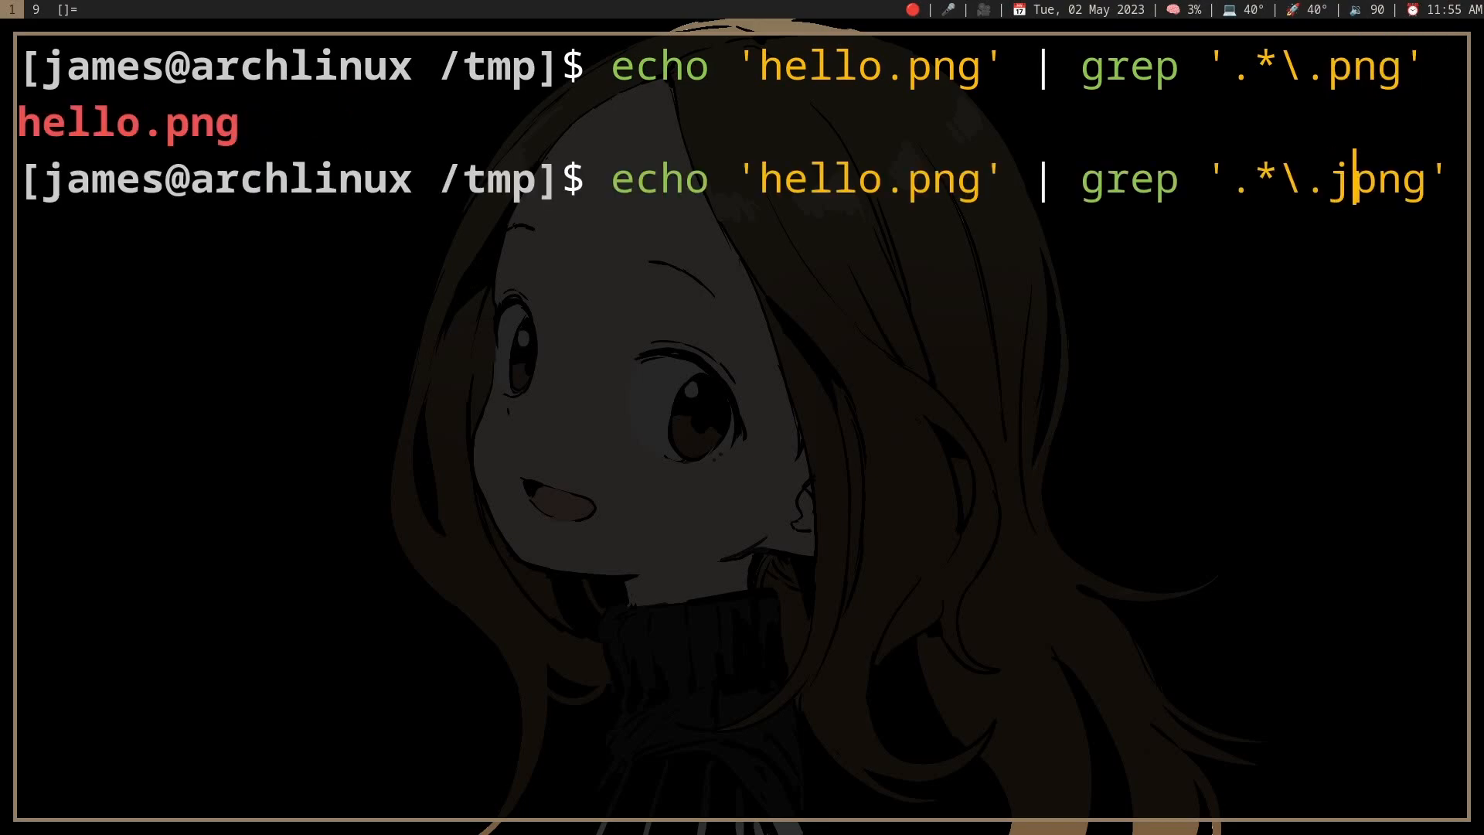
{"action": "key", "text": "Return"}
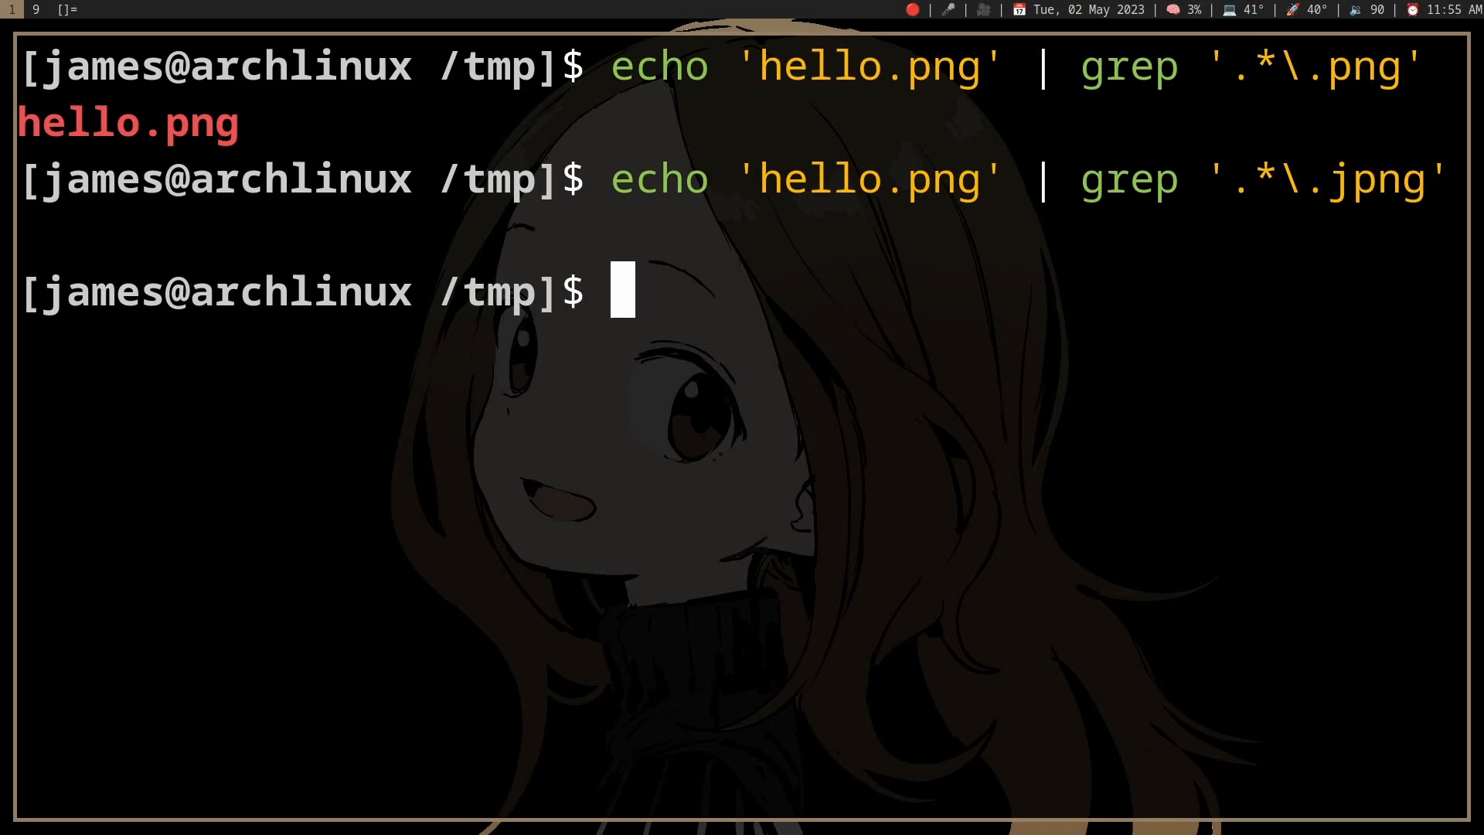
Step: Rerun the grep test with the '.*\.png' pattern so it prints true
{"action": "key", "text": "Up"}
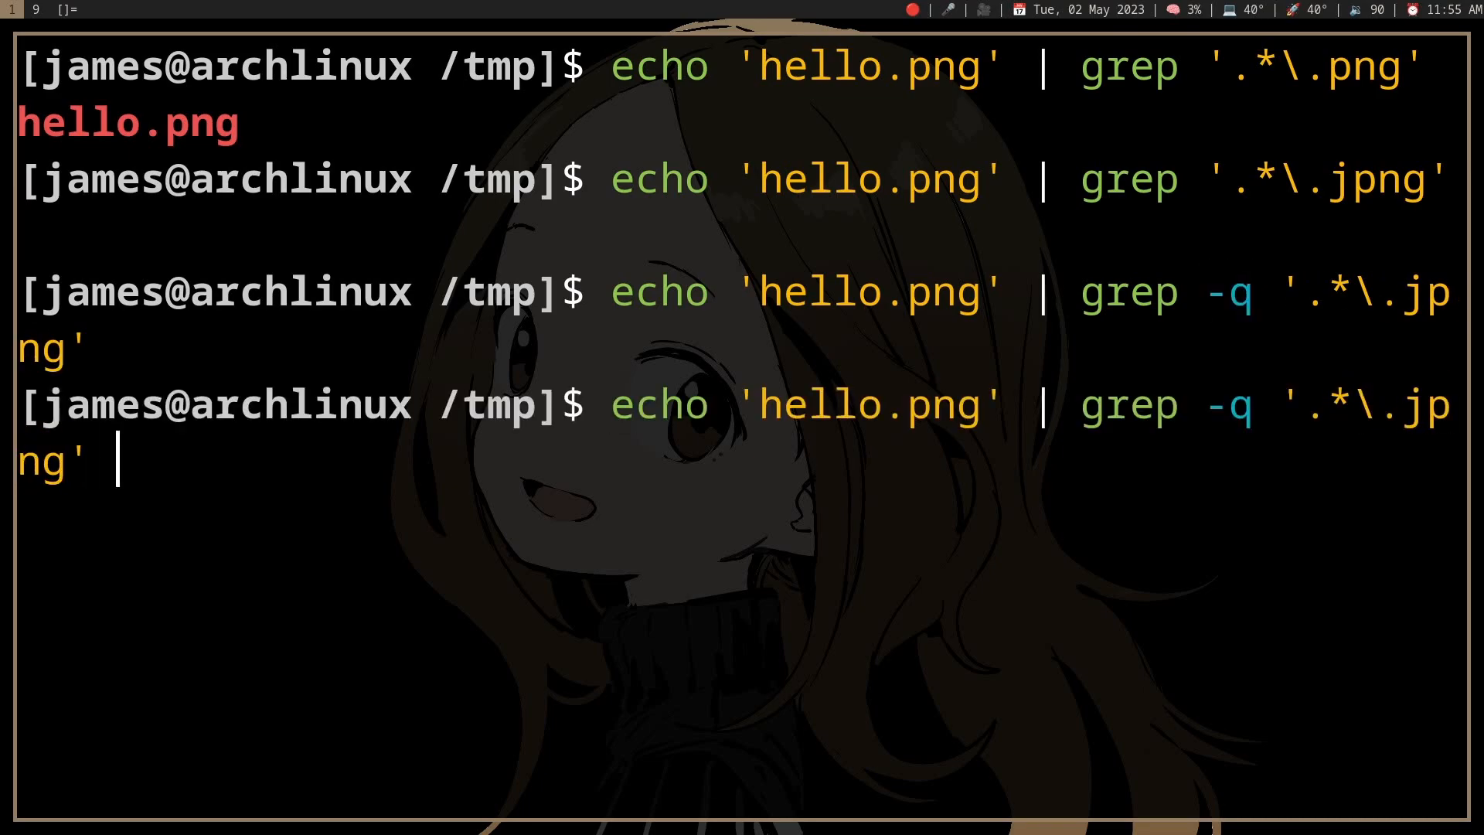
{"action": "type", "text": "&&"}
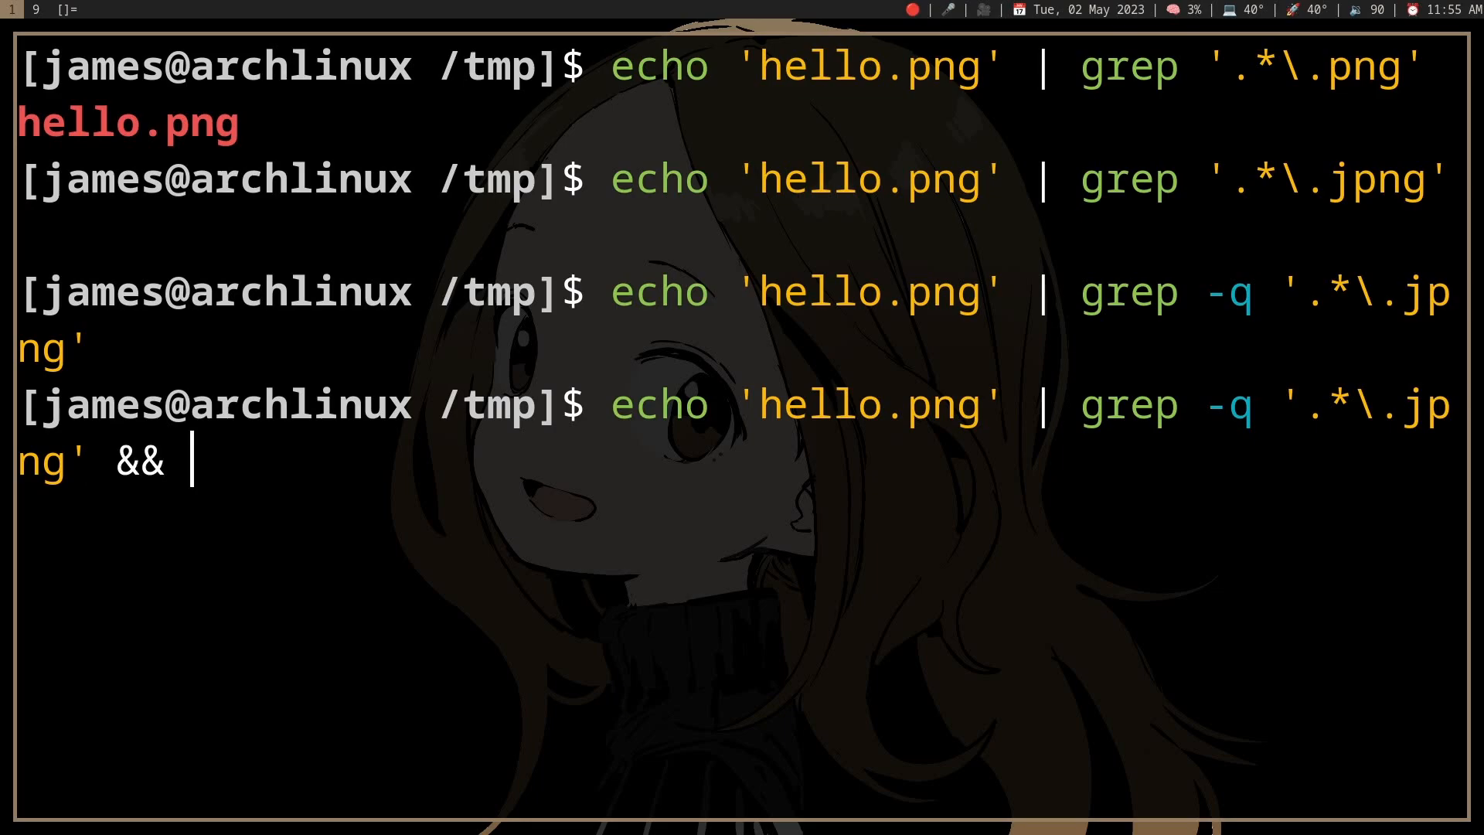
{"action": "type", "text": "echo 'true"}
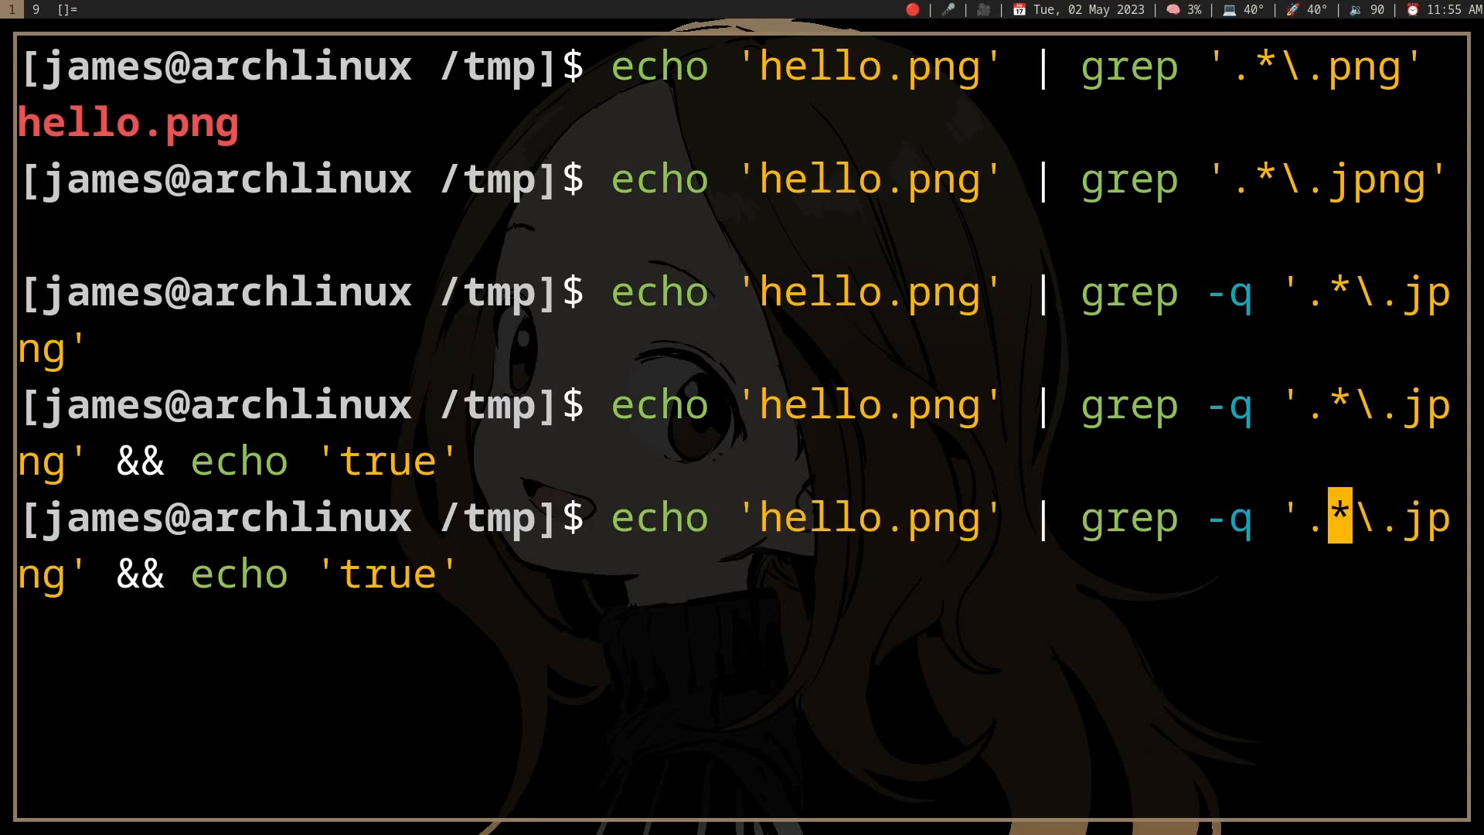
{"action": "key", "text": "Return"}
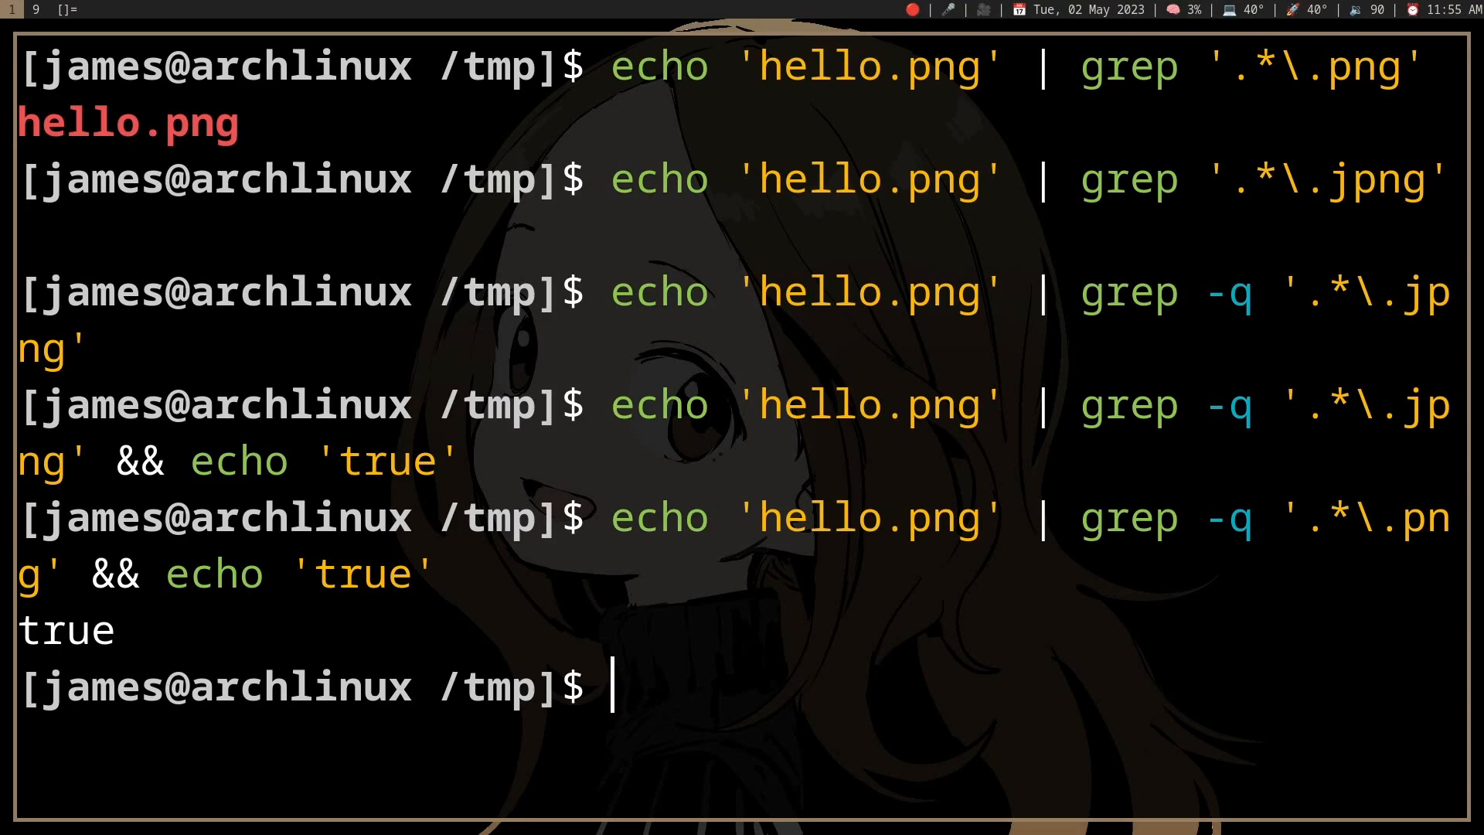
{"action": "type", "text": "v sh.sh"}
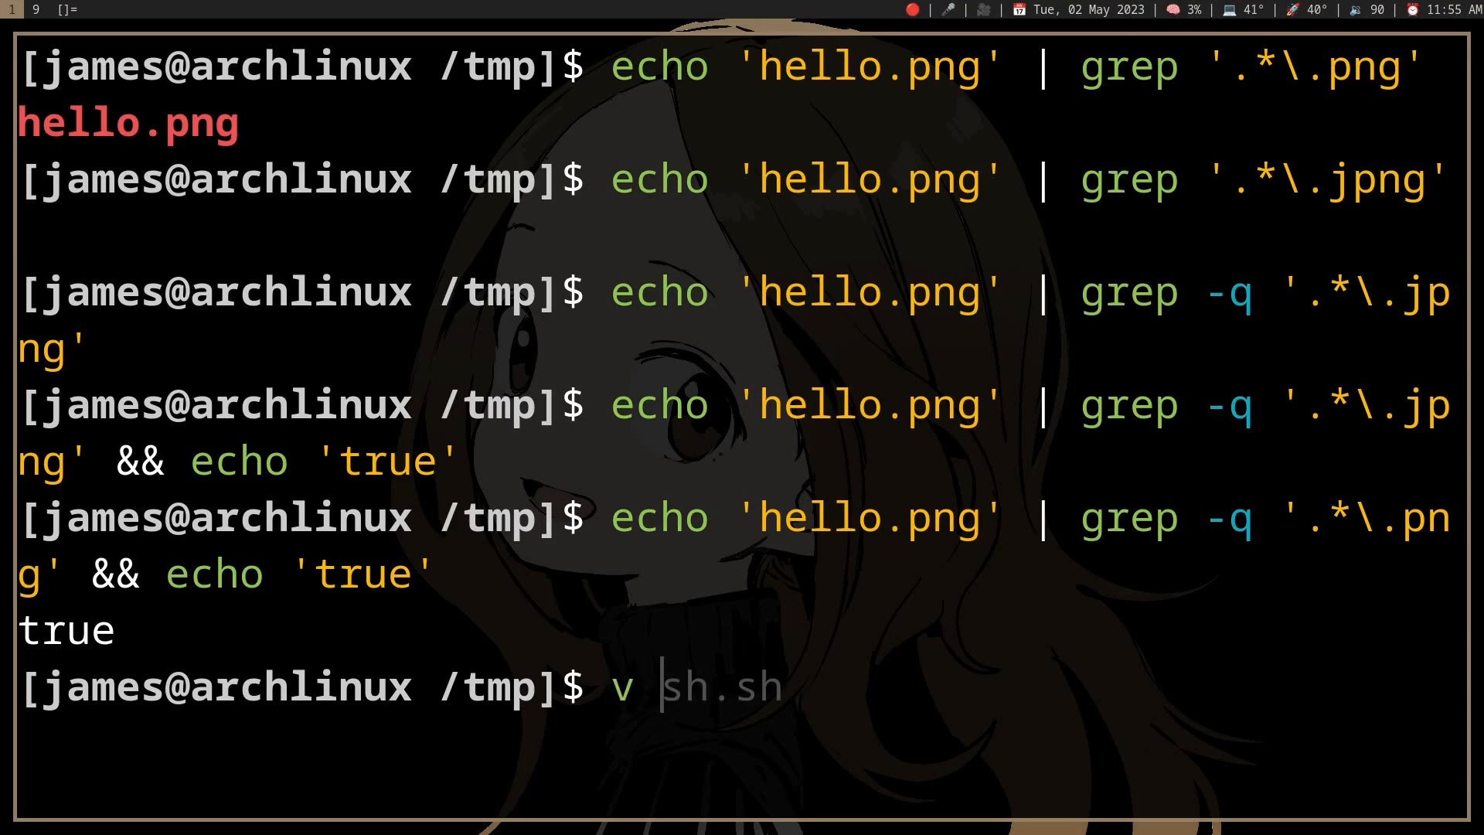
Step: Open sh.sh and write a case on $1 with *.png and *.jpg branches
{"action": "key", "text": "Tab"}
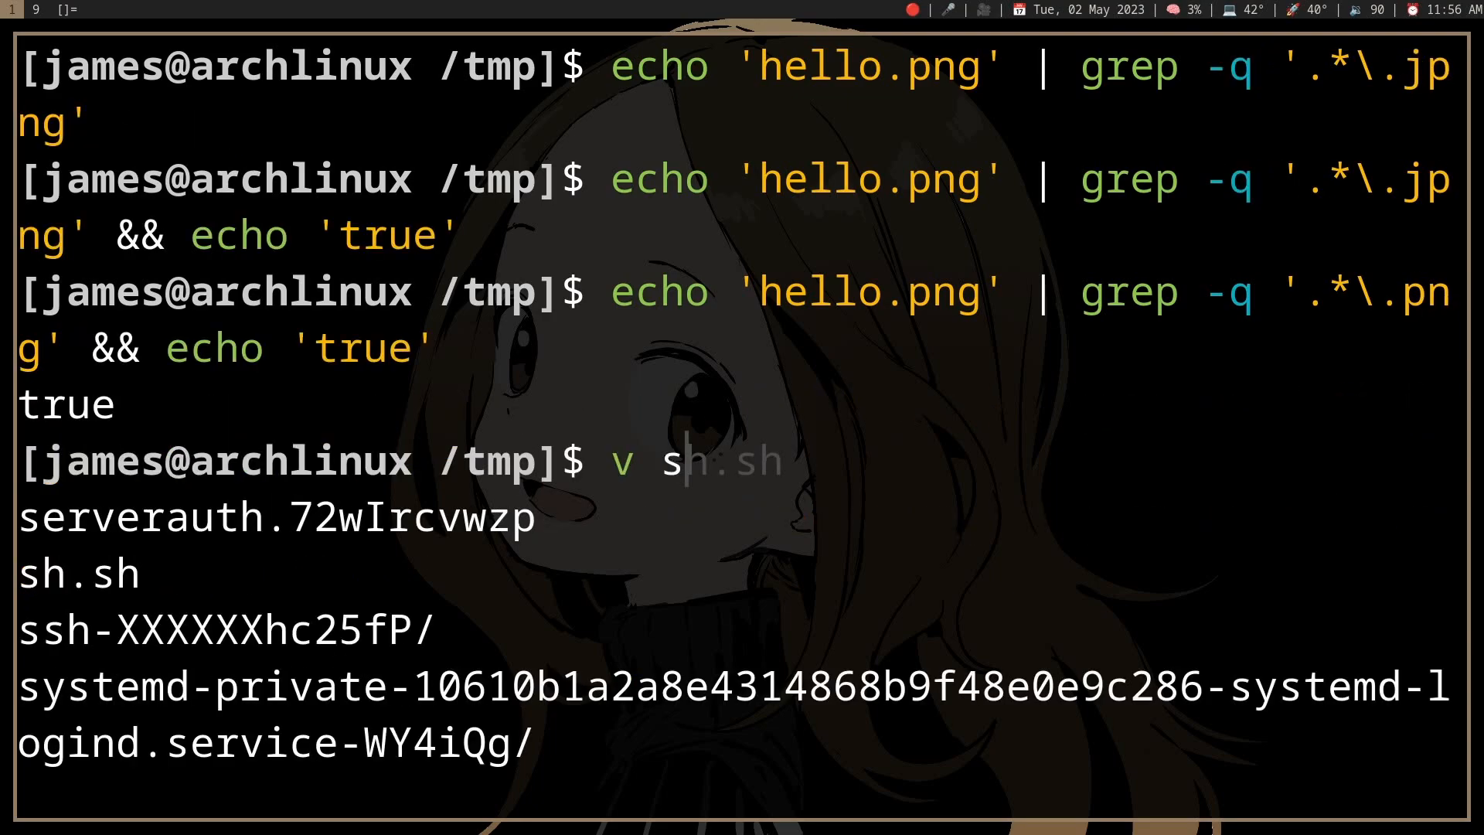
{"action": "key", "text": "Return"}
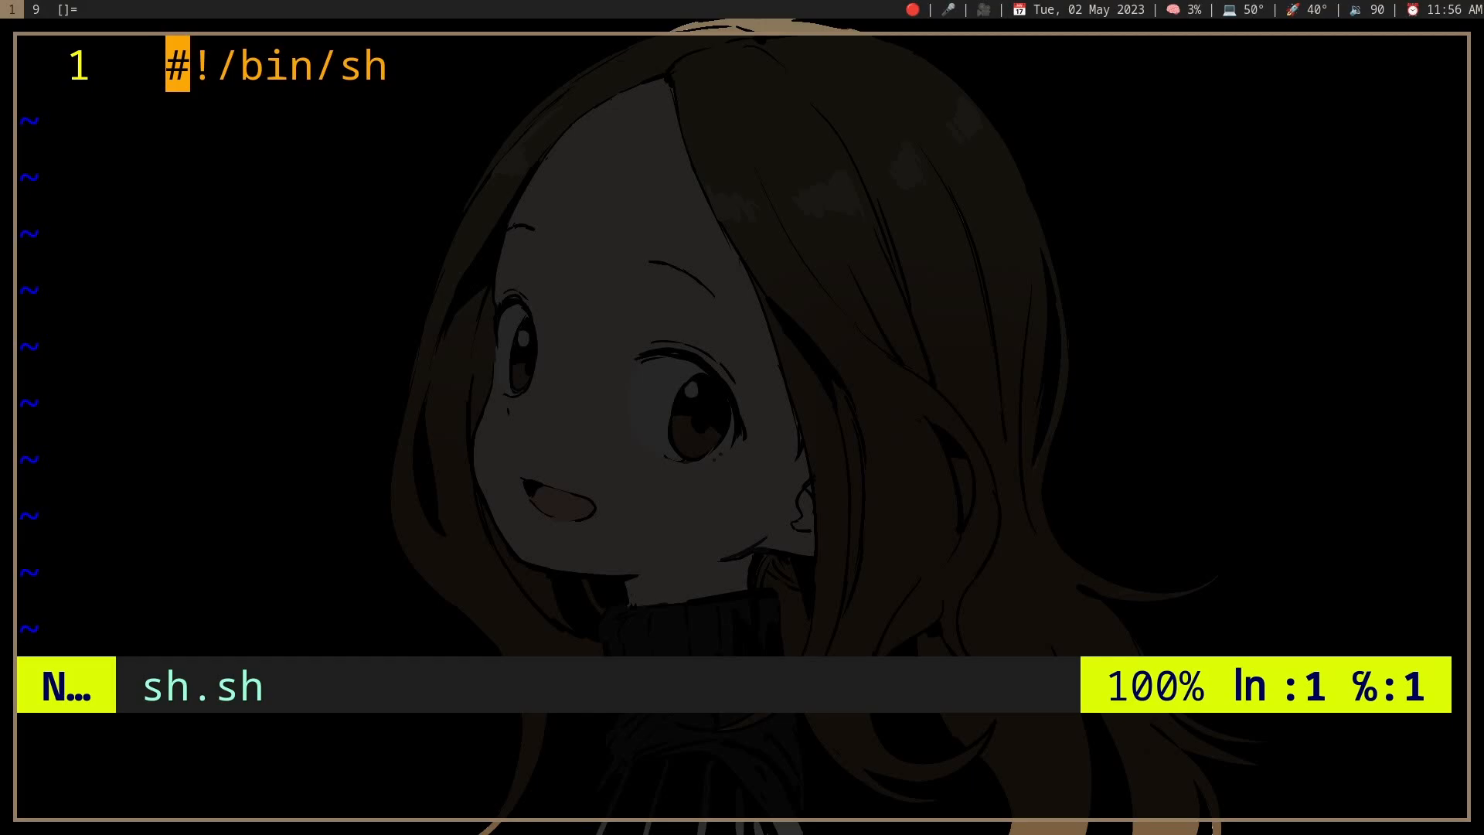
{"action": "type", "text": "case $1 in"}
{"action": "type", "text": "esac"}
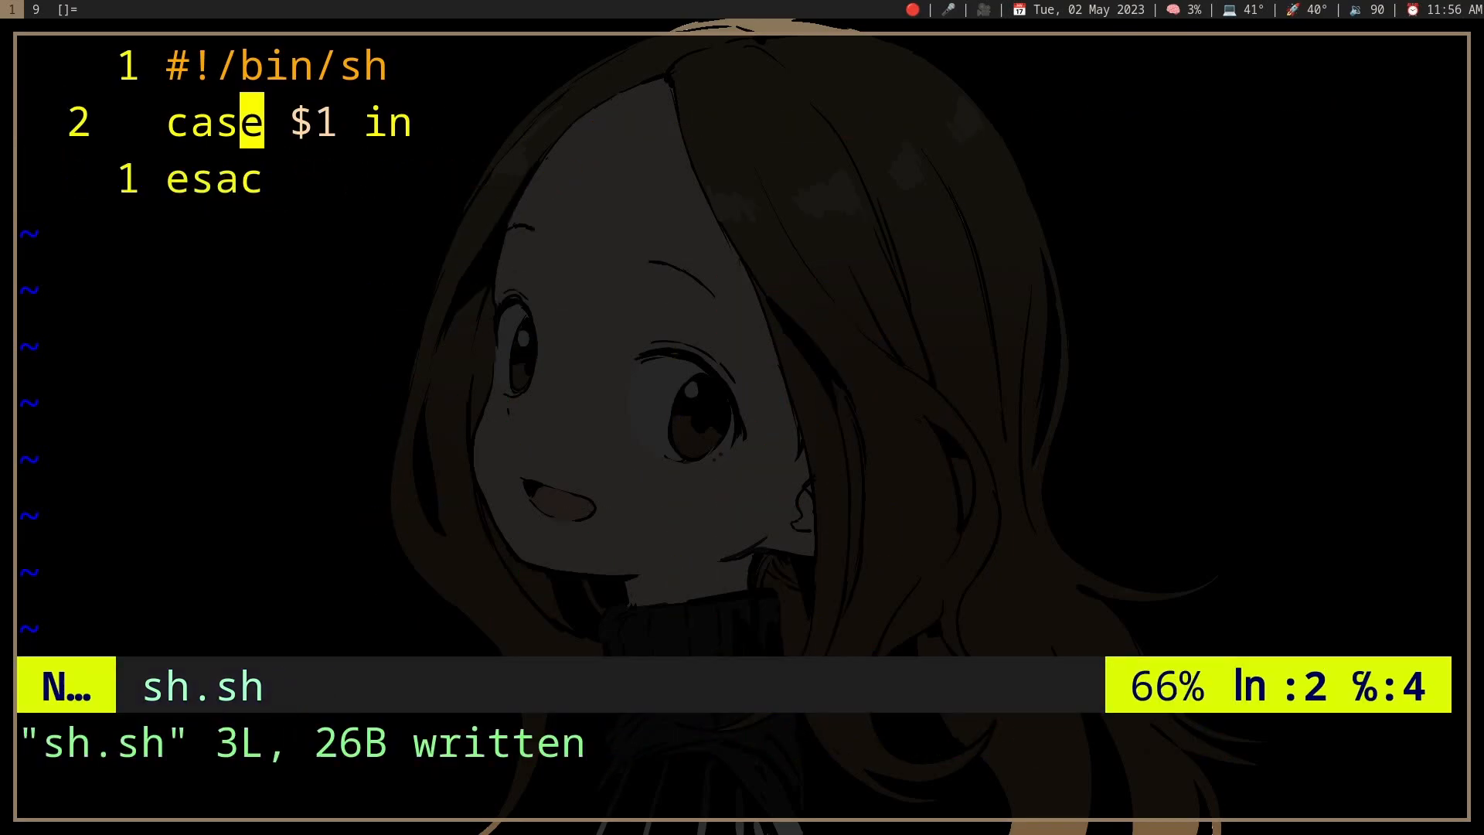
{"action": "key", "text": "o"}
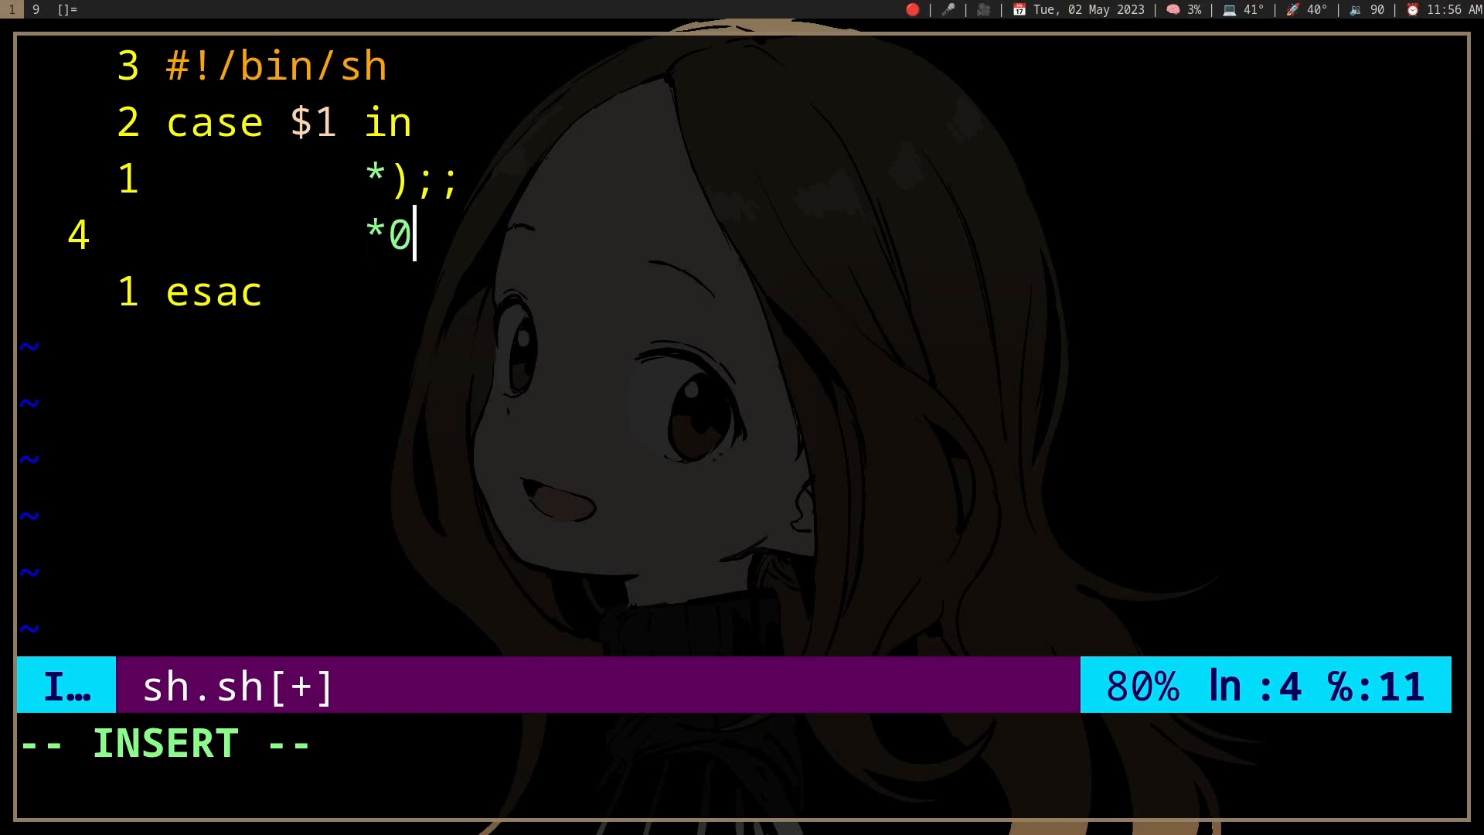
{"action": "key", "text": "Escape"}
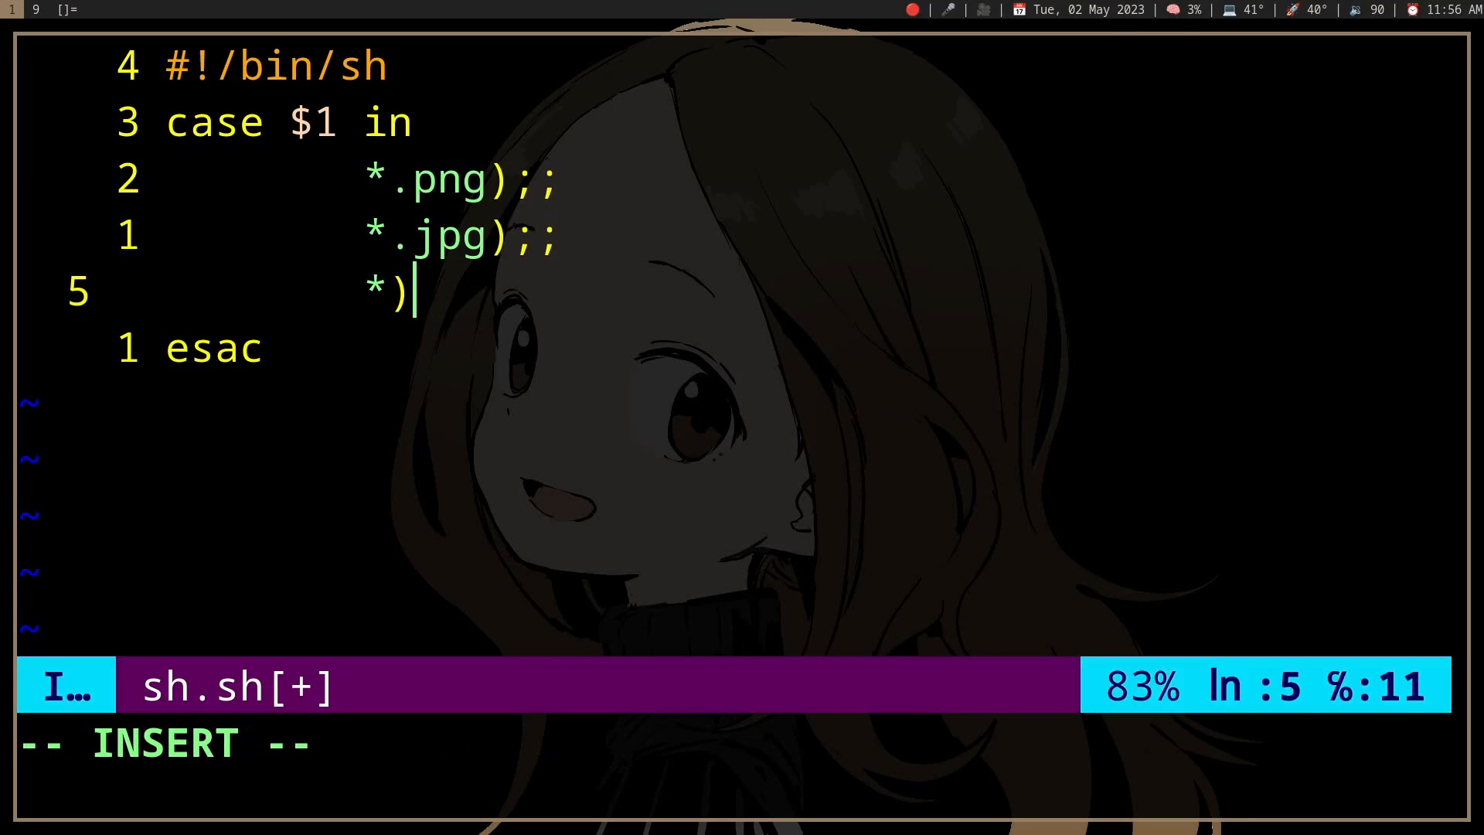
Step: Add a catch-all branch echoing 'Not an image file' and then exiting 1
{"action": "type", "text": "exit"}
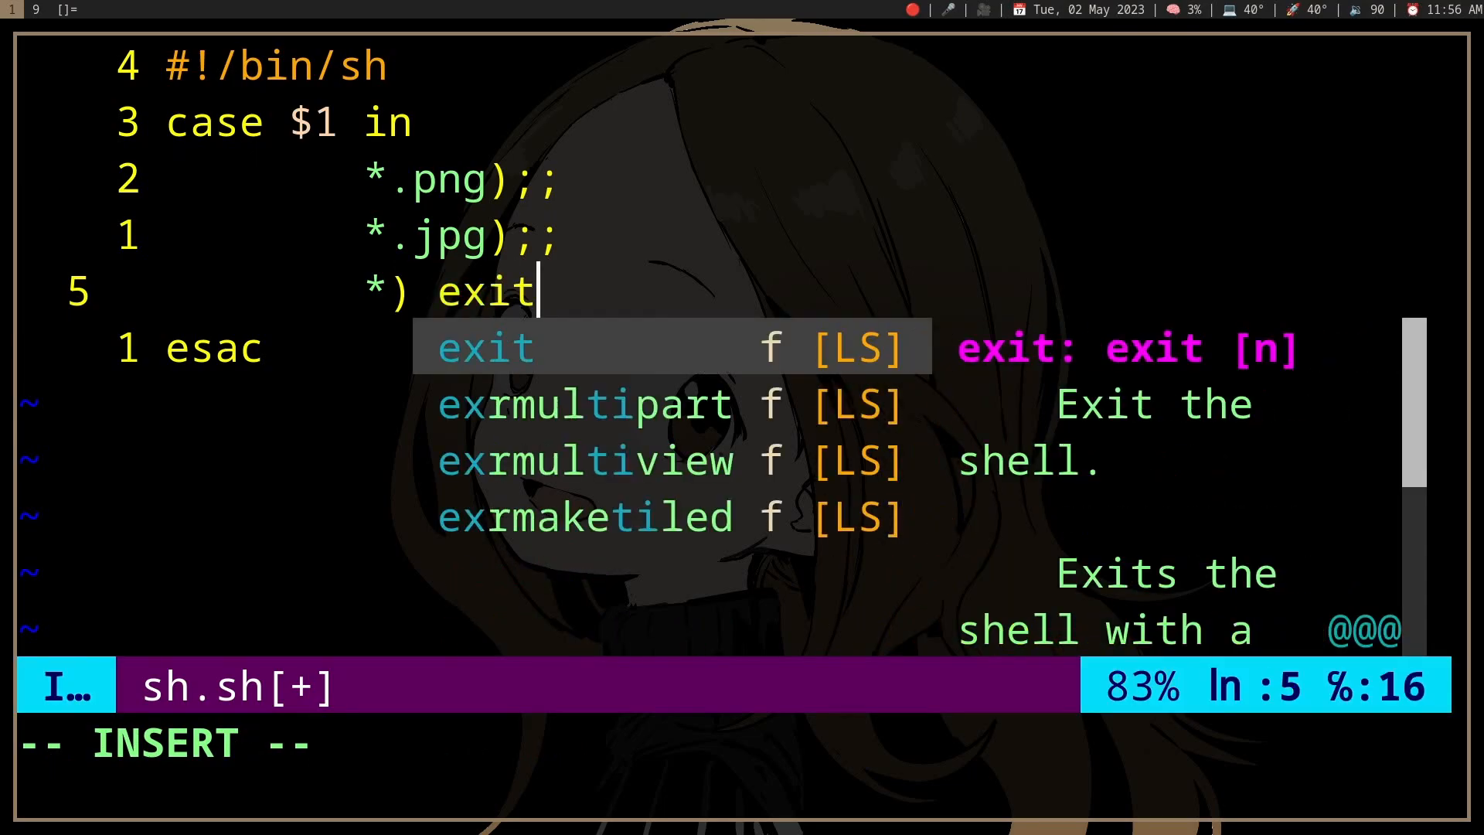
{"action": "key", "text": "Escape"}
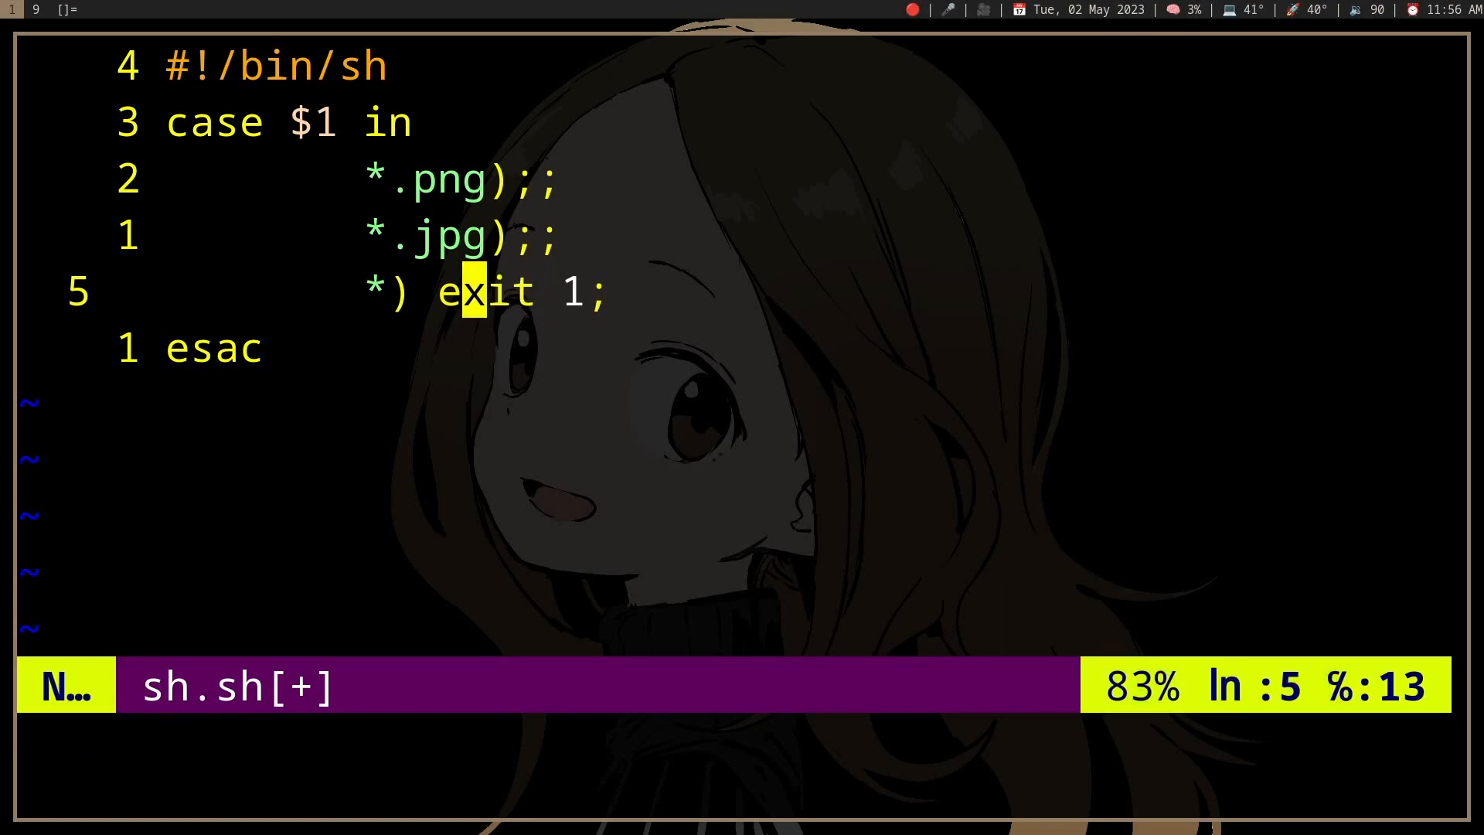
{"action": "key", "text": "Return"}
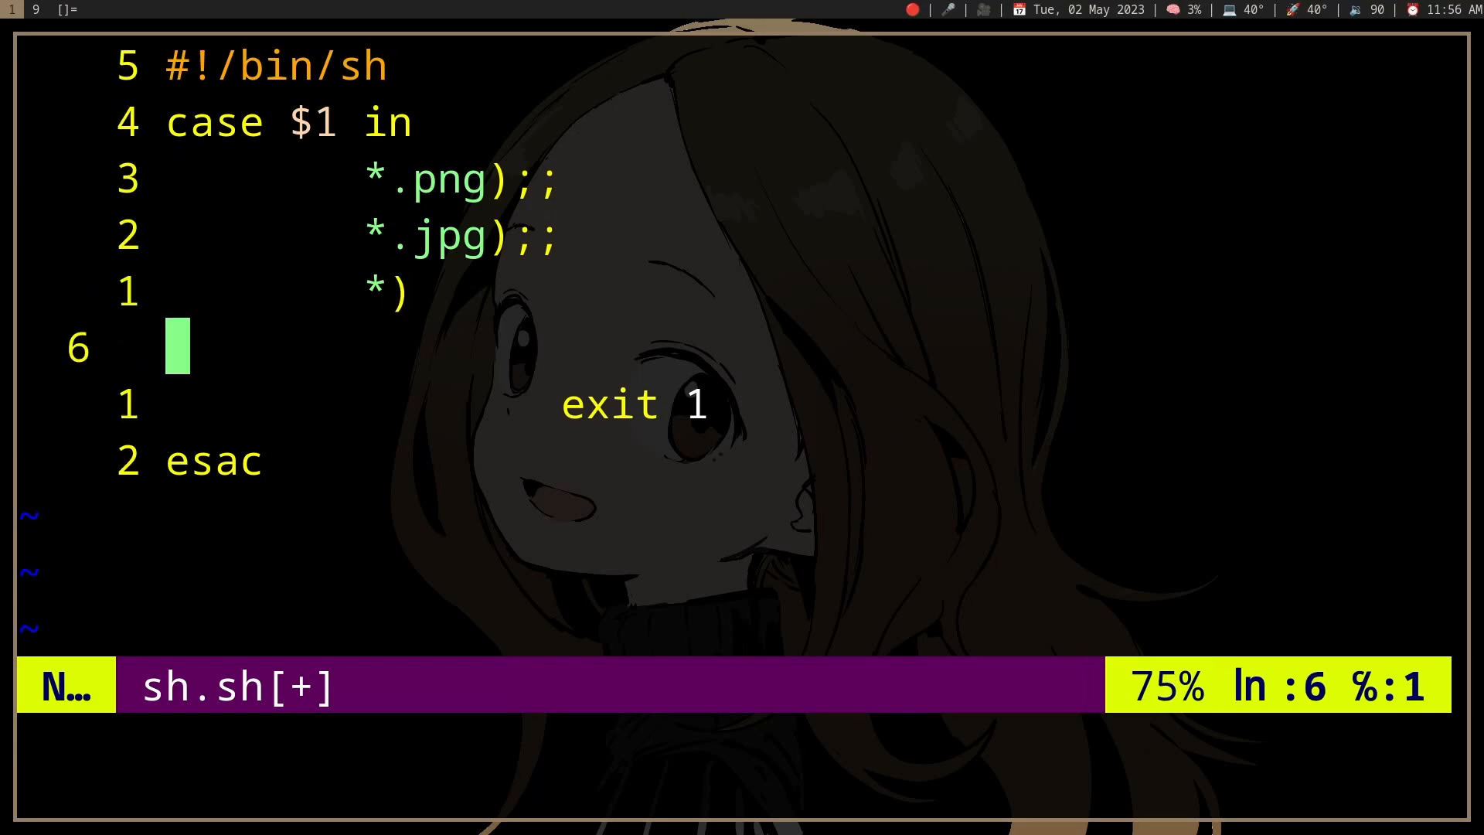
{"action": "type", "text": "echo ''"}
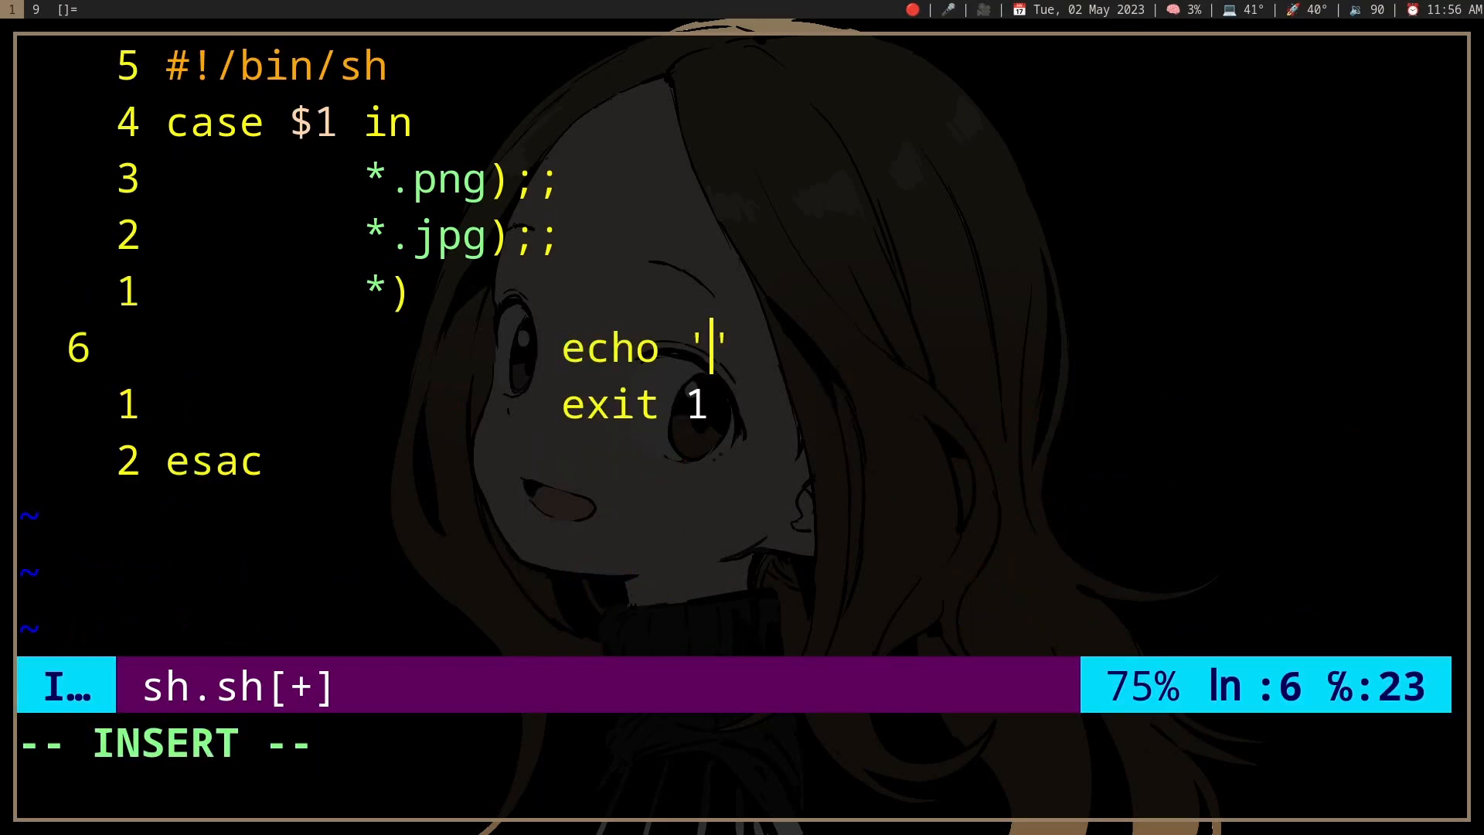
{"action": "type", "text": "Not a"}
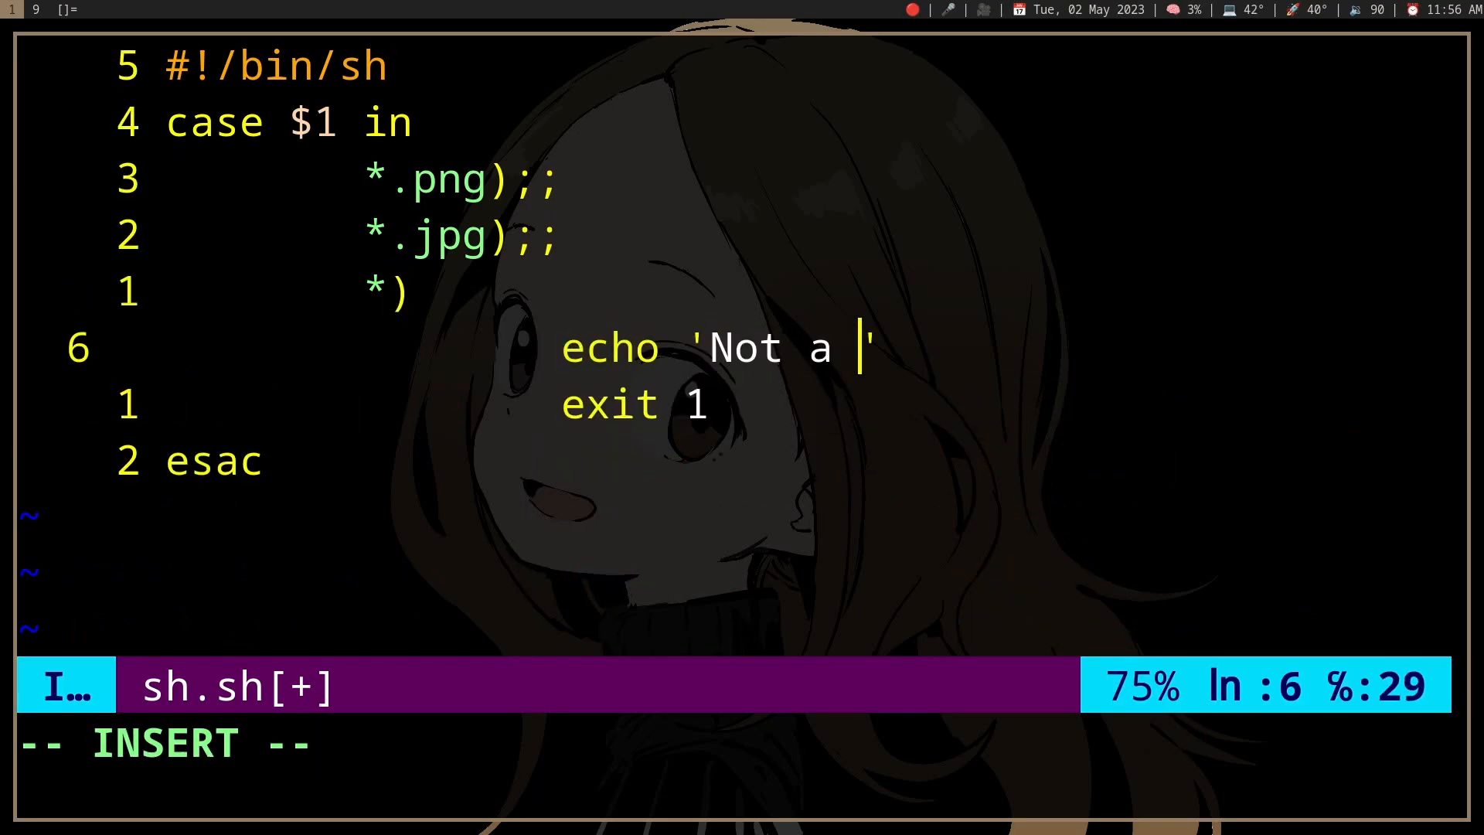
{"action": "type", "text": "n image file"}
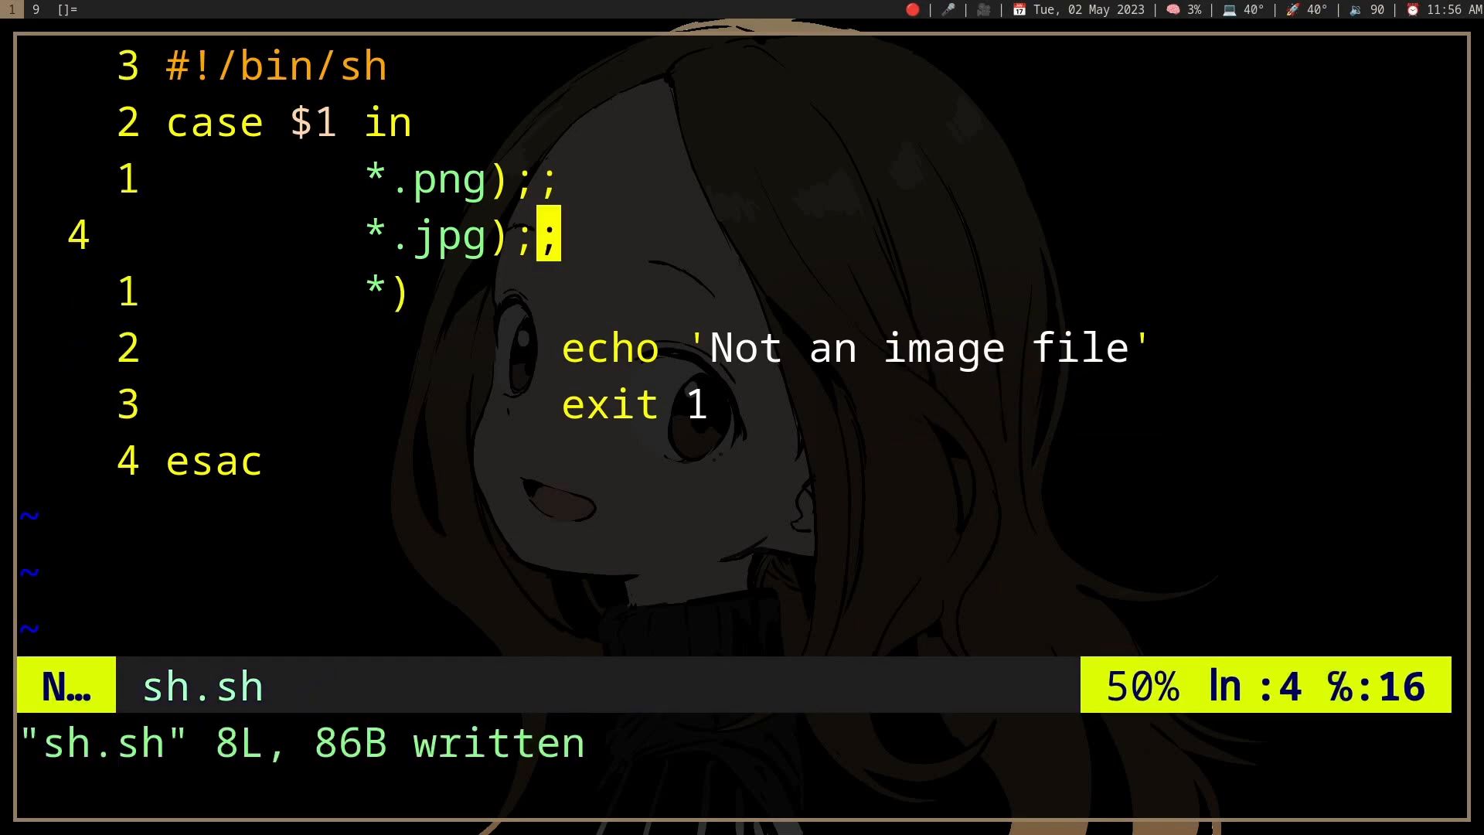
{"action": "key", "text": "k"}
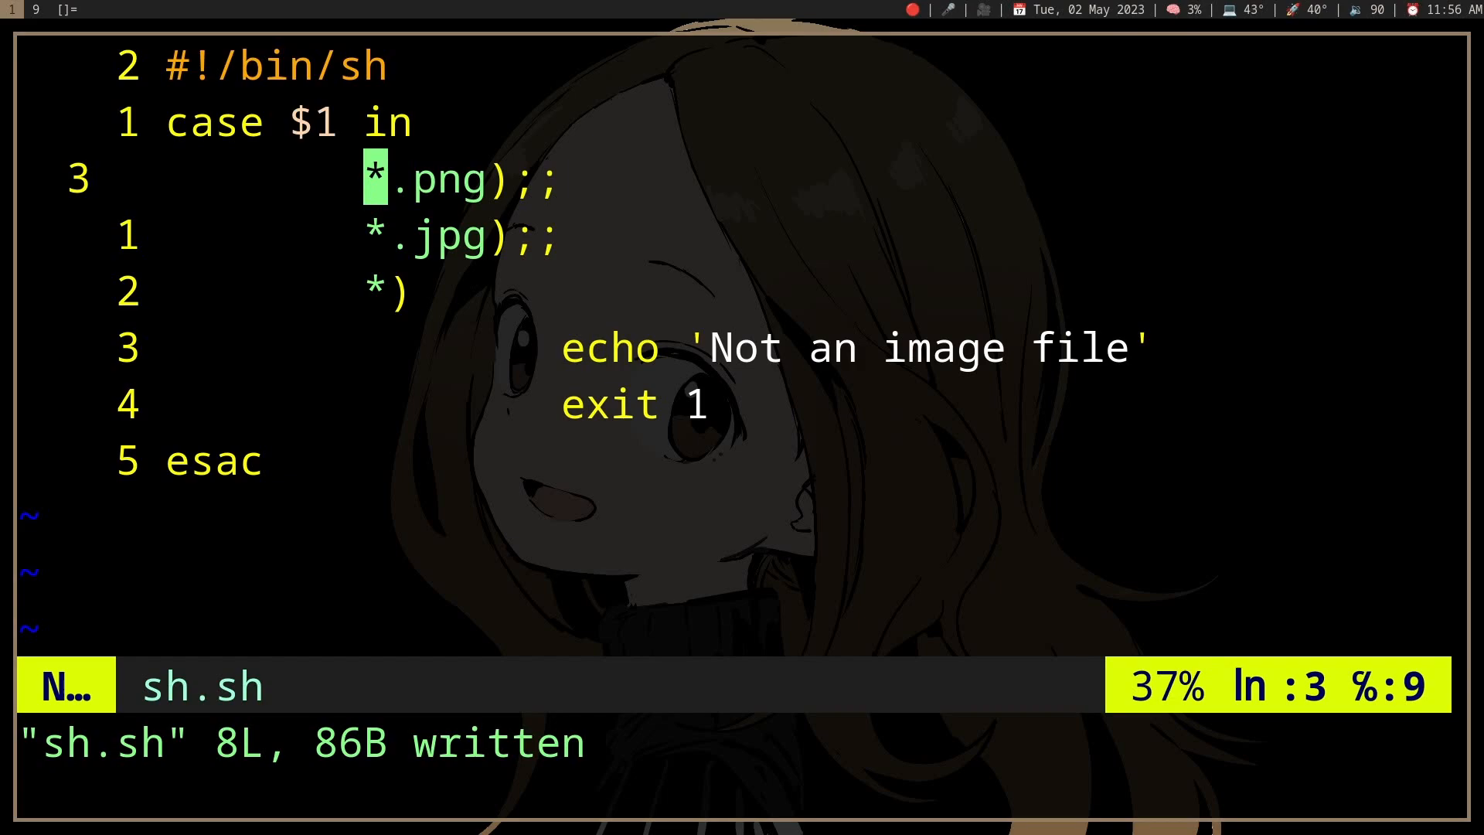
Step: Rewrite the png pattern as ^*.png[[:alnum:]]$, save sh.sh and exit Neovim
{"action": "key", "text": "i"}
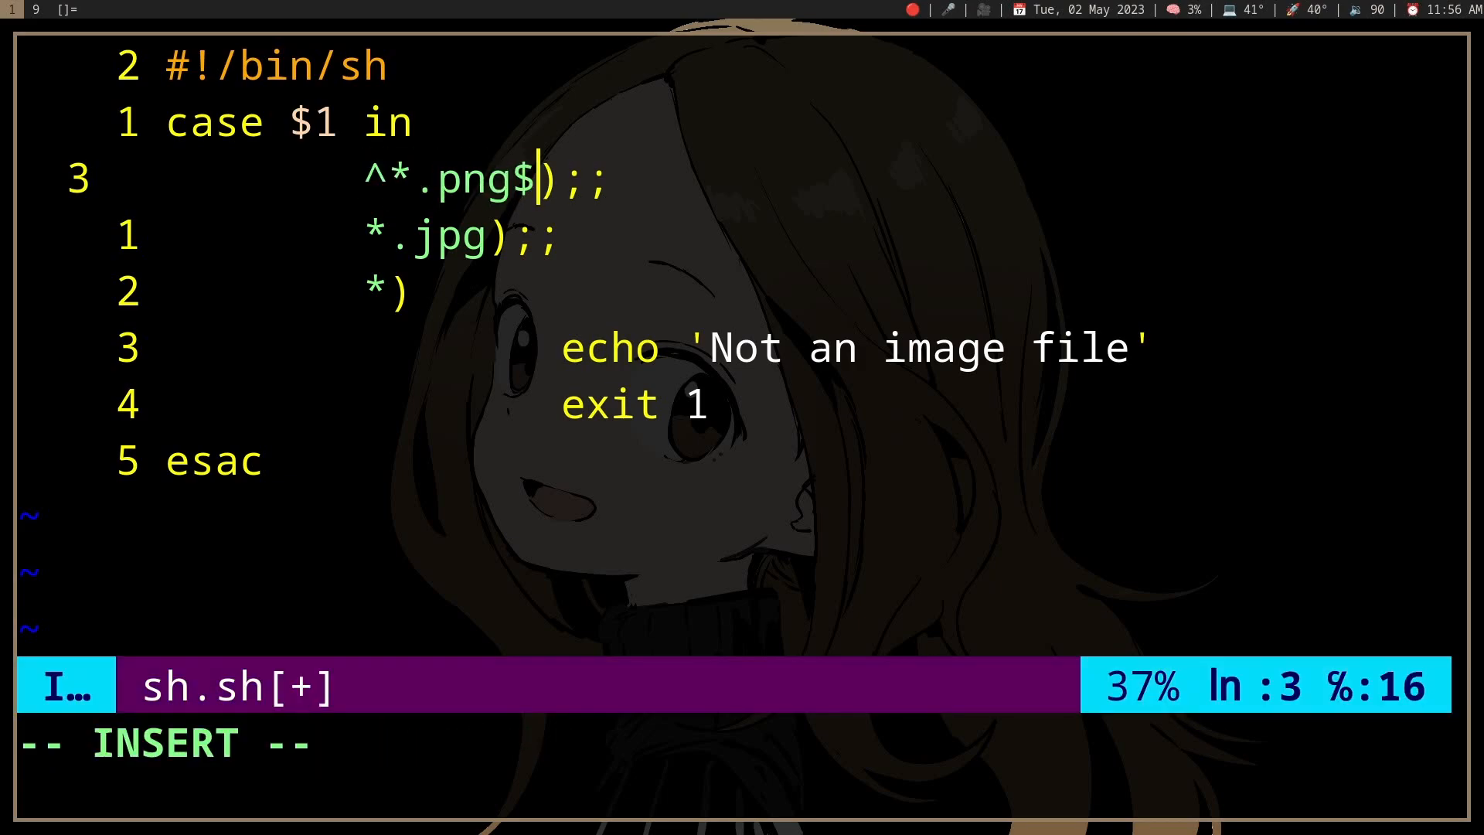
{"action": "key", "text": "Left"}
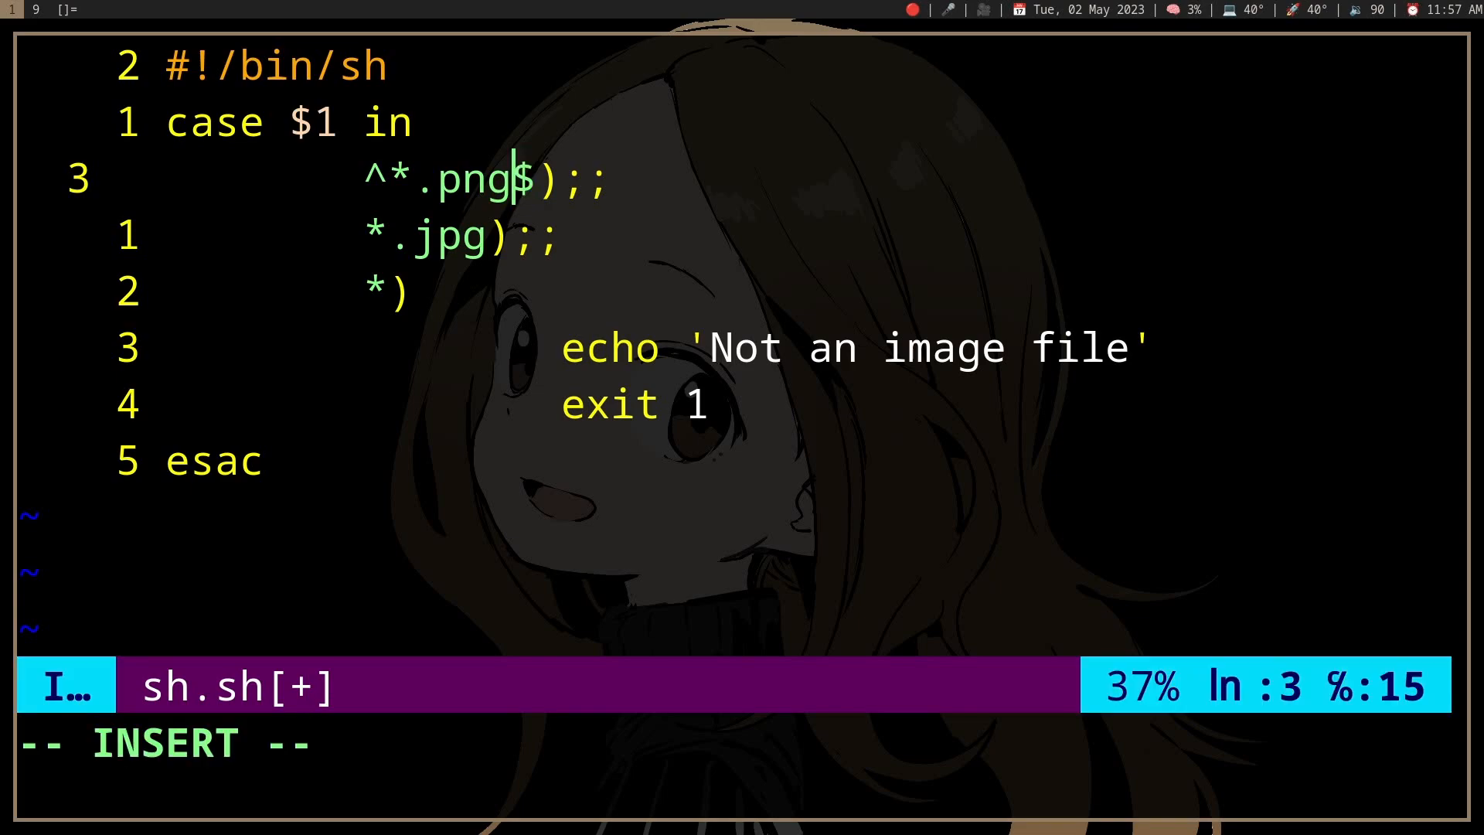
{"action": "type", "text": "[]]"}
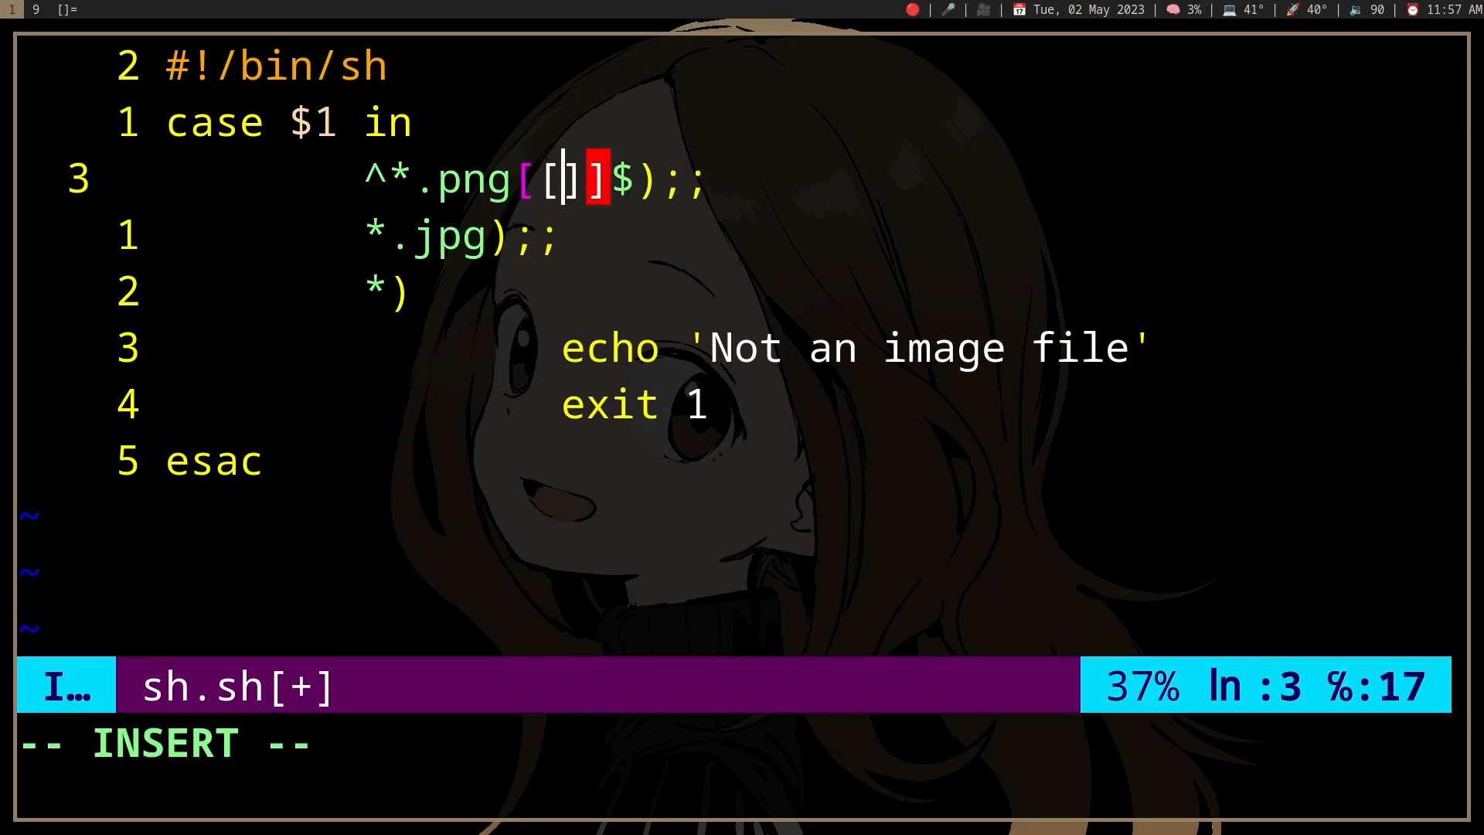
{"action": "type", "text": ":alp"}
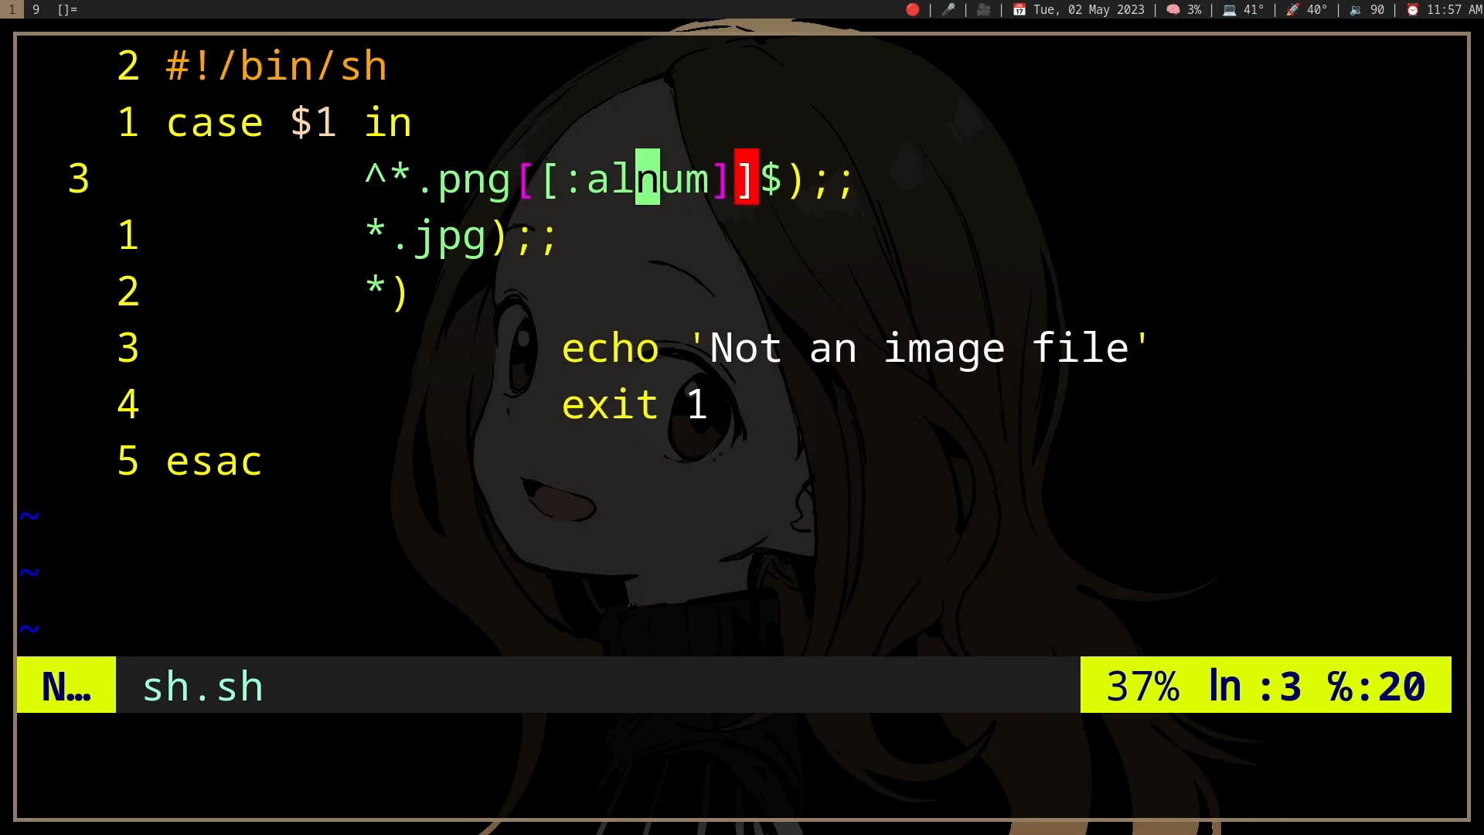
{"action": "key", "text": "b"}
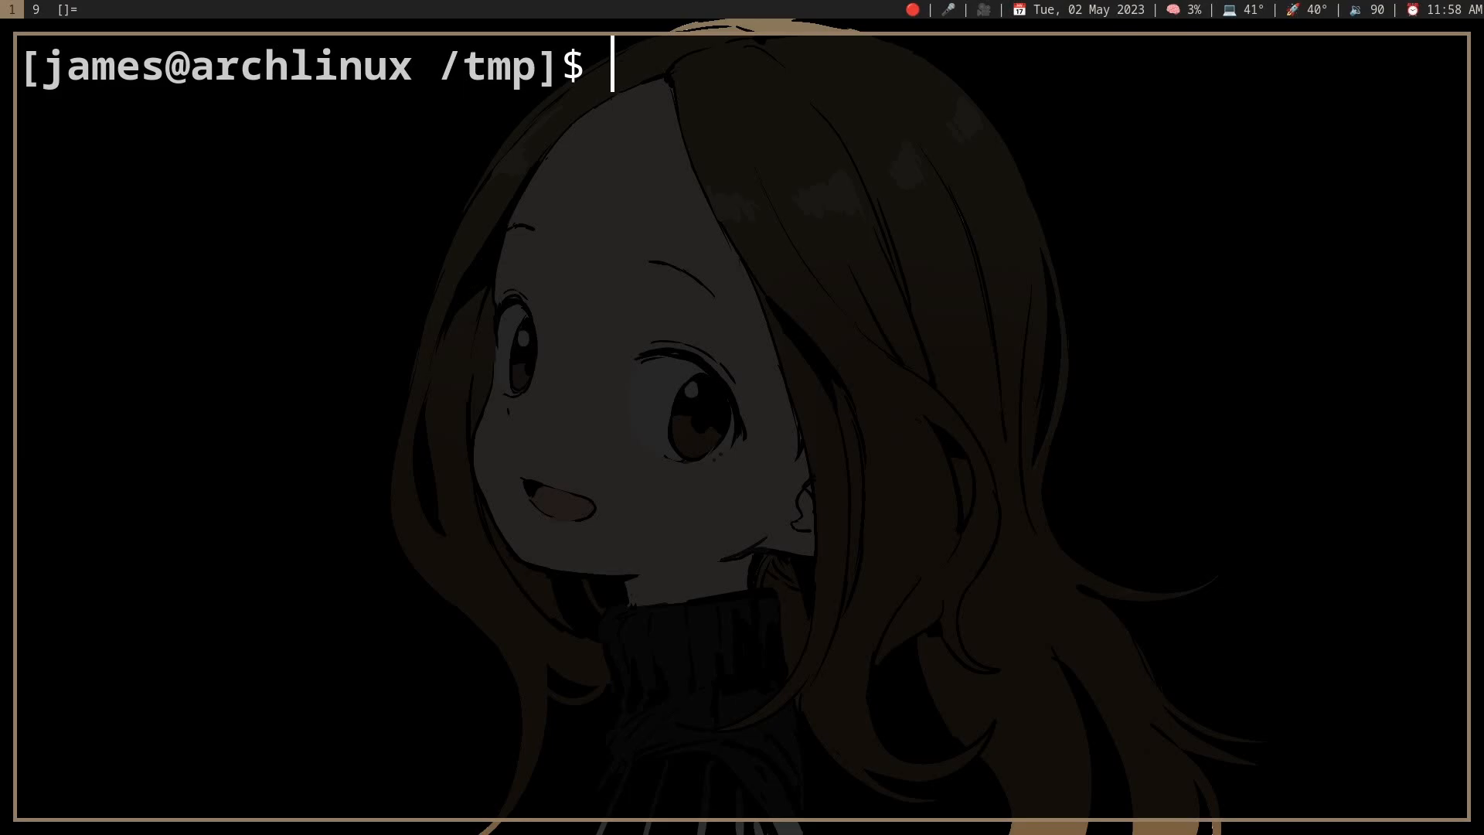
Step: Read the expr man page around its STRING : REGEXP section, then quit the pager
{"action": "type", "text": "man expr"}
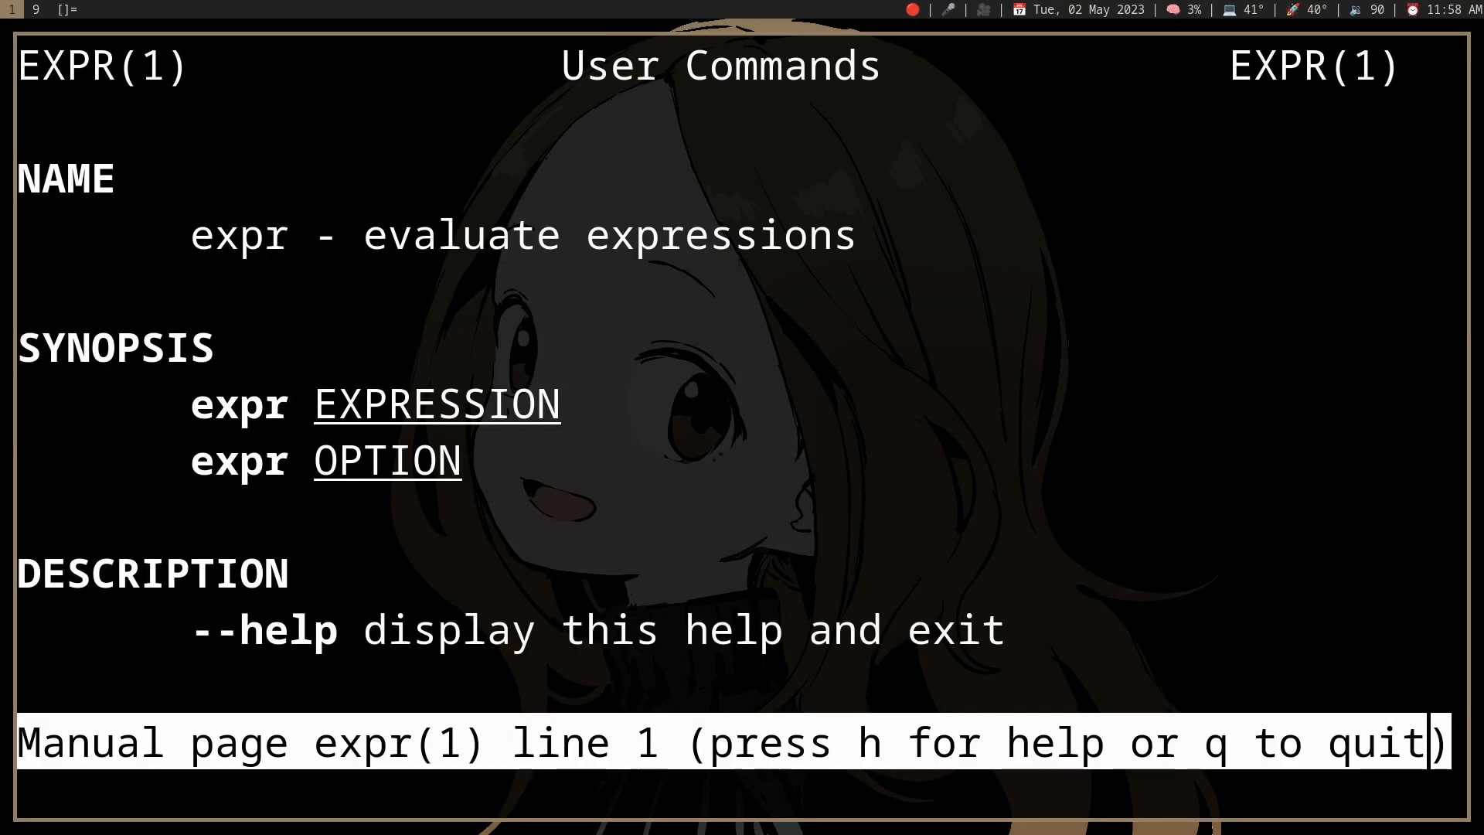
{"action": "scroll", "scroll_direction": "down", "scroll_amount": 3}
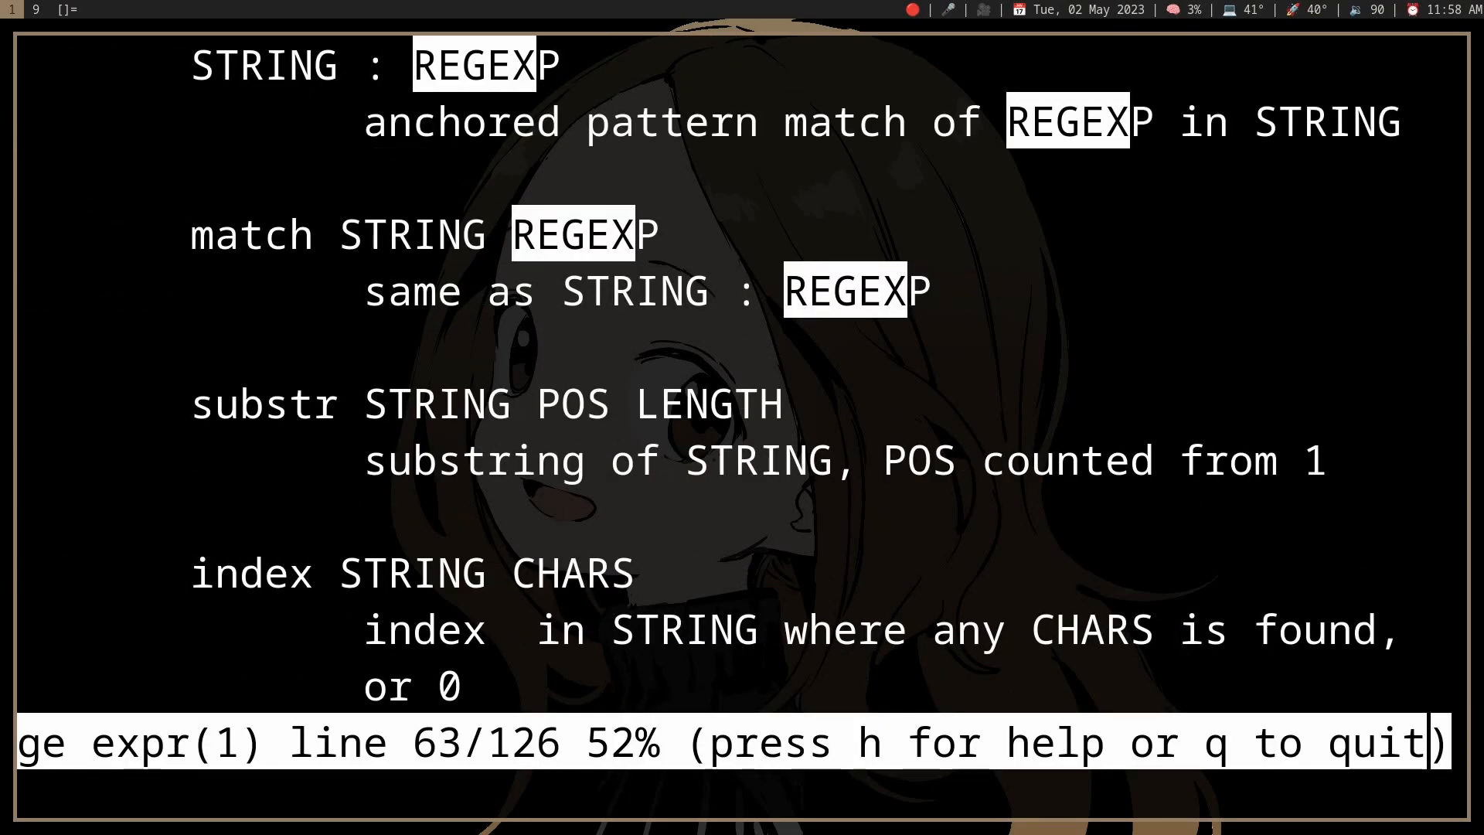
{"action": "scroll", "scroll_direction": "up", "scroll_amount": 3}
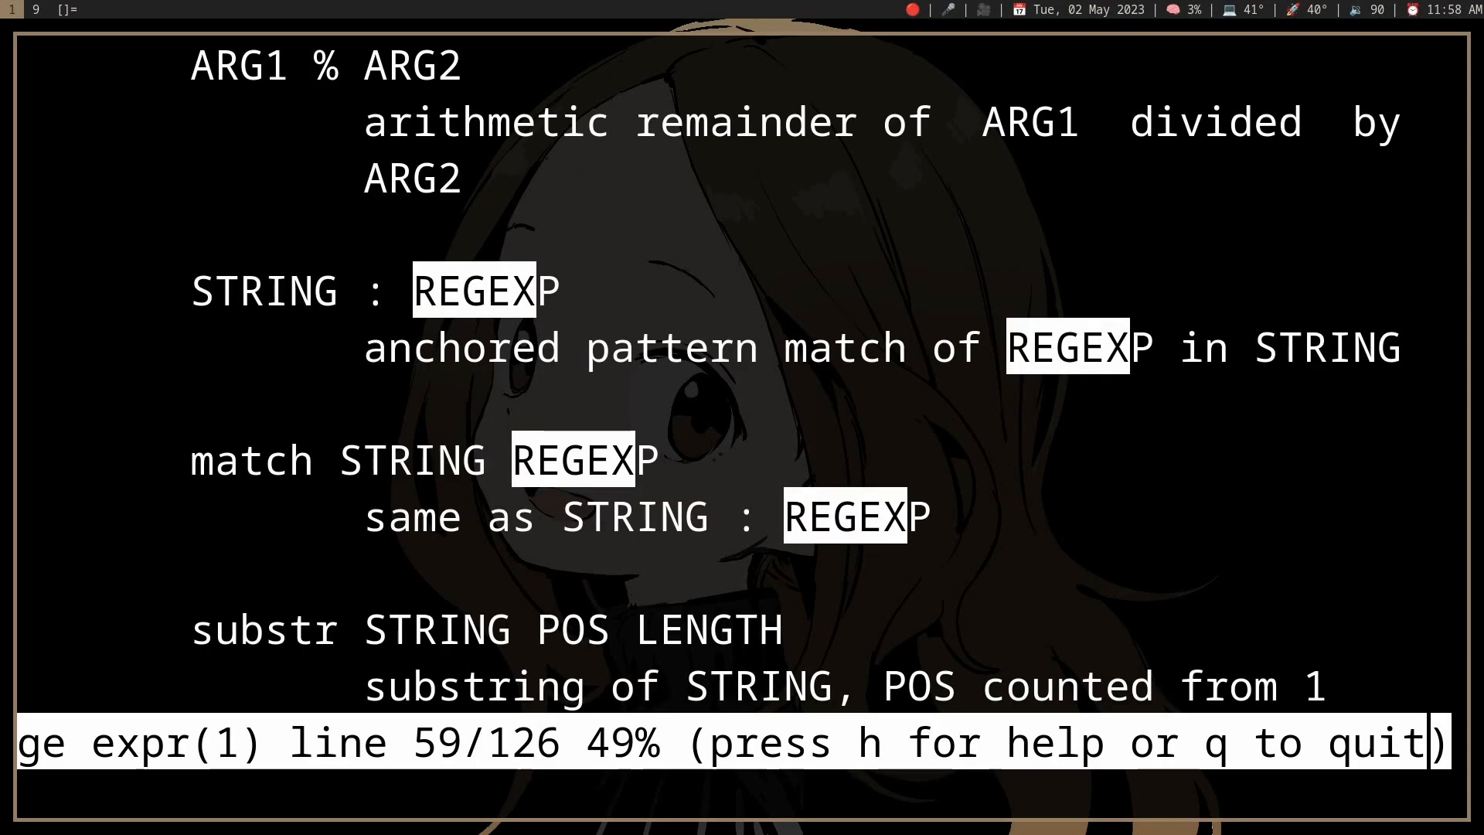
{"action": "key", "text": "q"}
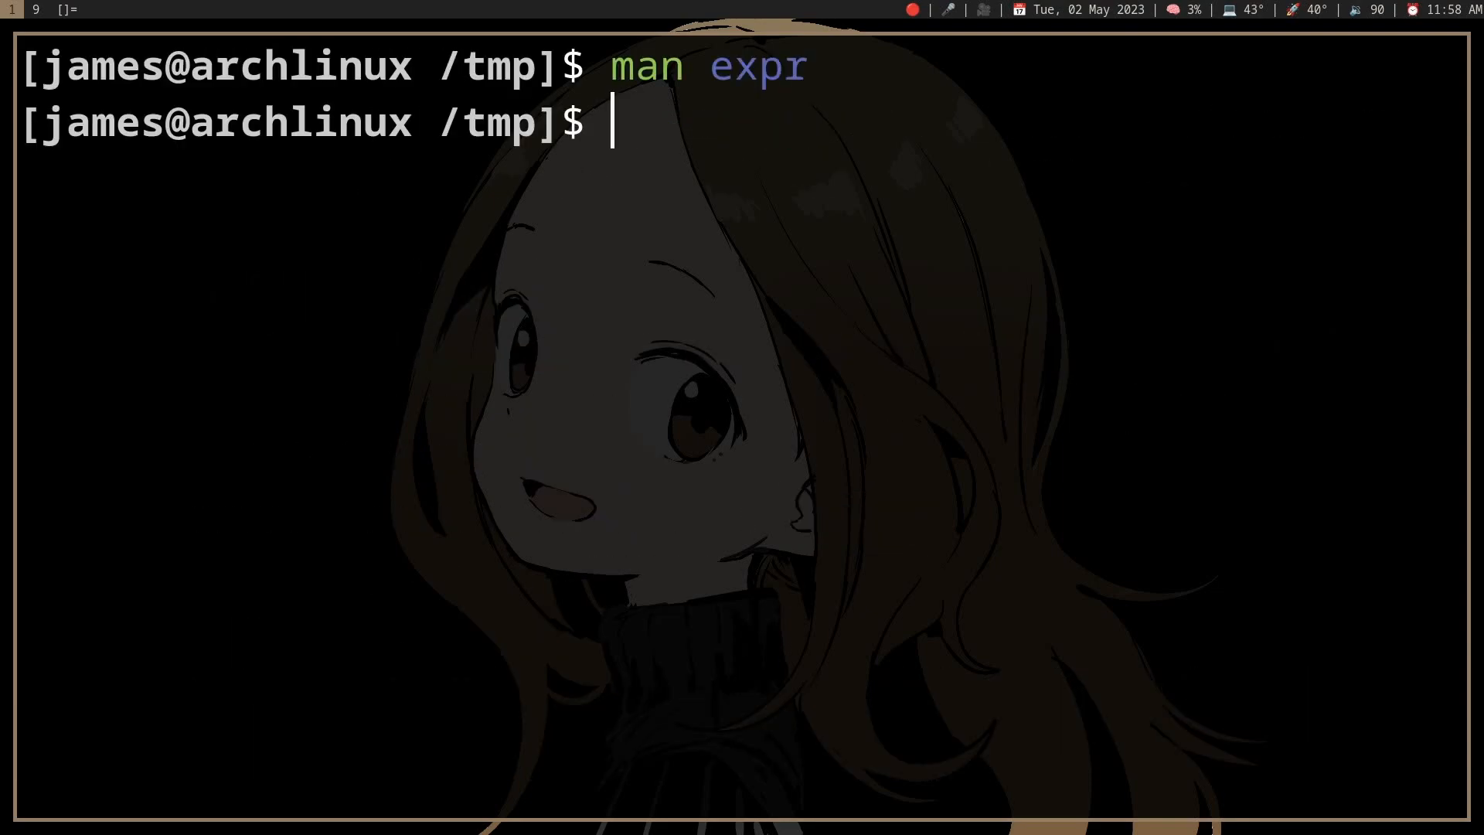
Step: Run expr 'hello.png' : '.*\.png', which prints 9
{"action": "type", "text": "expr"}
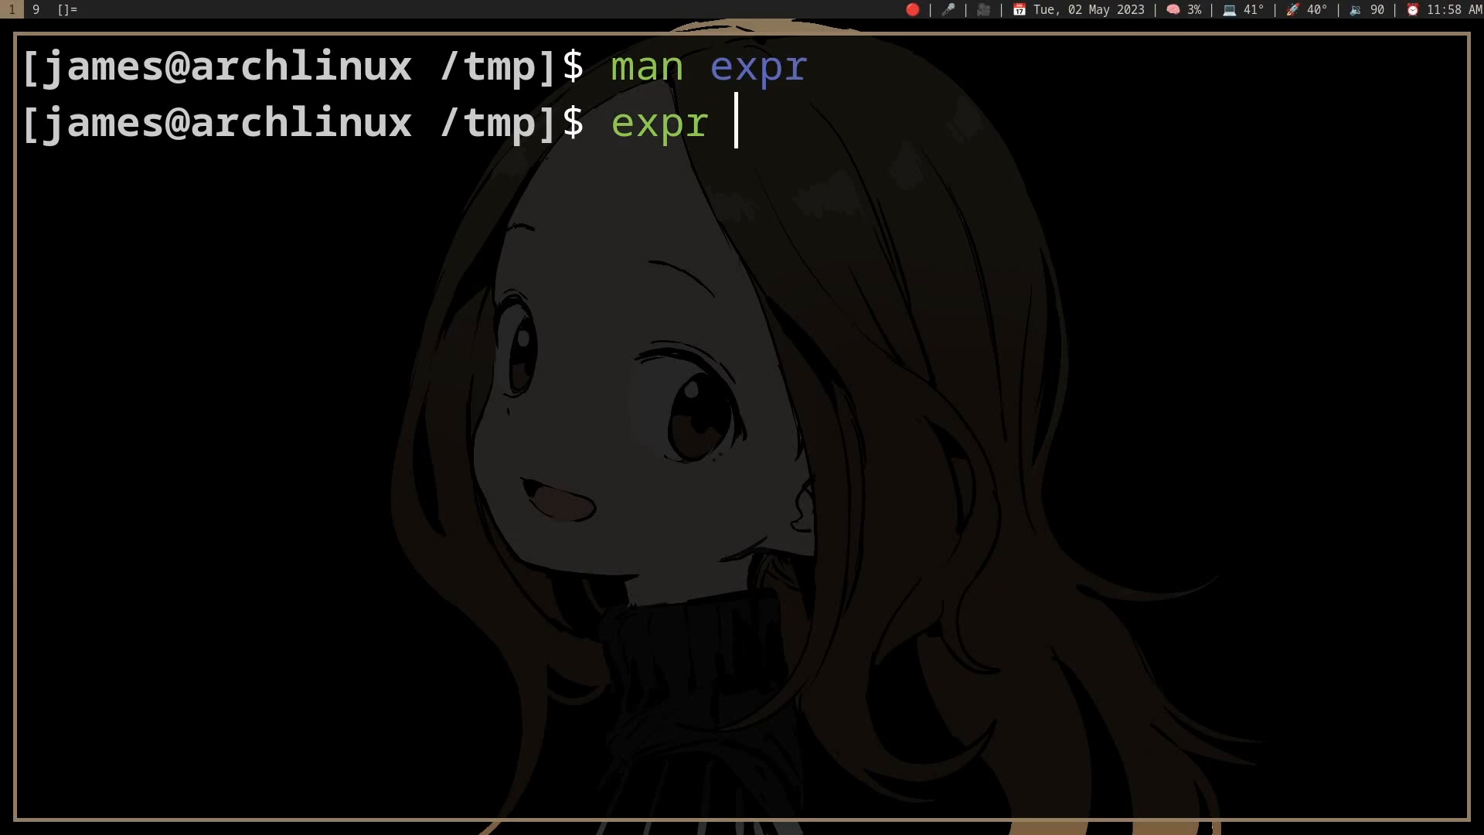
{"action": "type", "text": "'hel"}
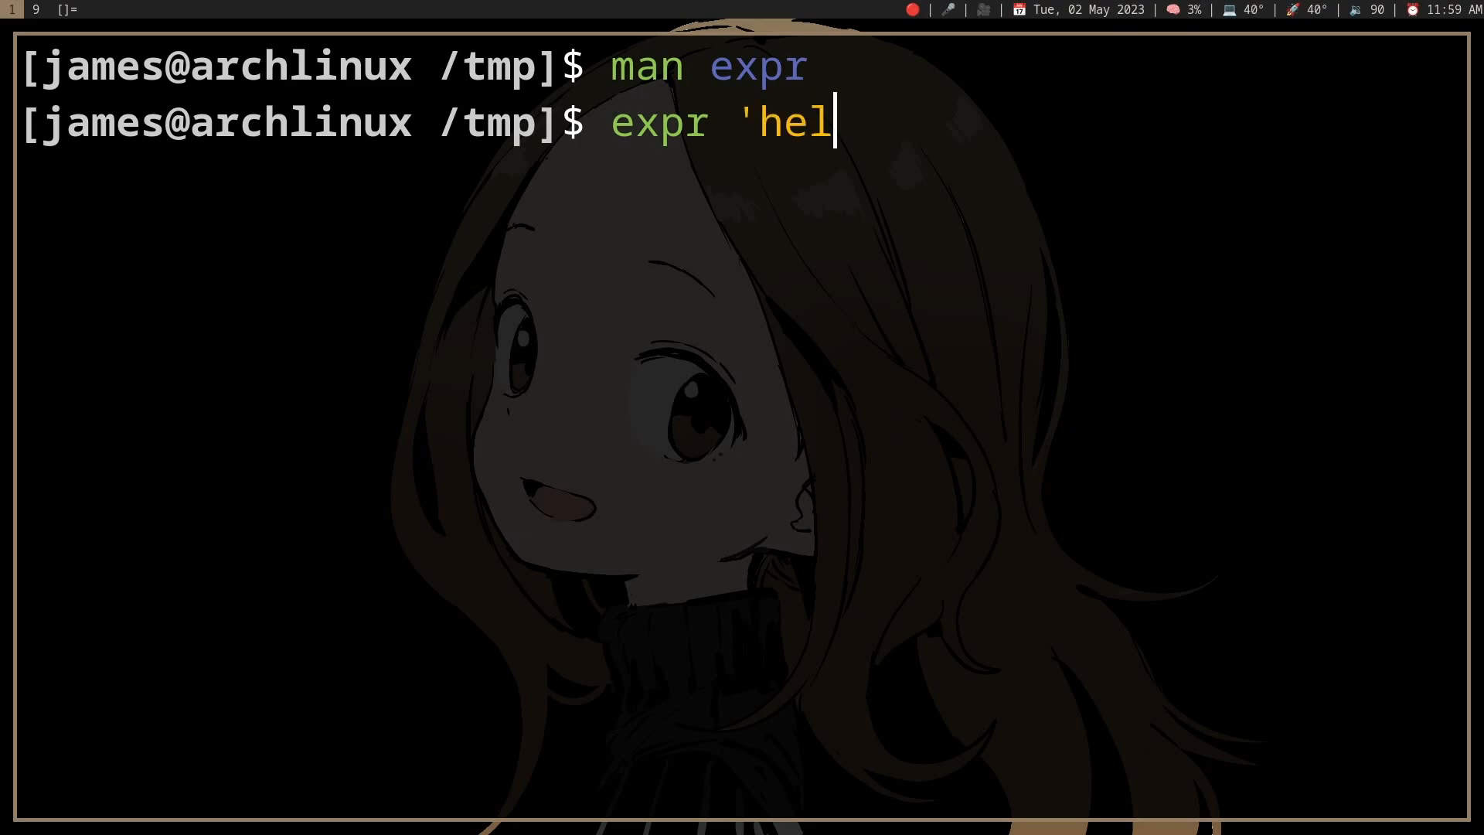
{"action": "type", "text": "lo.png' :"}
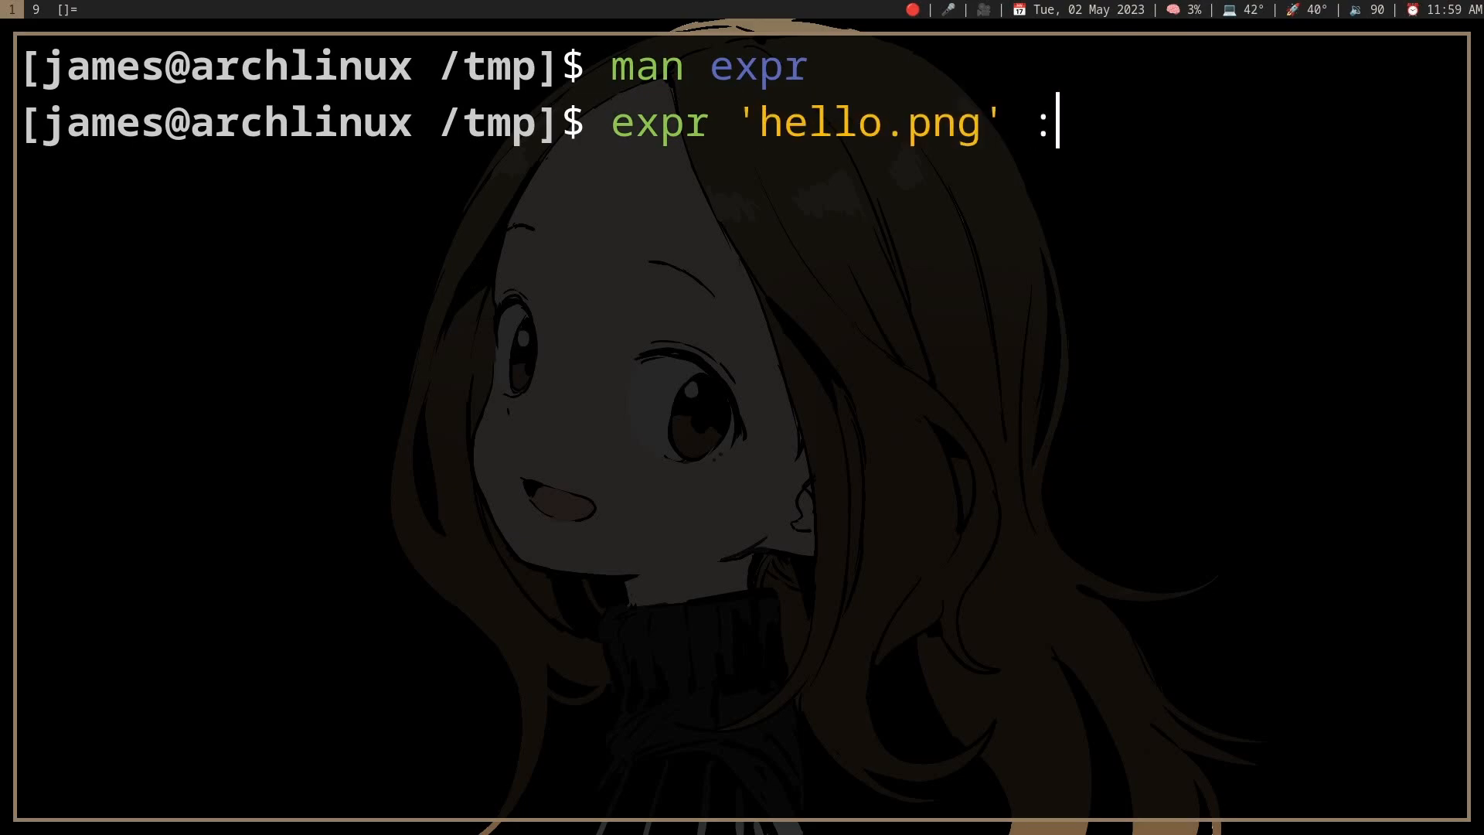
{"action": "type", "text": "'*"}
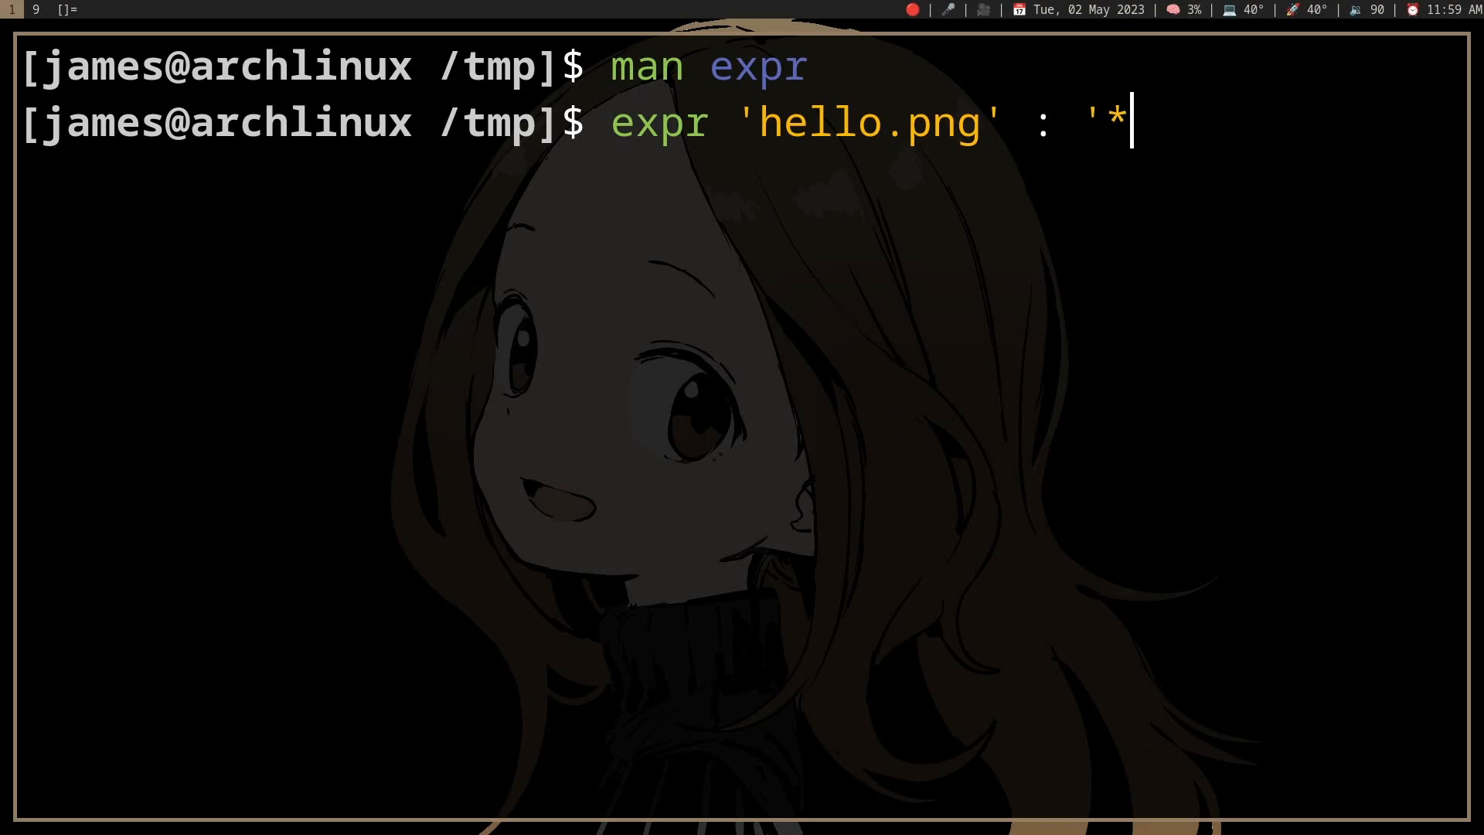
{"action": "type", "text": "."}
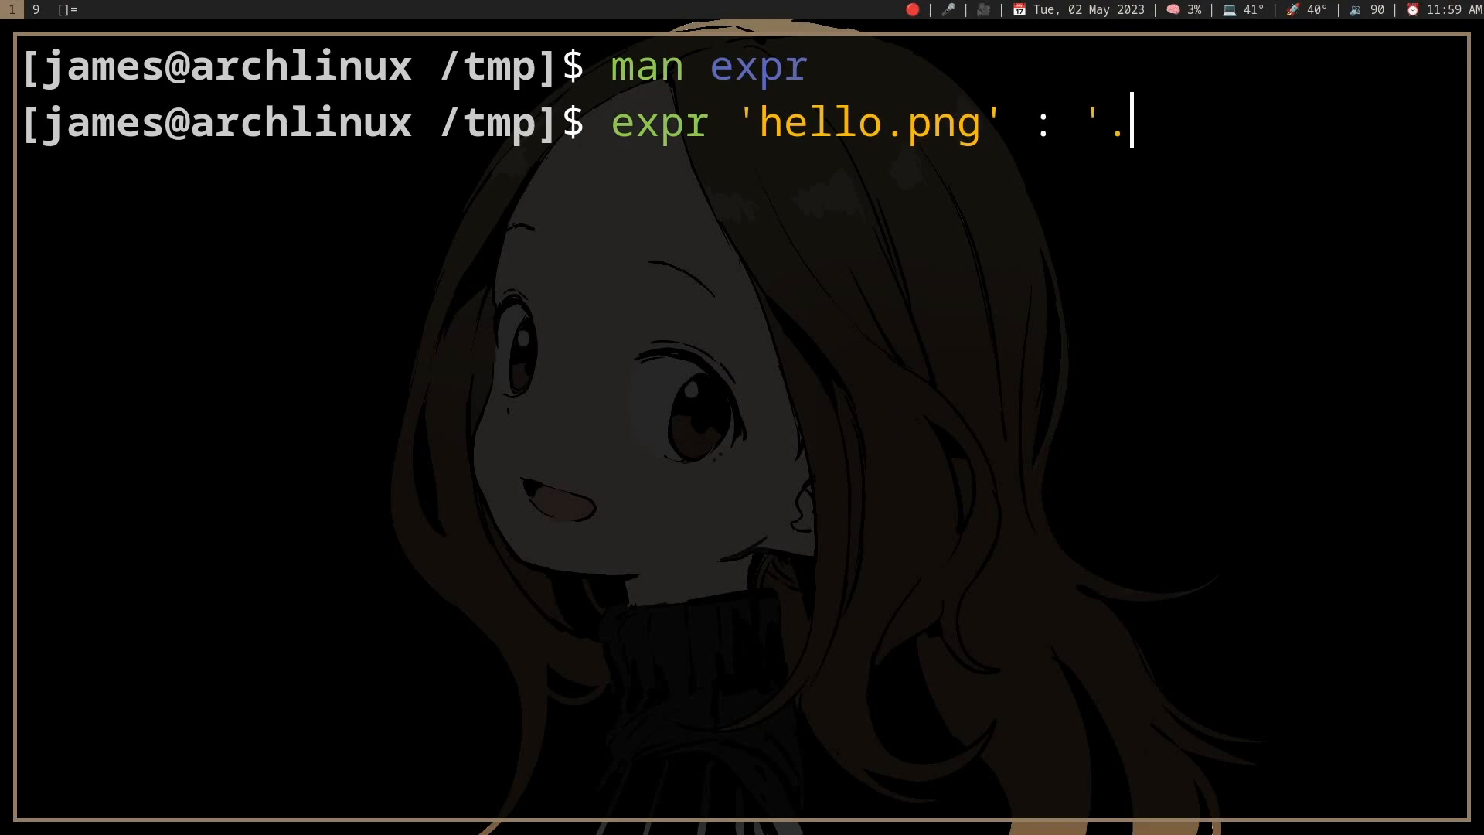
{"action": "type", "text": "*\\.png"}
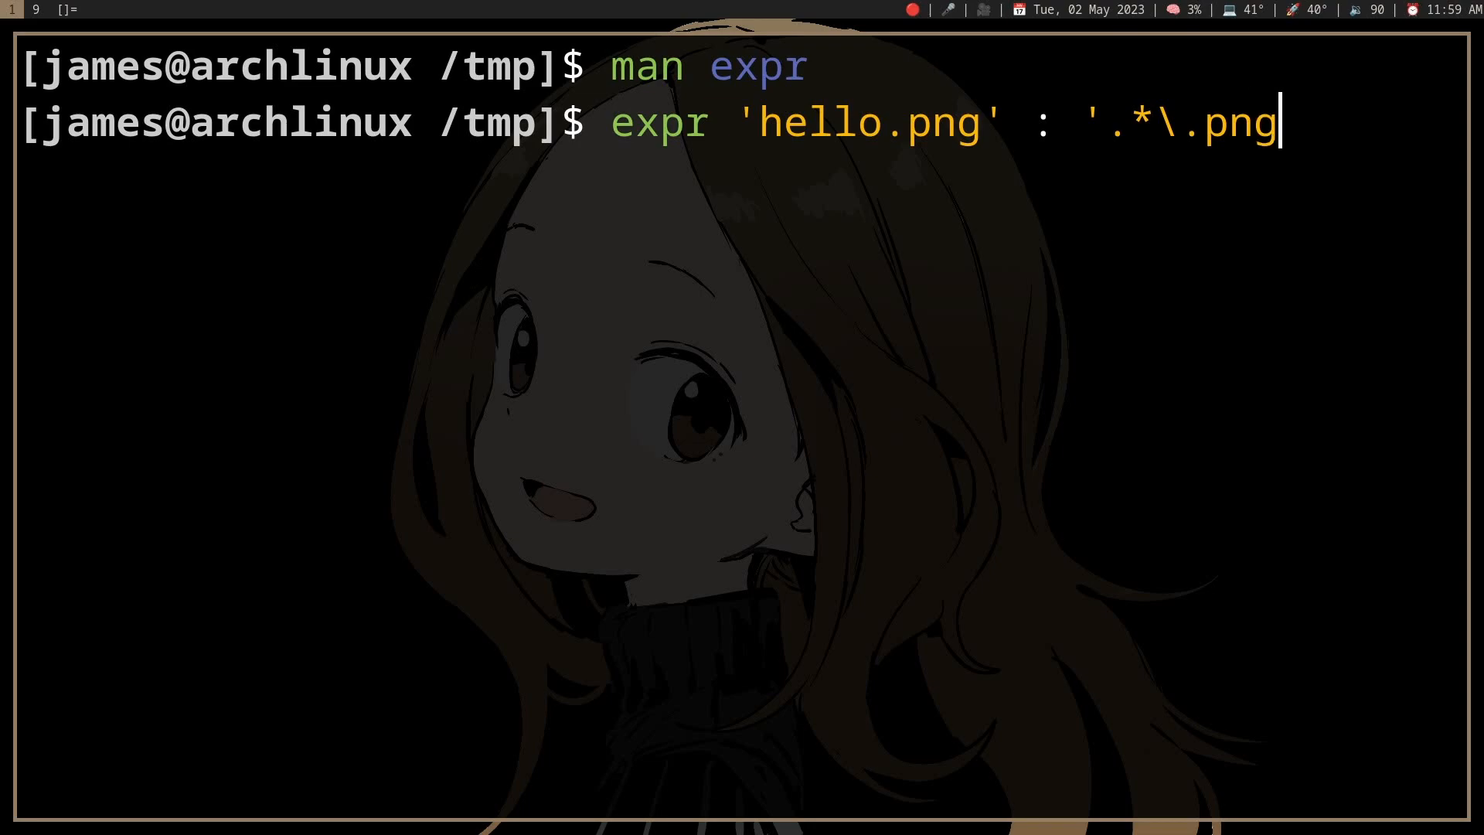
{"action": "key", "text": "Return"}
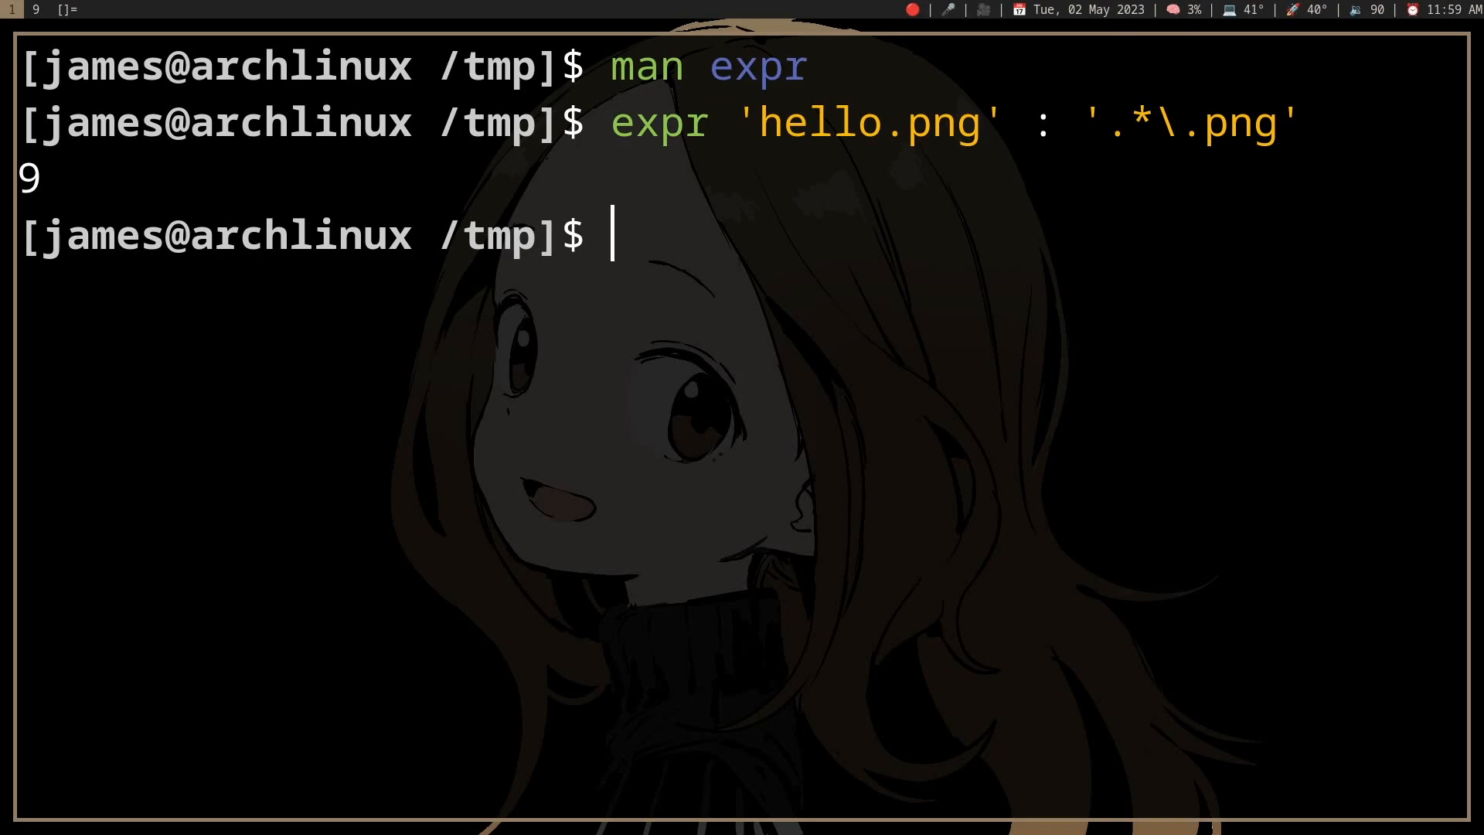
Step: Chain && echo 'true' so it prints true, then try hello.jpng, which prints 0
{"action": "type", "text": "expr 'hello.png' : '.*\\.png' && e"}
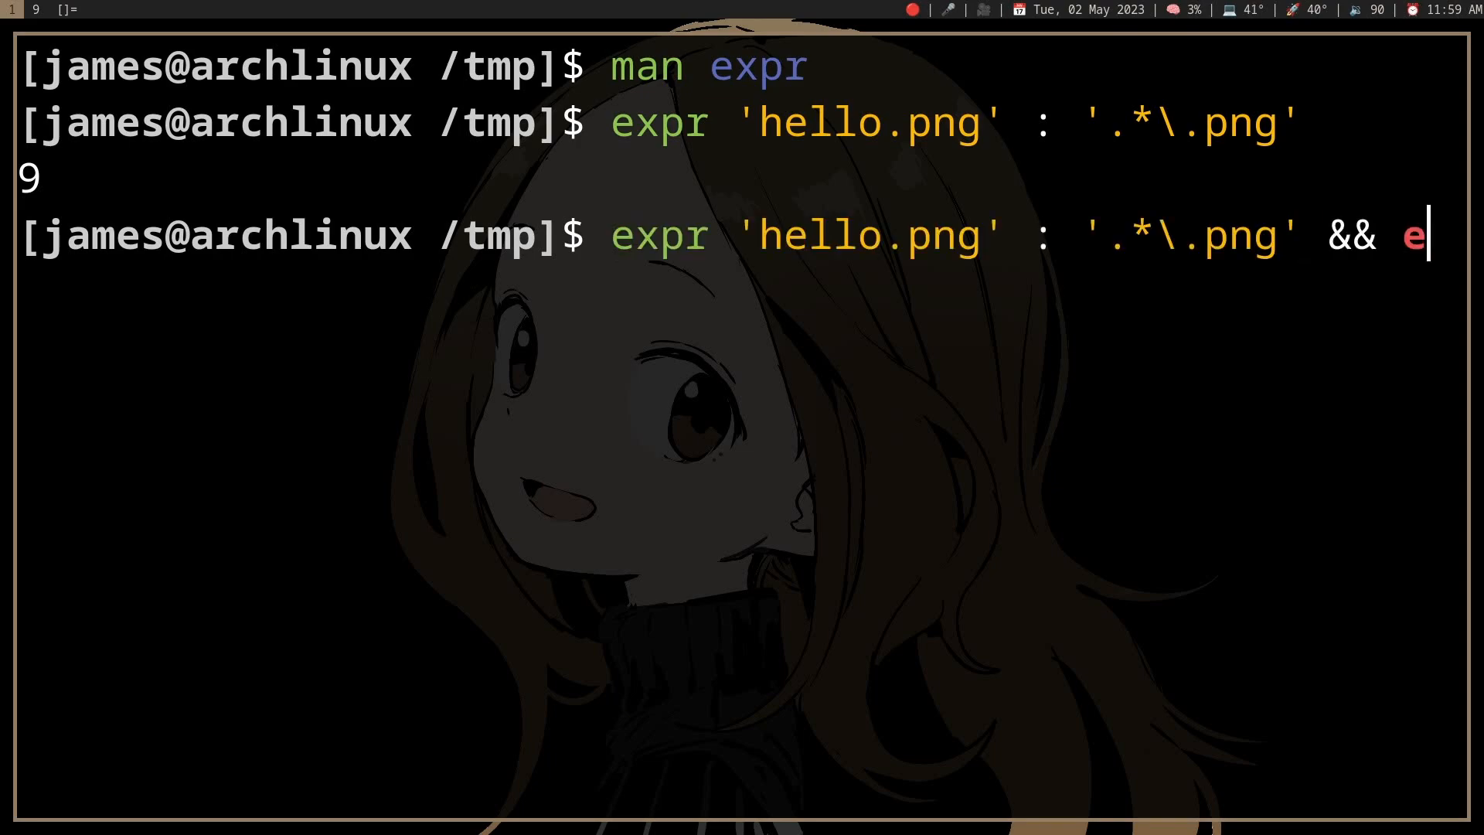
{"action": "type", "text": "cho 'true'"}
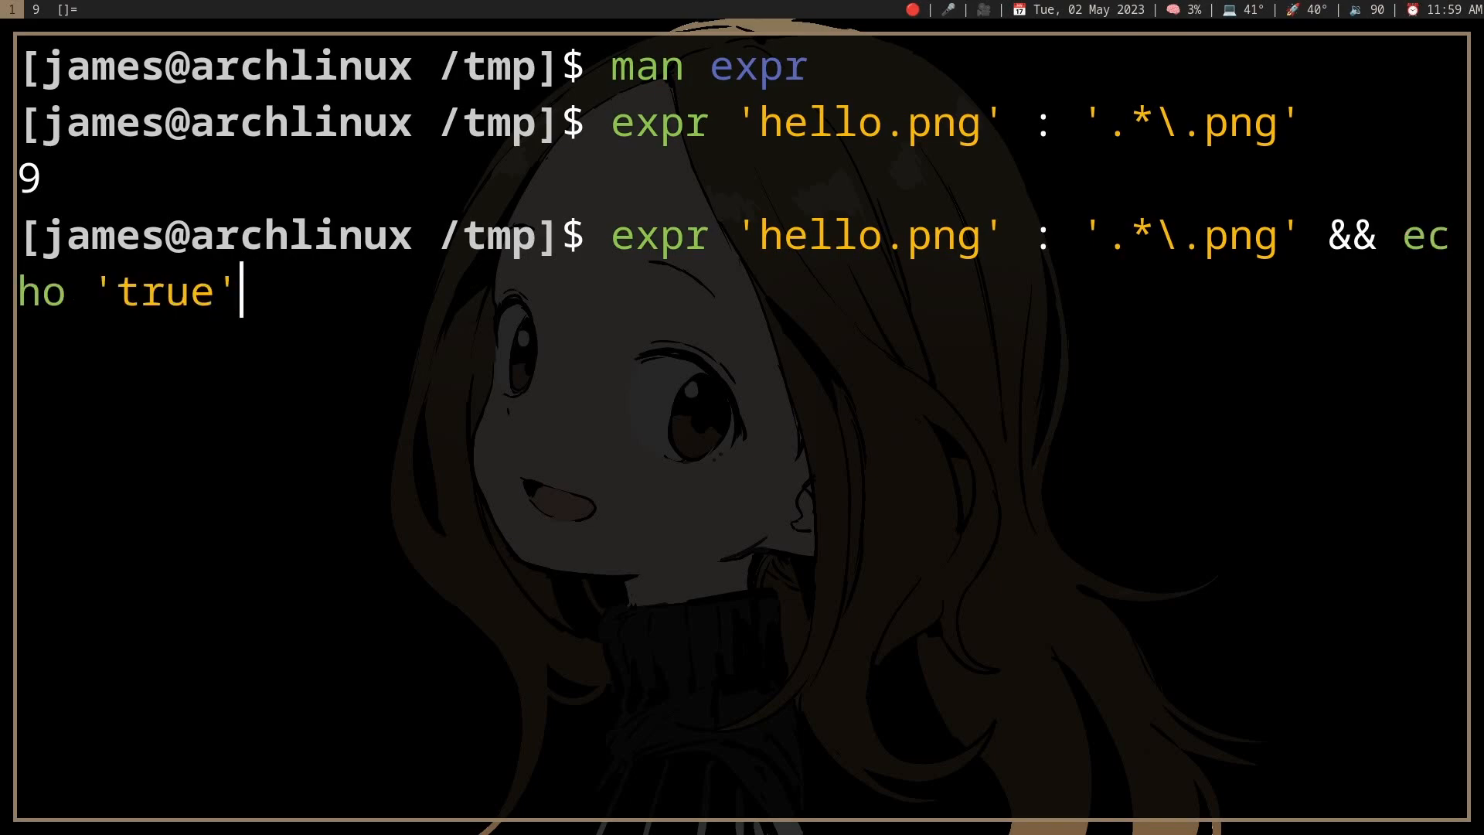
{"action": "key", "text": "Return"}
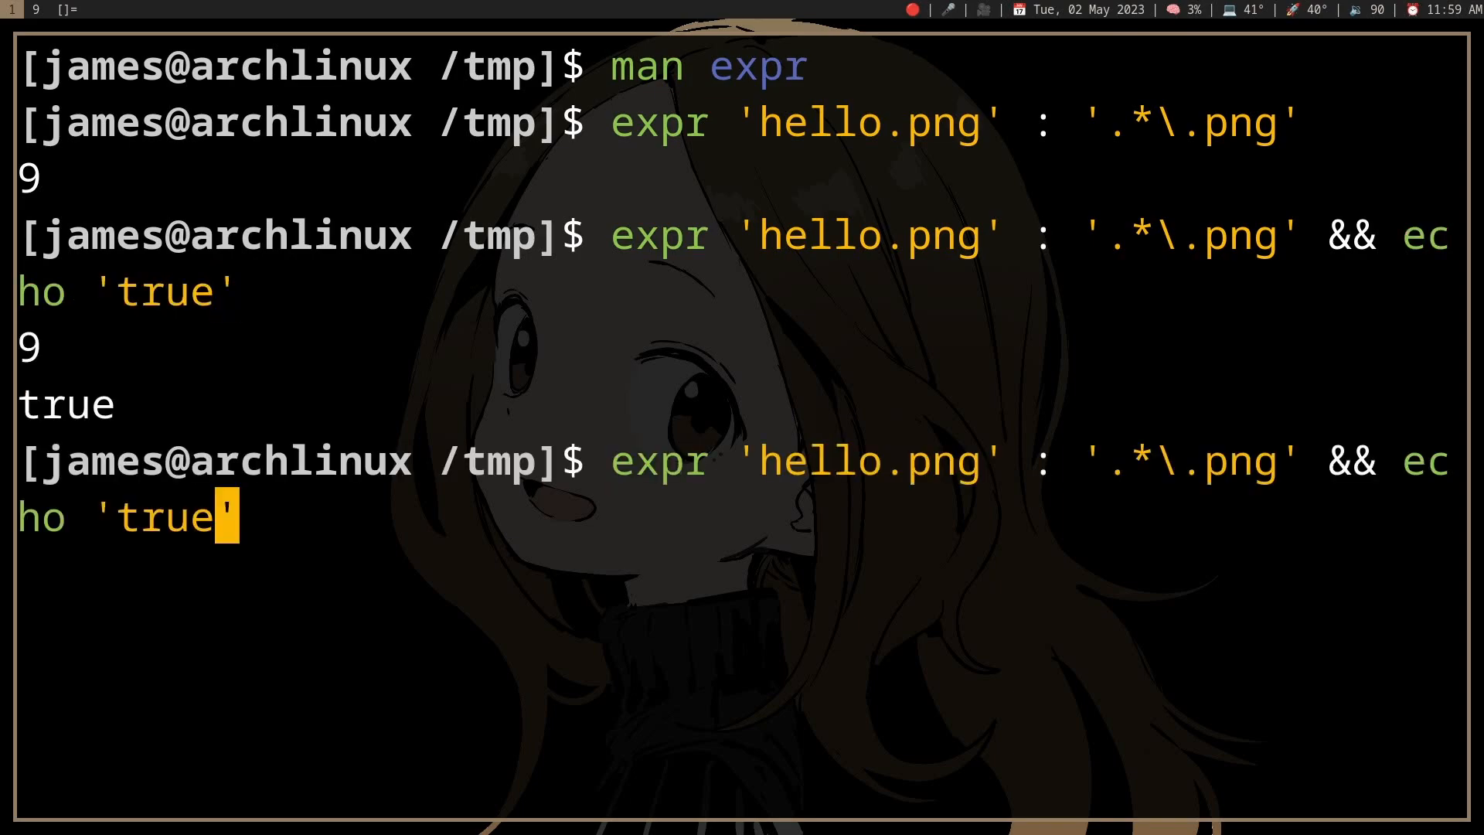
{"action": "key", "text": "Return"}
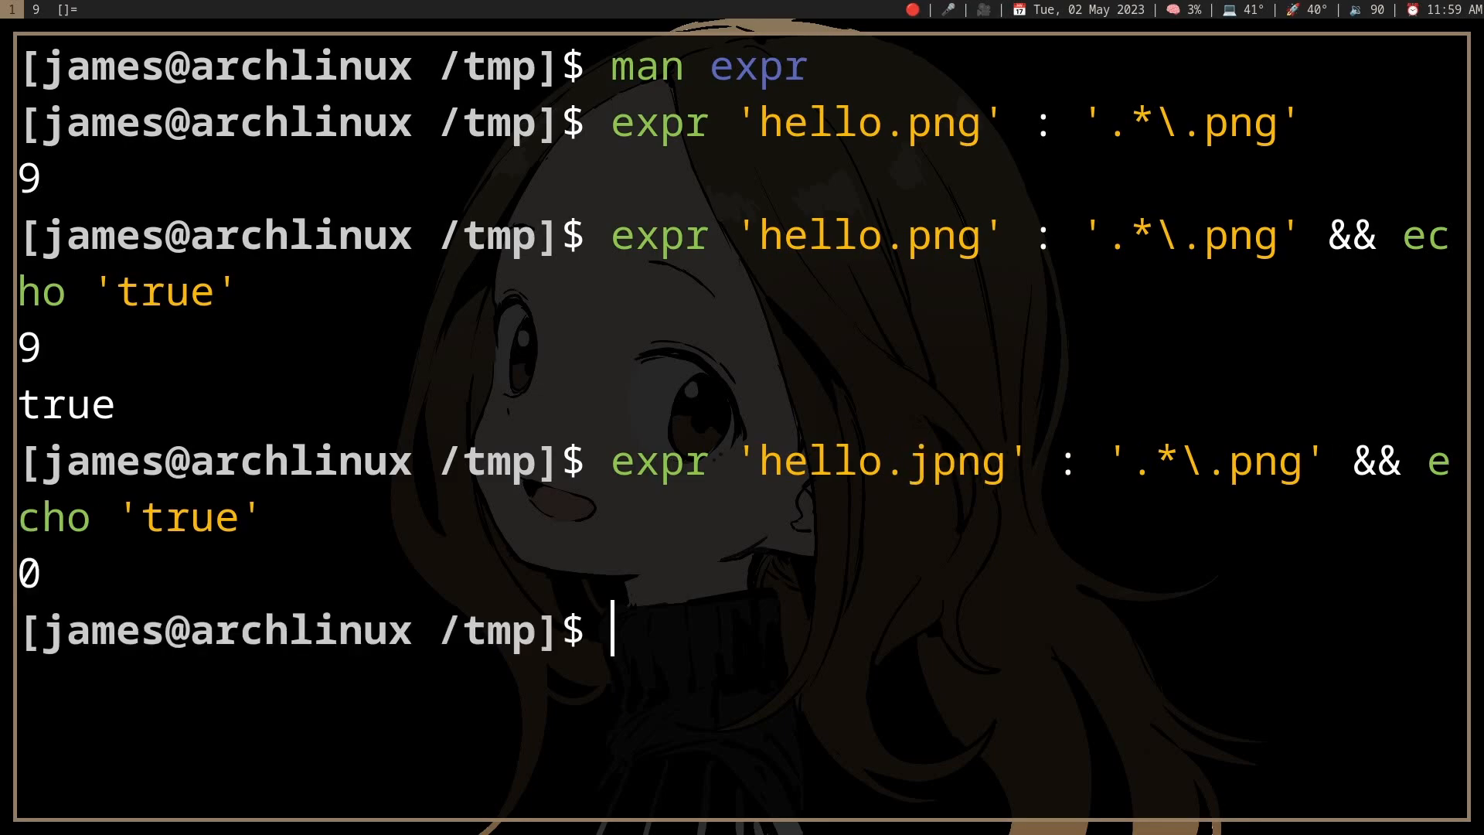
{"action": "key", "text": "Up"}
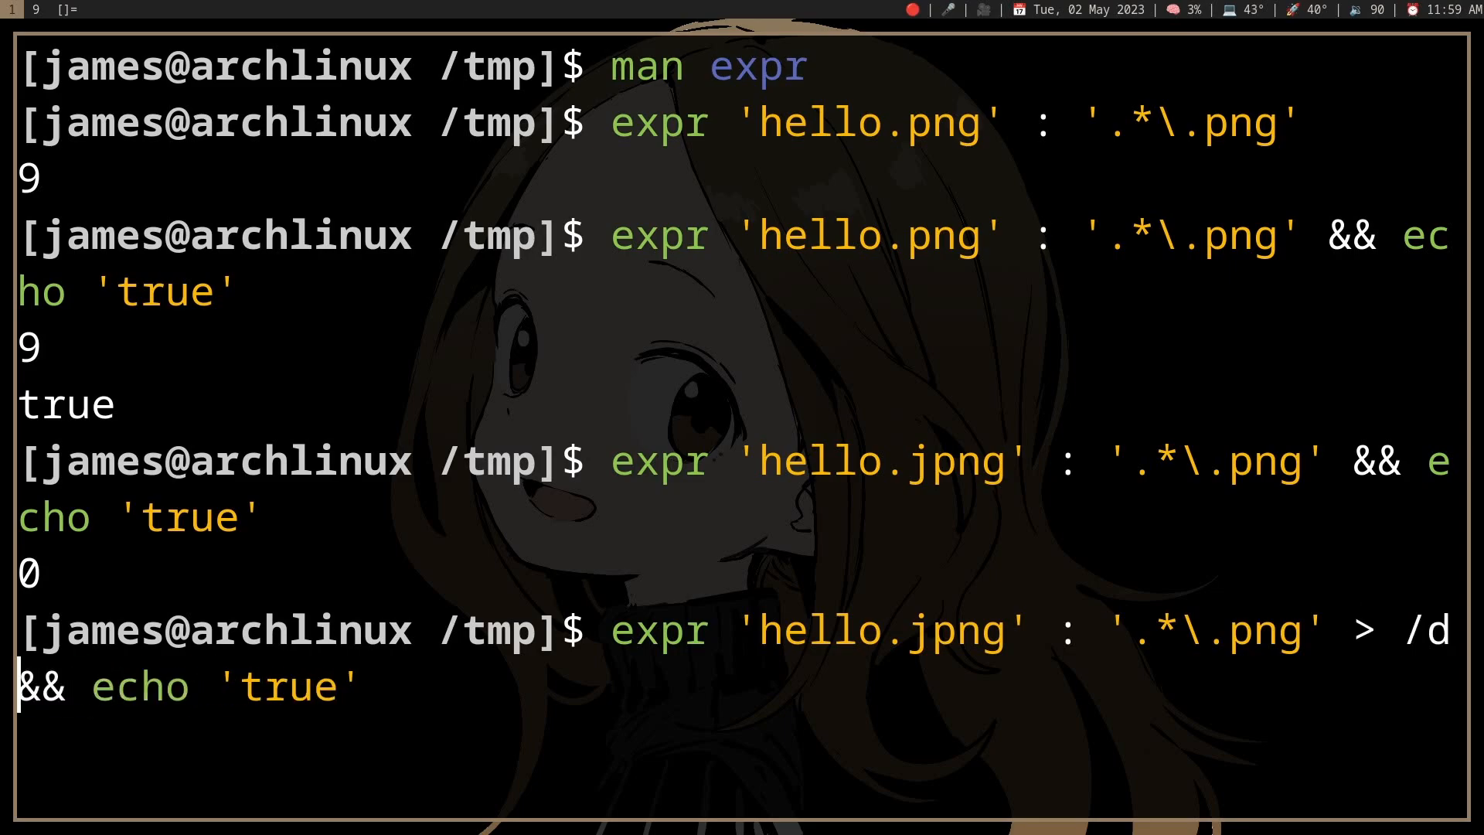
Step: Rerun the hello.jpng expr test with output sent to /dev/null, printing nothing
{"action": "type", "text": "ev/null "}
{"action": "key", "text": "Return"}
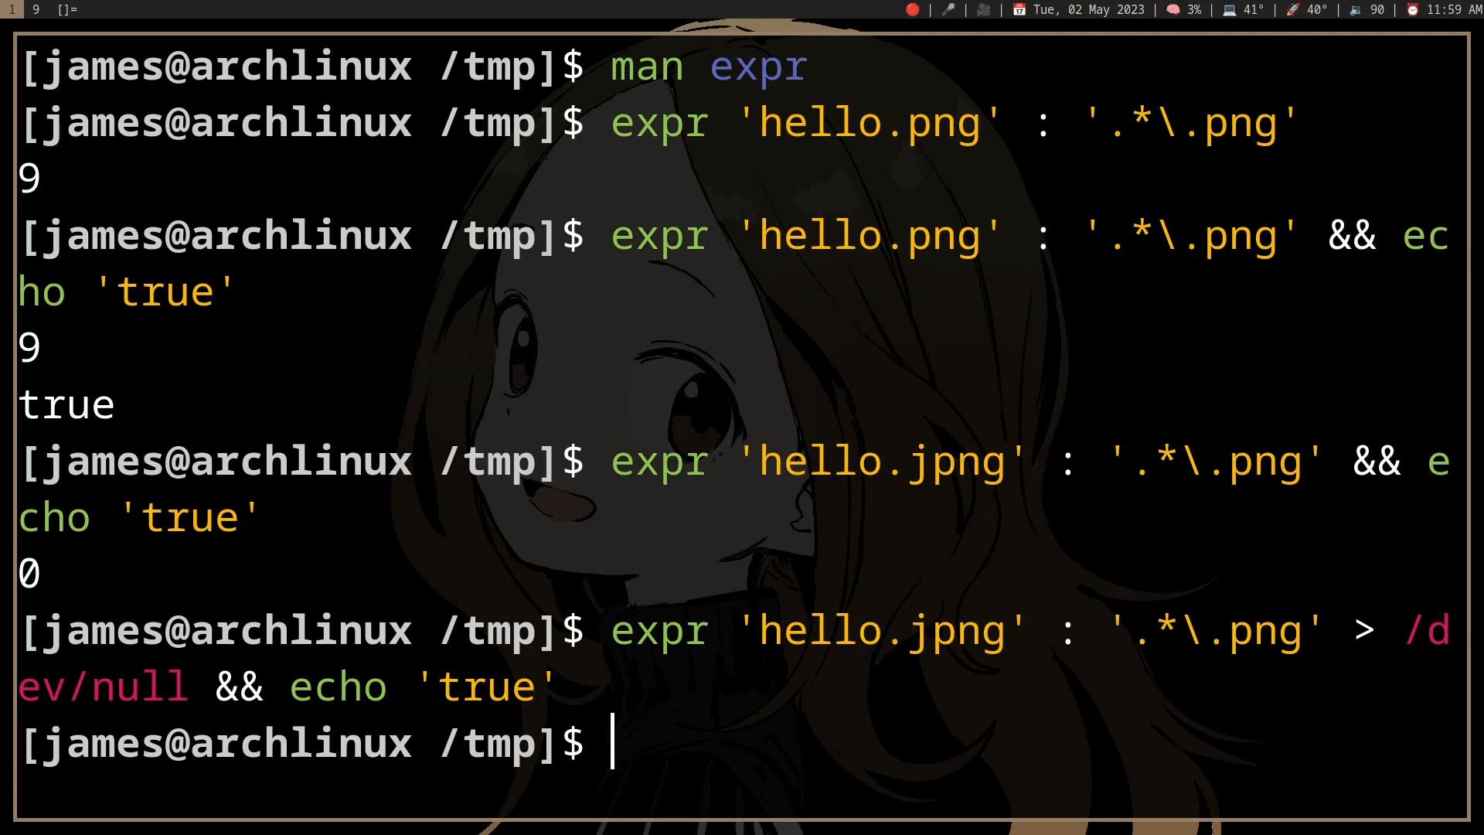
{"action": "type", "text": "type expr"}
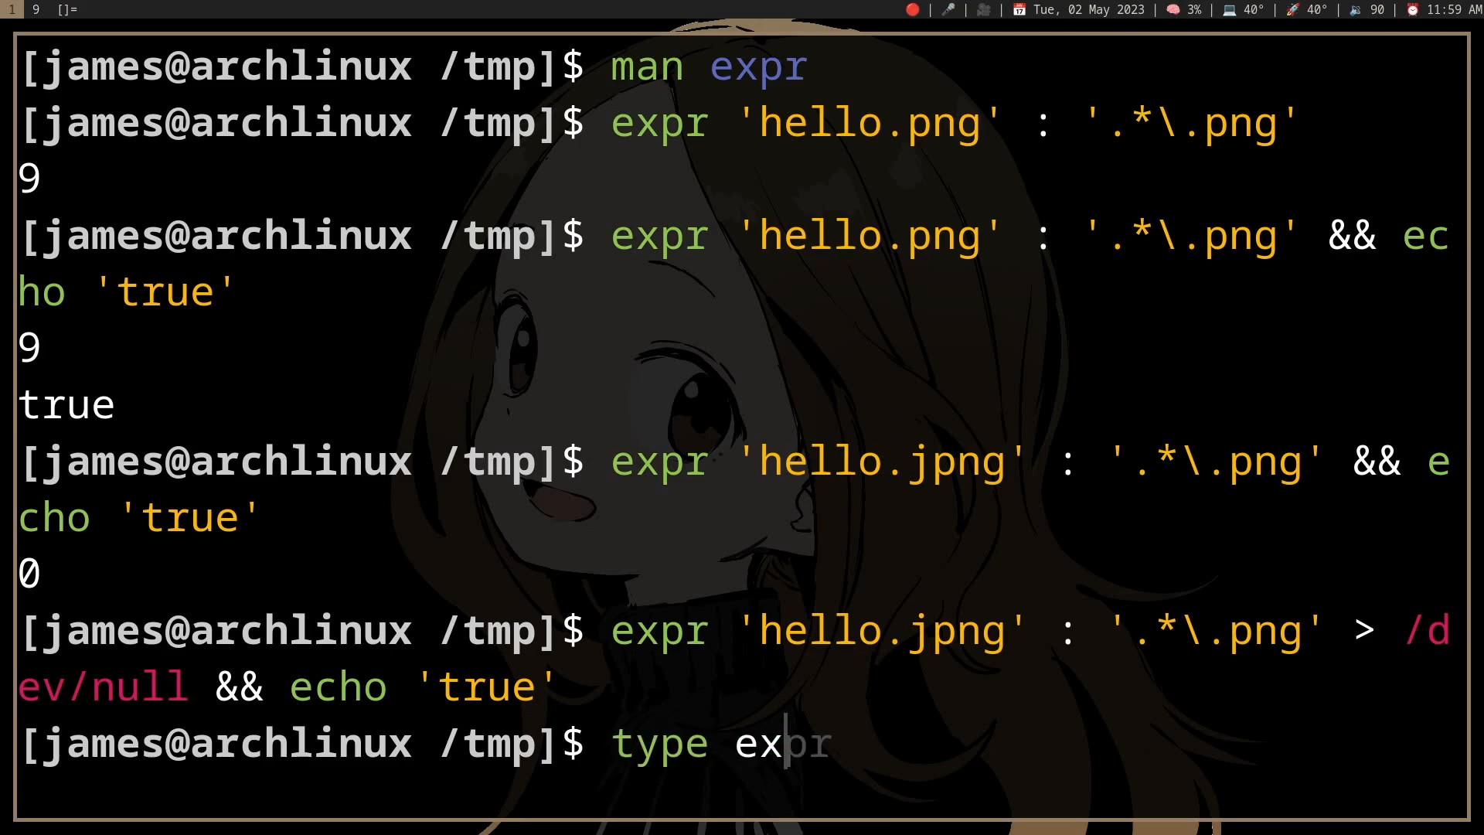
Step: Look up expr with 'type expr', which shows /usr/bin/expr
{"action": "key", "text": "Return"}
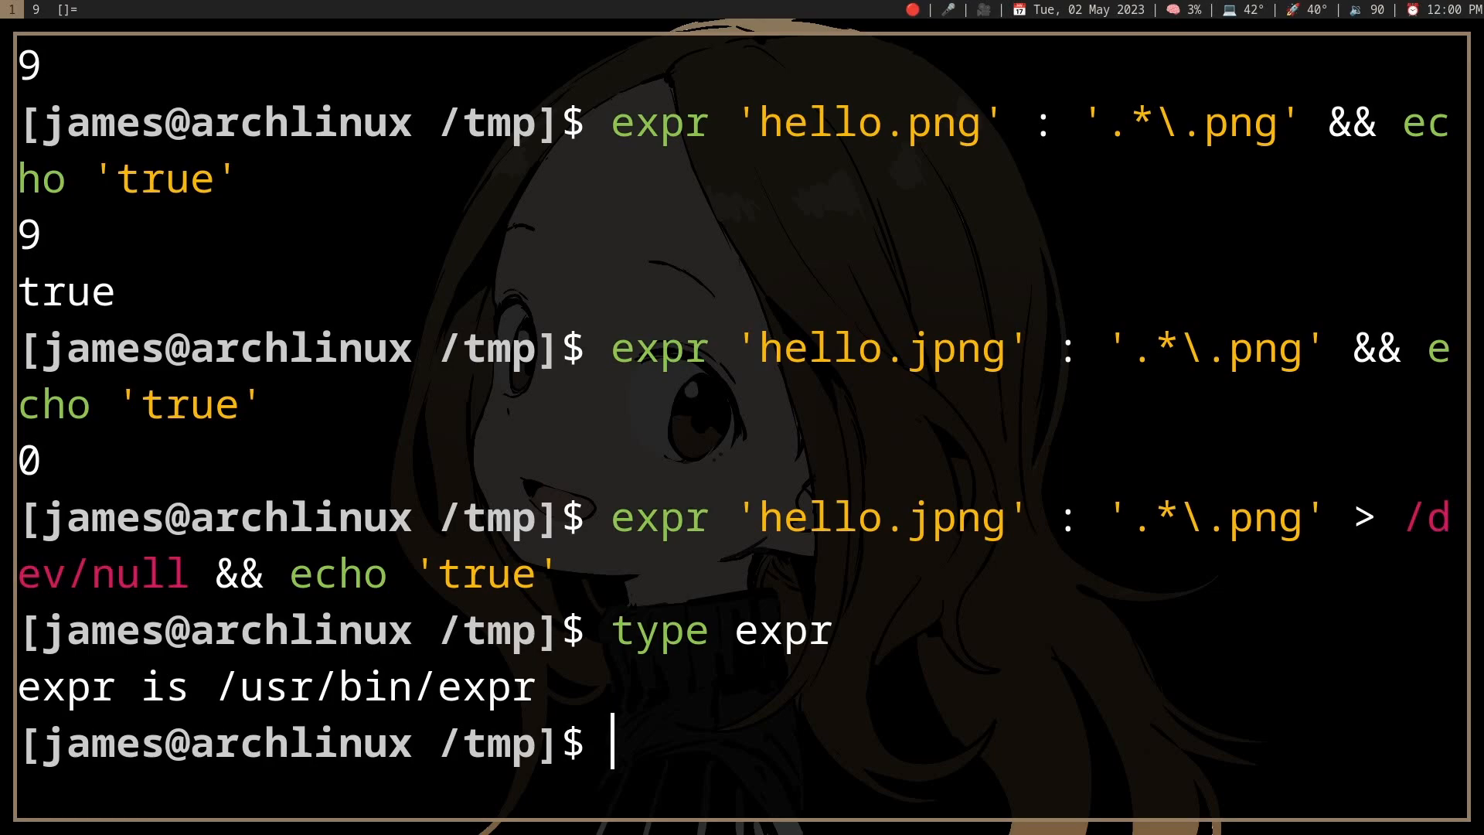
{"action": "type", "text": "man expr"}
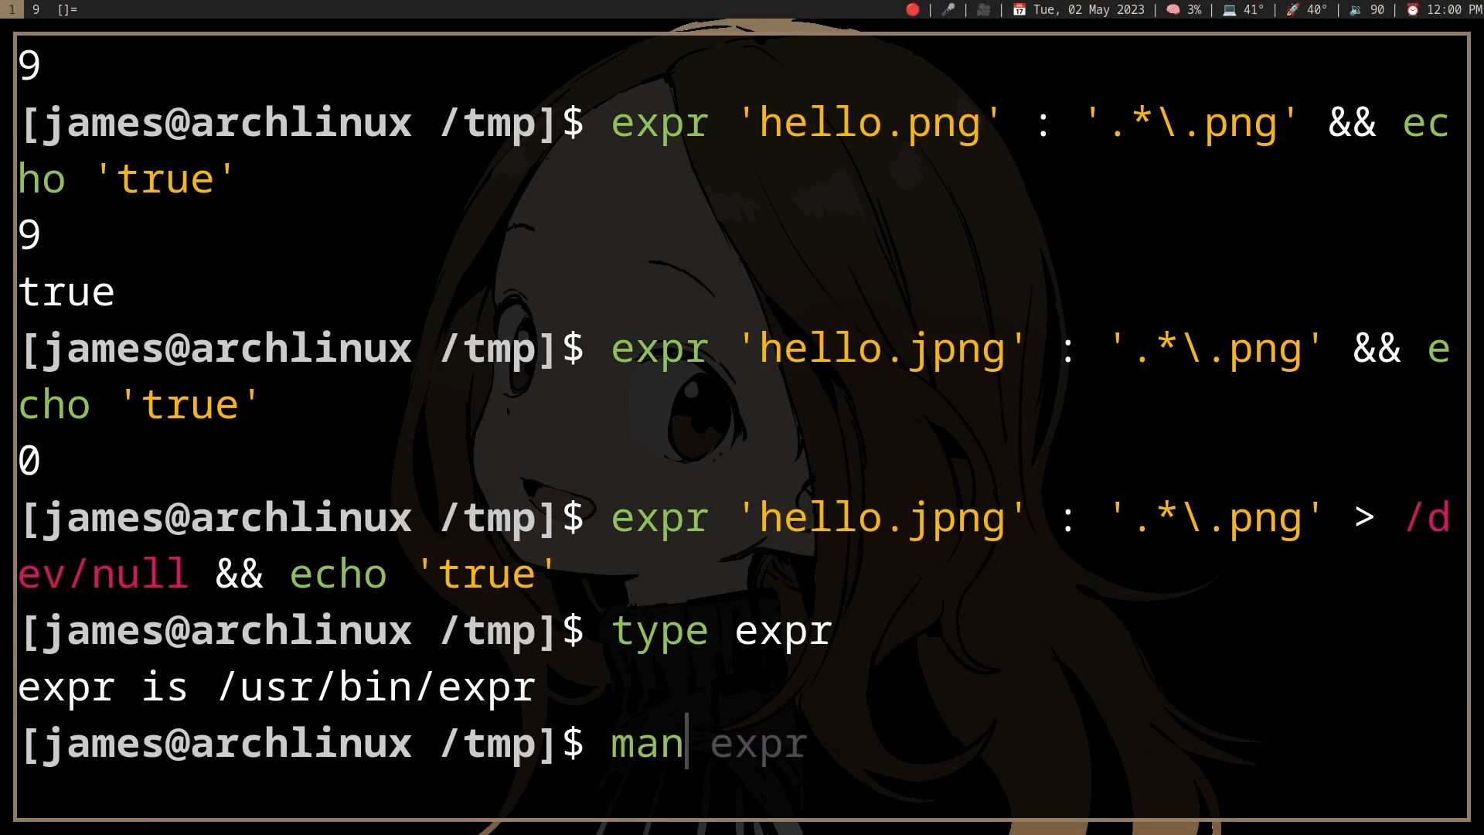
Step: Open the expr man page and scroll its EXPRESSION list down to ARG1 = ARG2
{"action": "key", "text": "Return"}
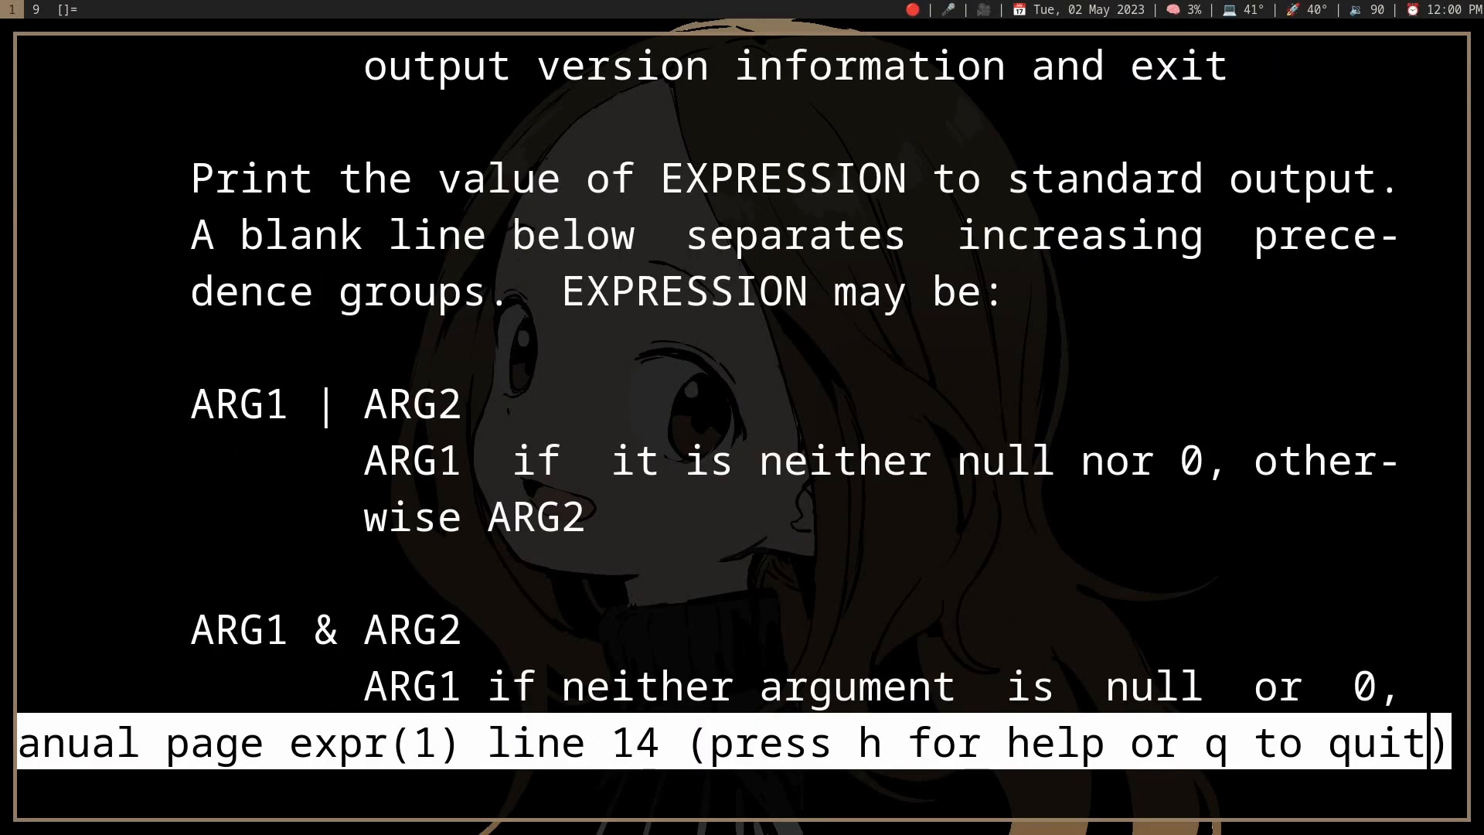
{"action": "scroll", "scroll_direction": "down", "scroll_amount": 3}
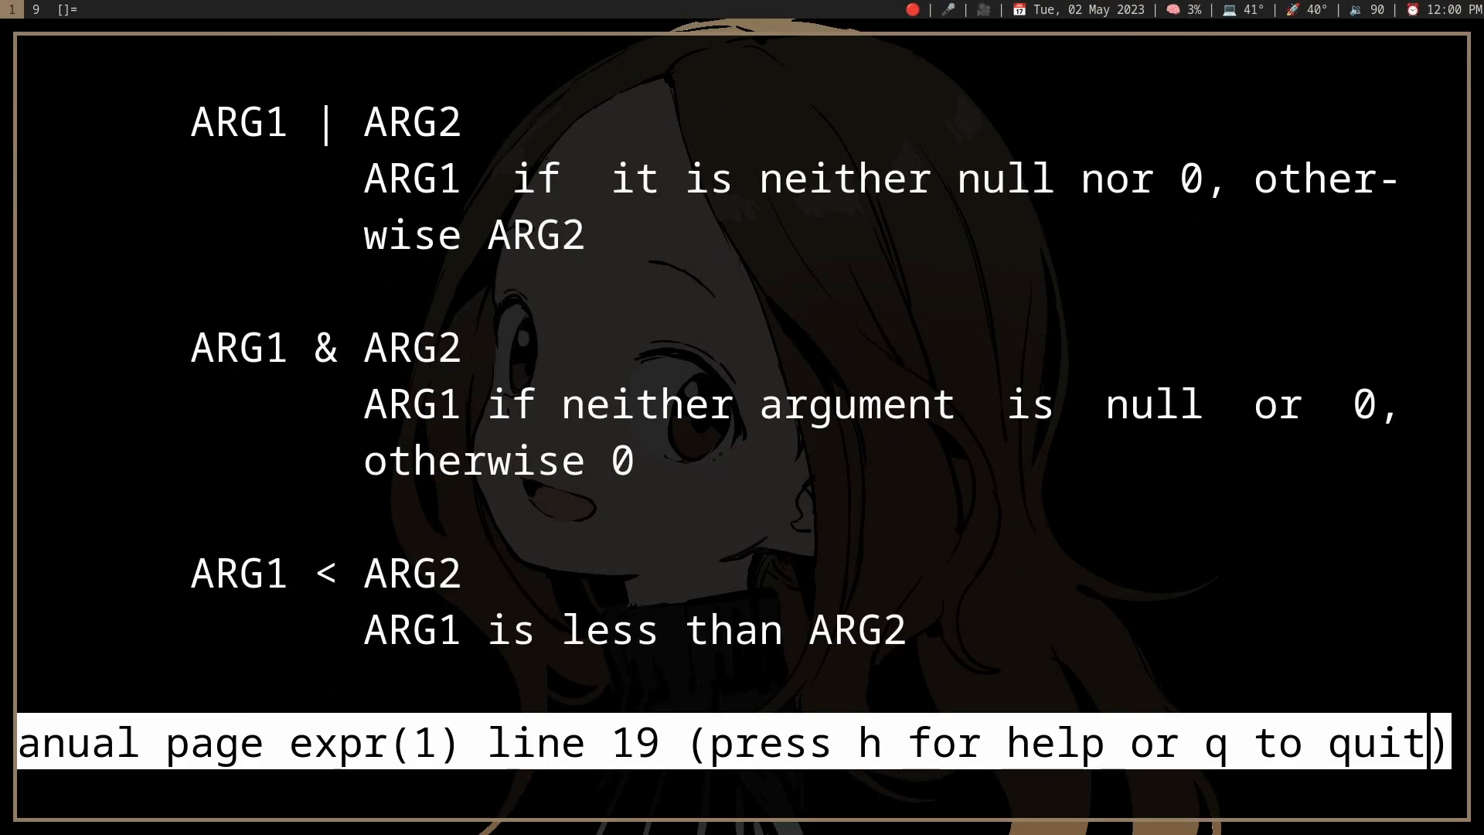
{"action": "scroll", "scroll_direction": "down", "scroll_amount": 3}
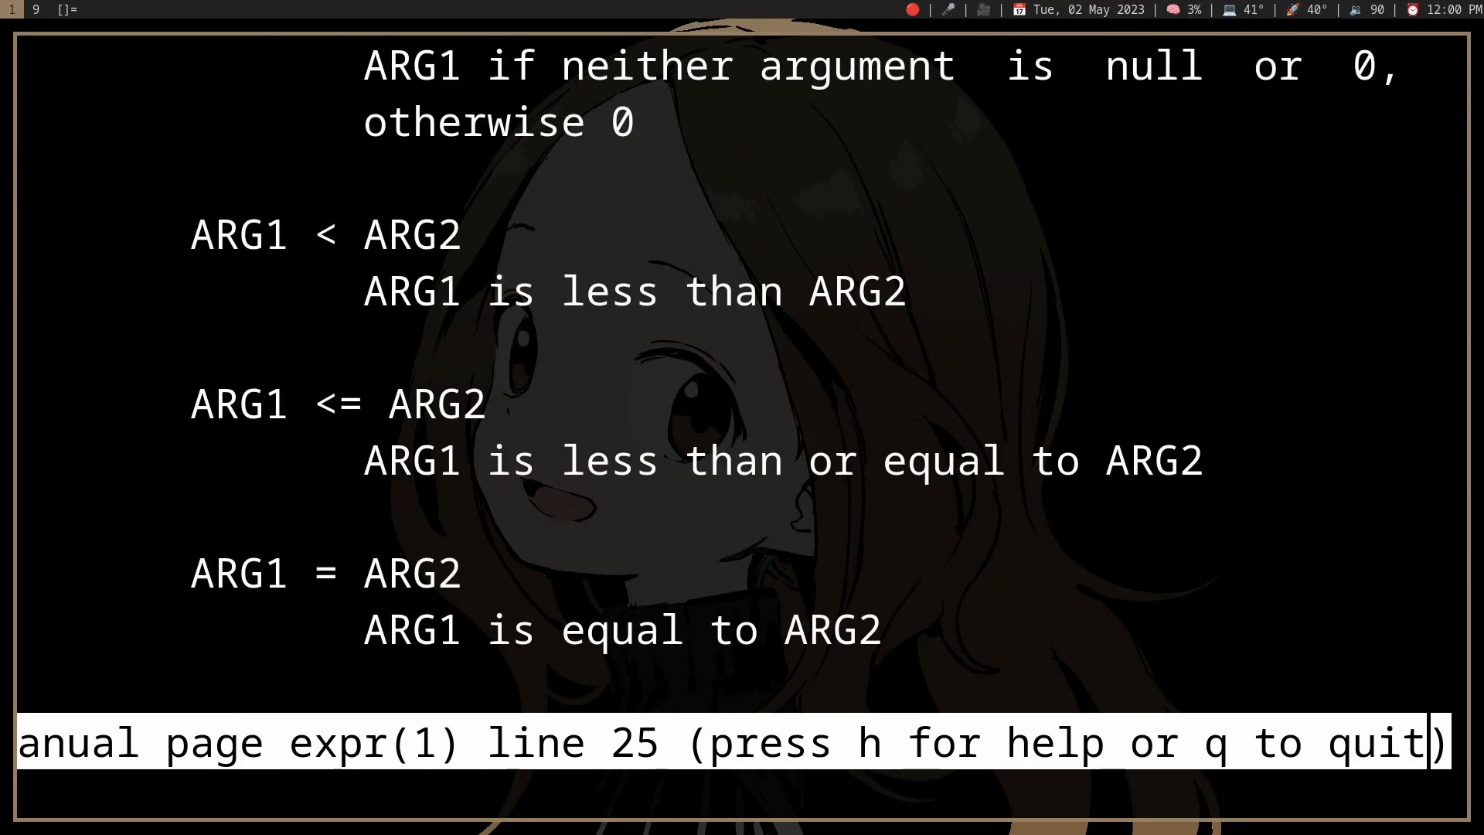